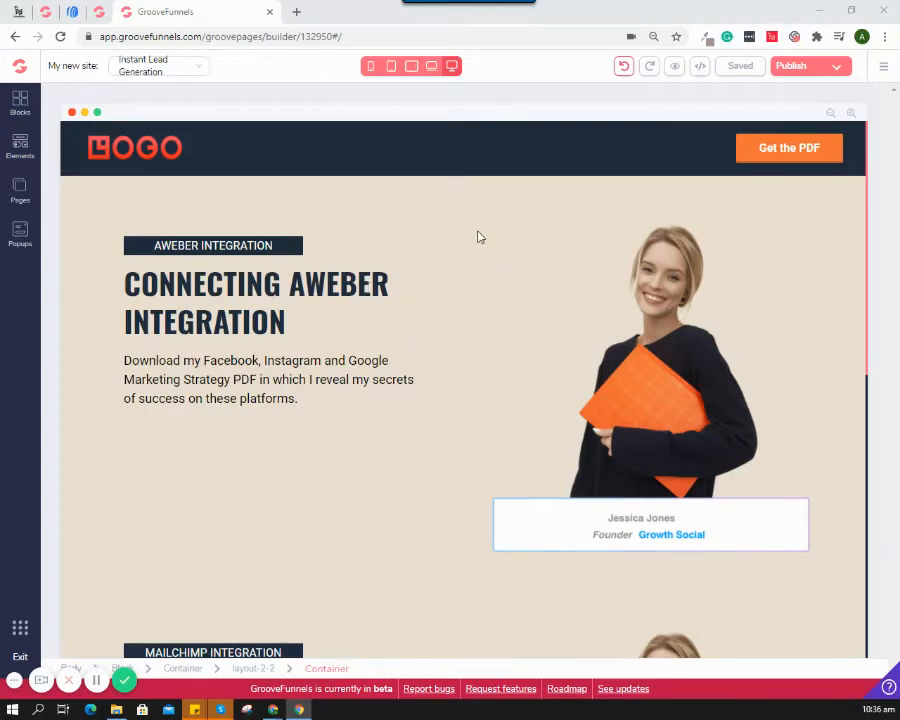
Delete the existing AWeber integration, leaving Zapier, Mailchimp, GetResponse and ActiveCampaign.
left_click(256, 302)
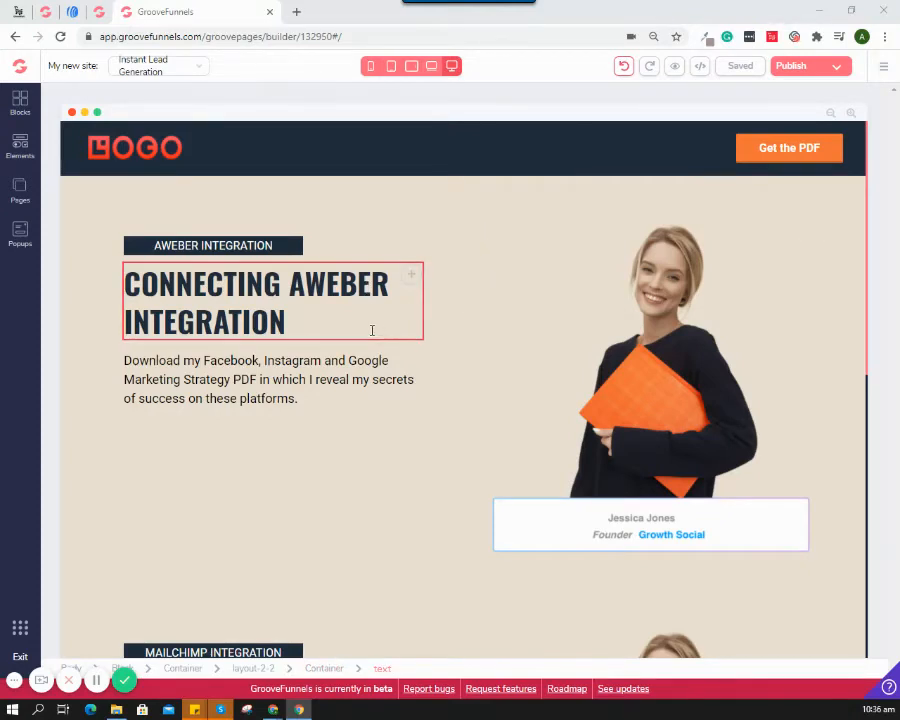
left_click(213, 245)
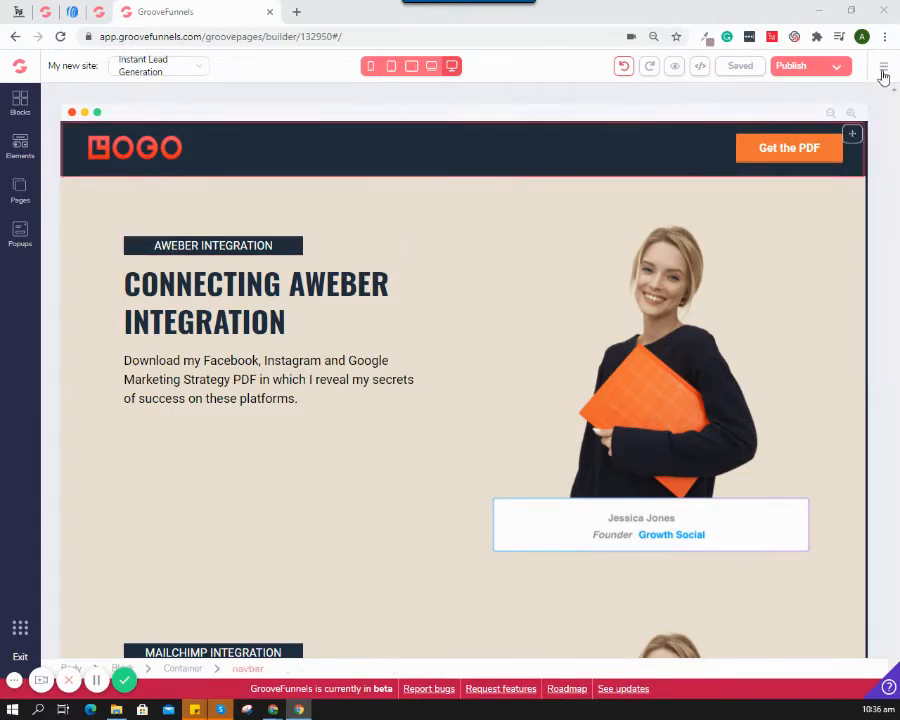
left_click(883, 66)
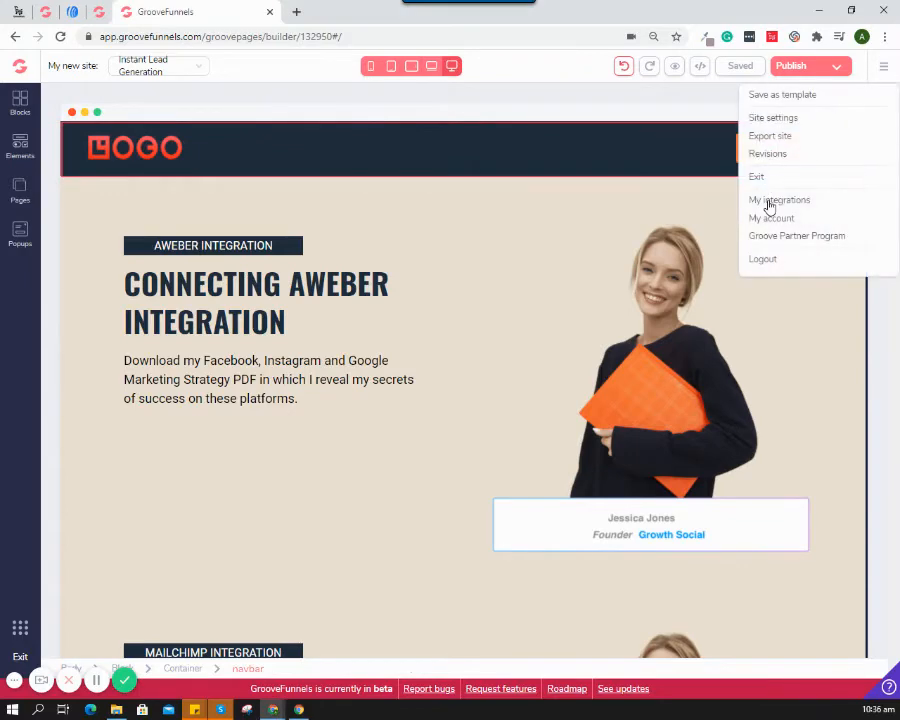
left_click(780, 199)
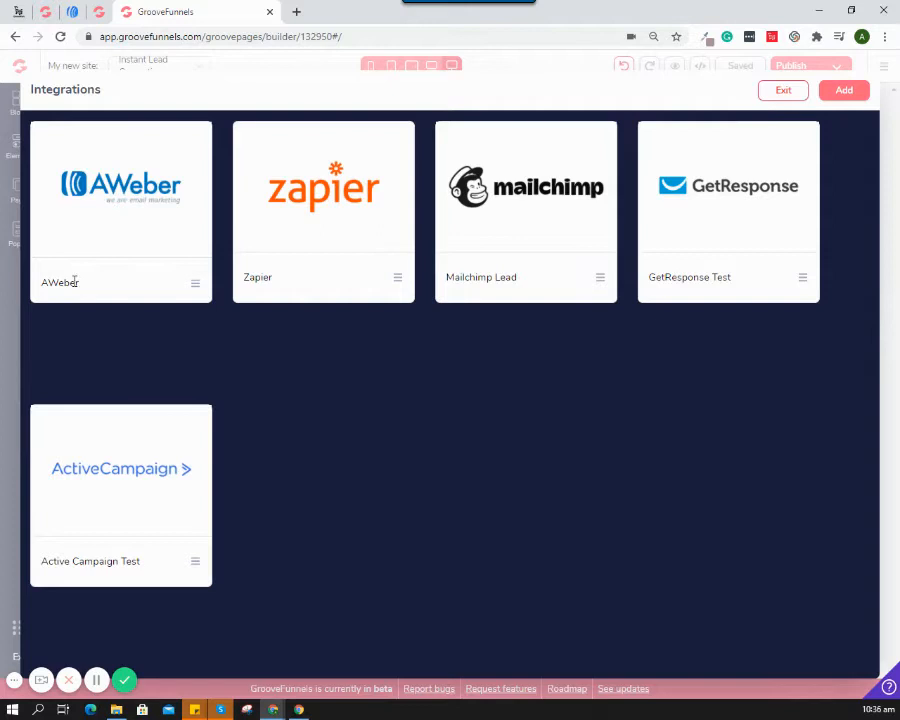
left_click(195, 282)
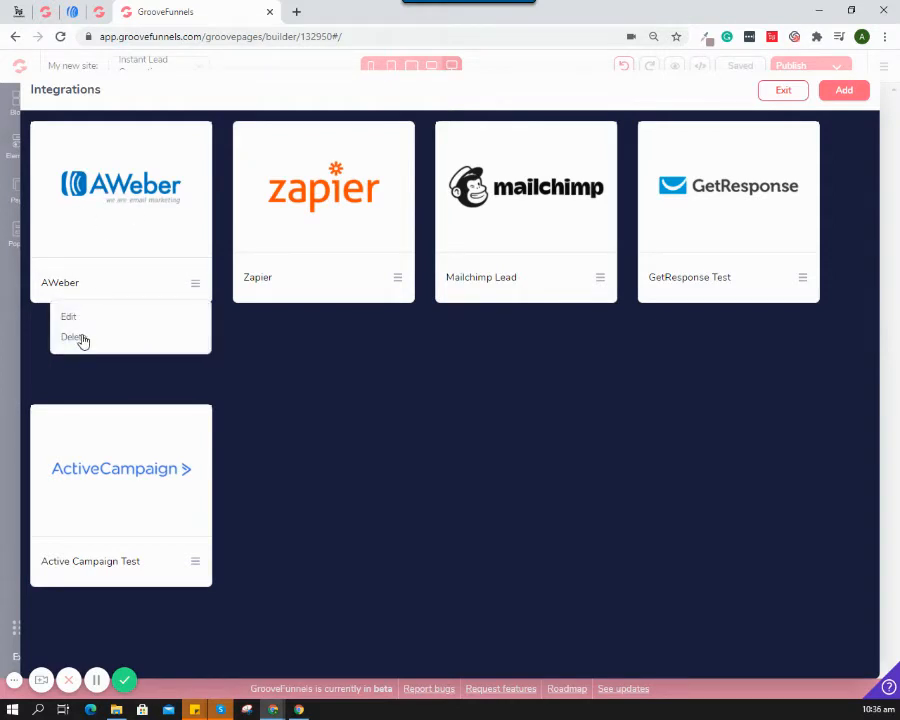
left_click(71, 337)
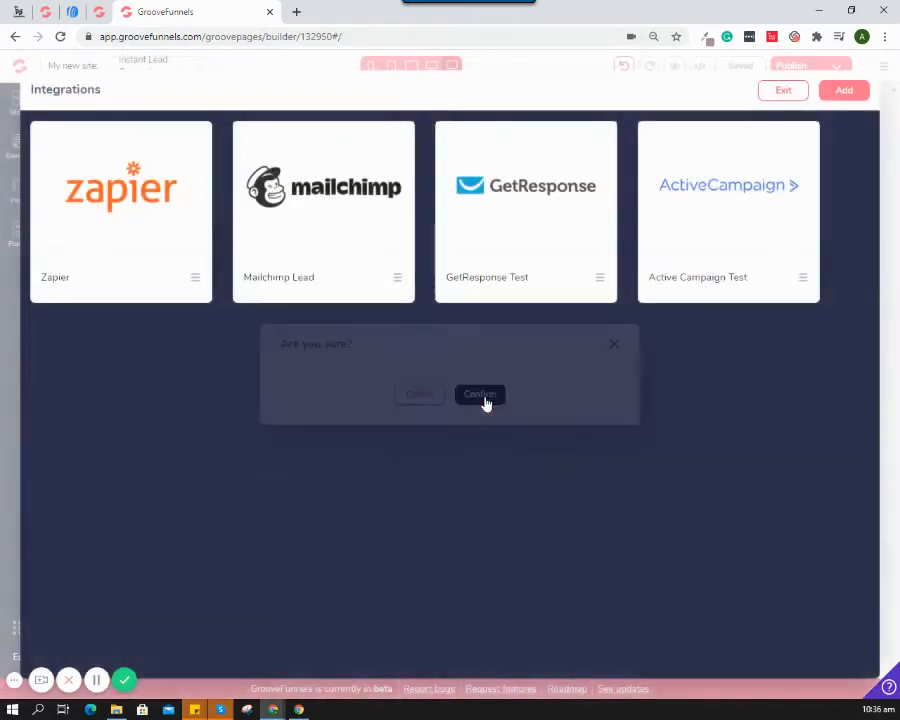
Add a new AWeber-type integration and start entering the 'Aweber Leads' description.
left_click(479, 394)
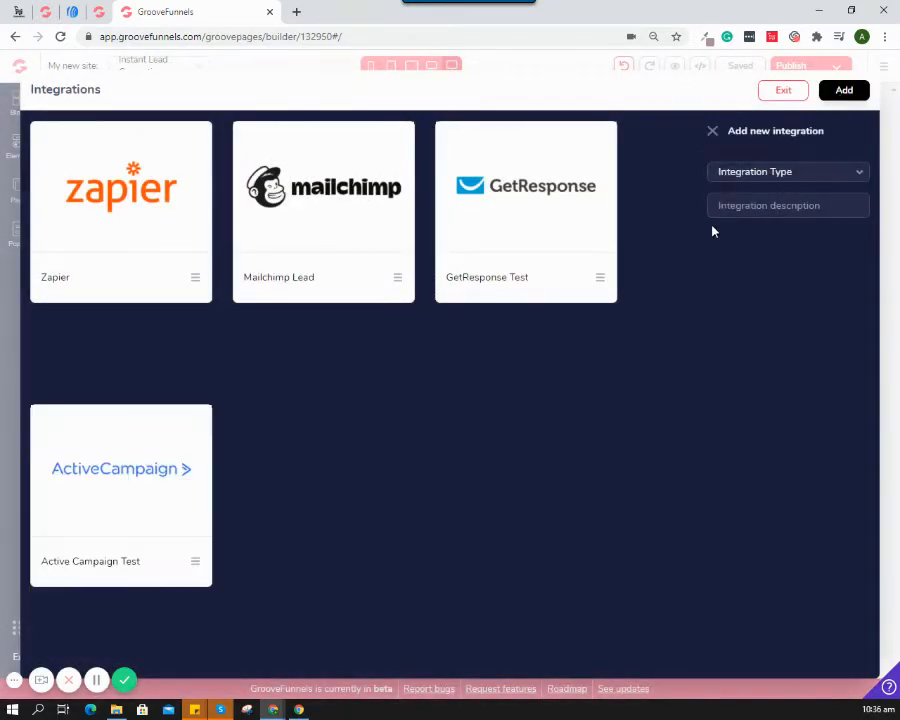
left_click(787, 171)
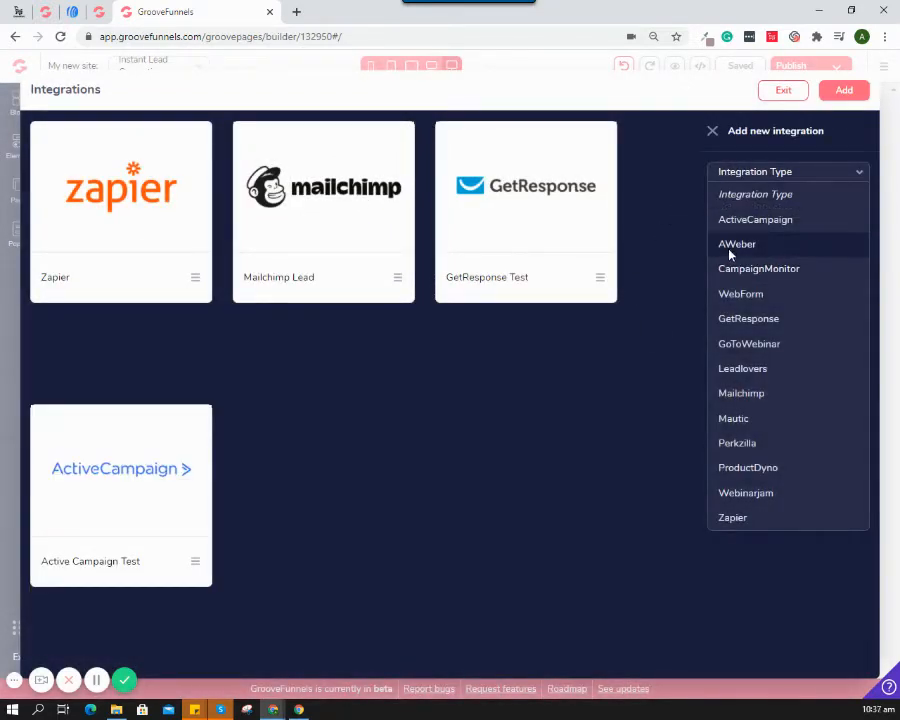
left_click(736, 243)
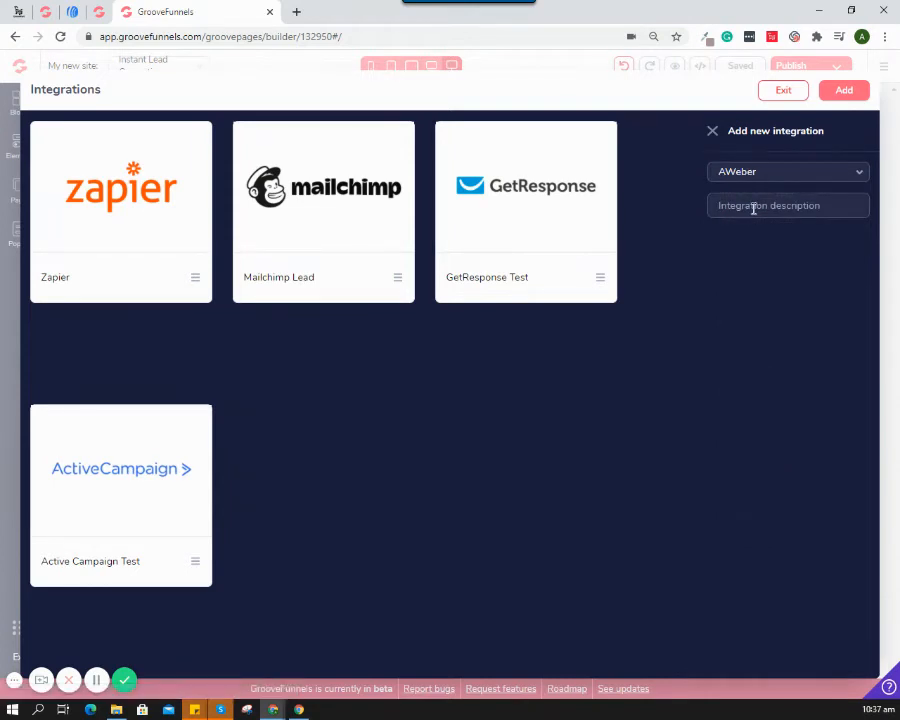
type("A")
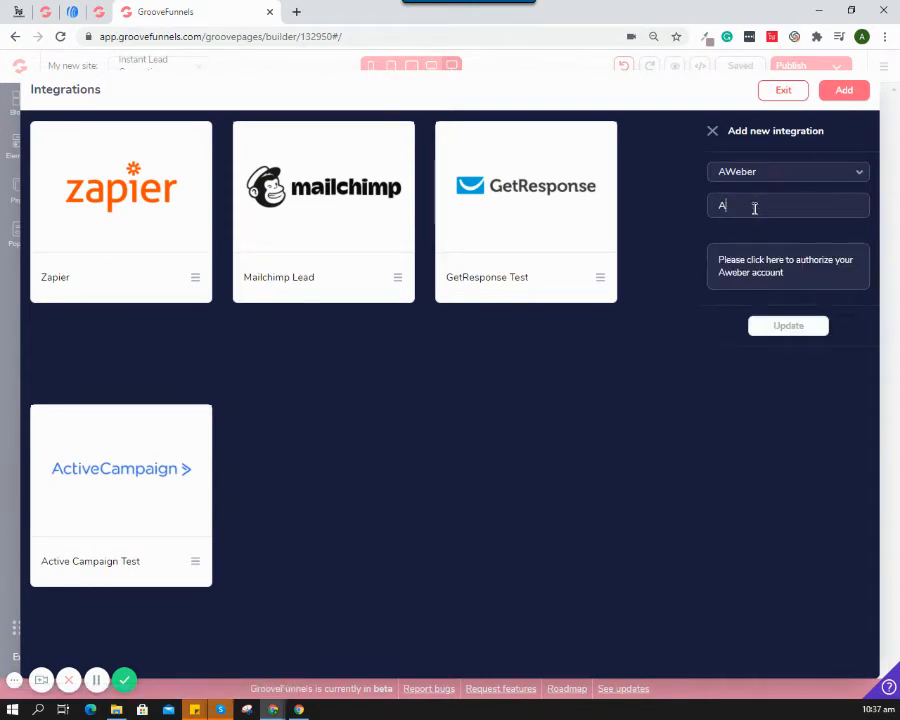
type("weber Leads")
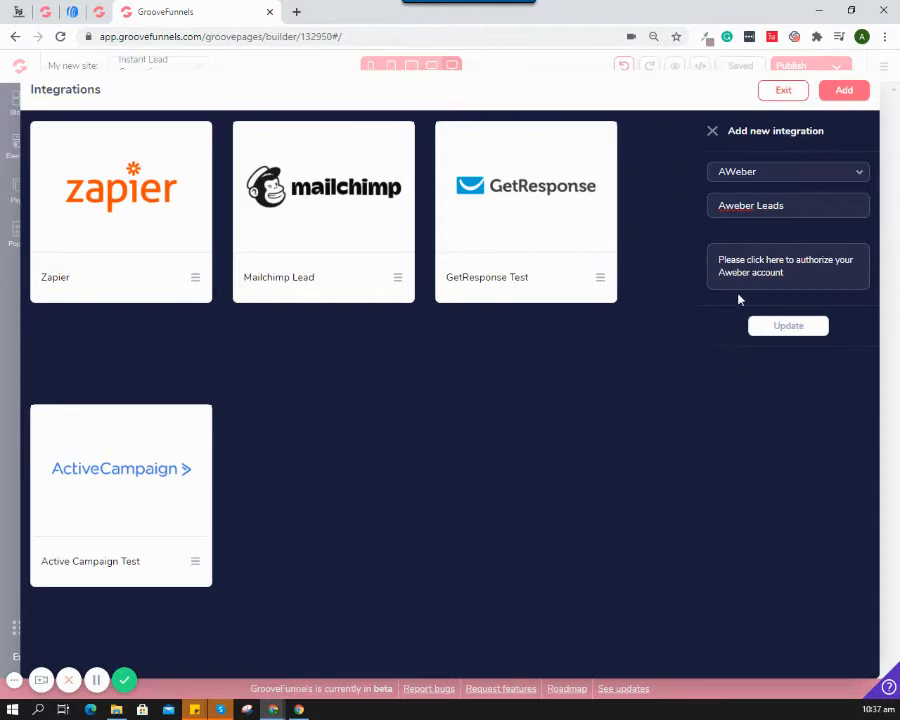
mouse_move(721, 258)
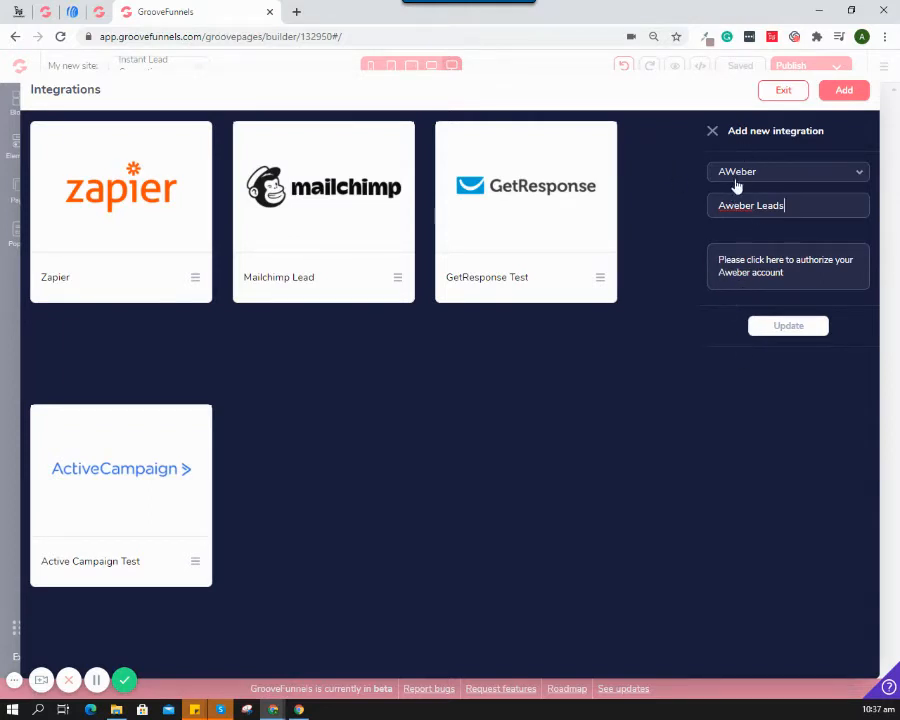
mouse_move(733, 267)
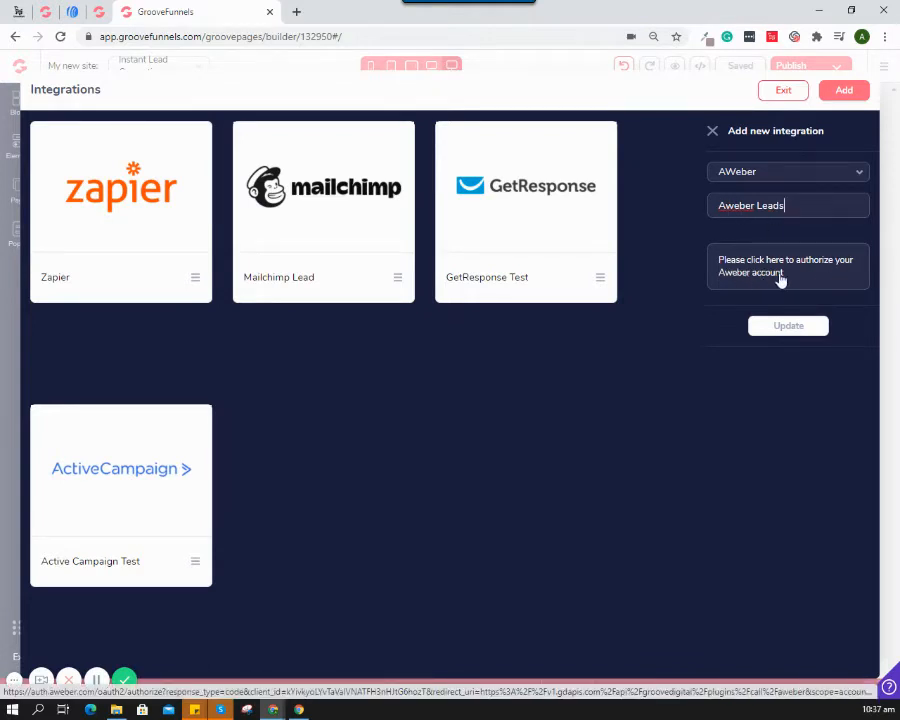
Authorize the AWeber account and allow Groove Apps access to it.
left_click(787, 266)
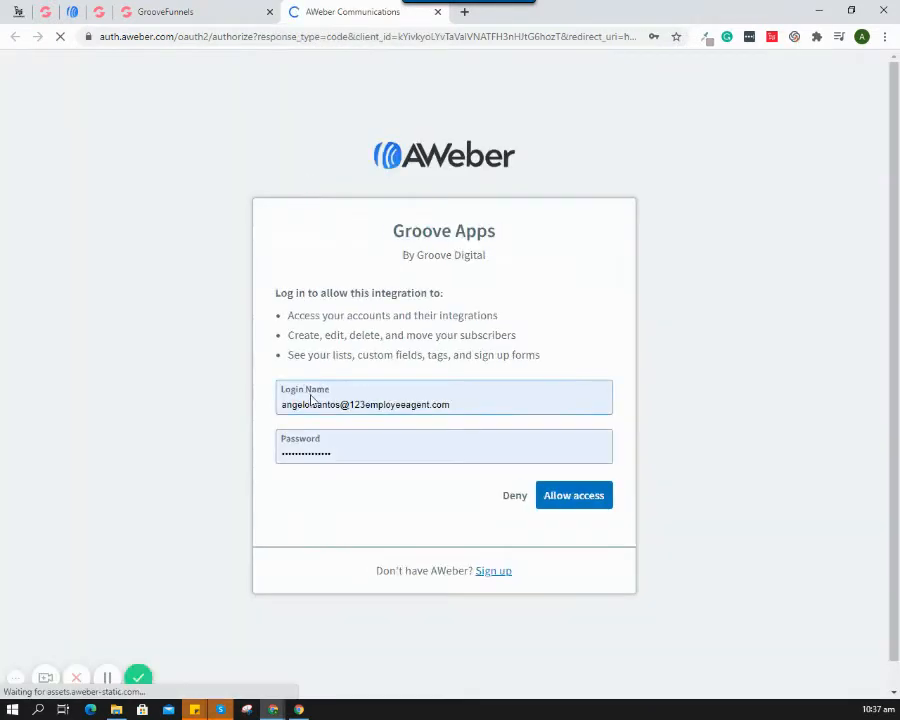
left_click(574, 495)
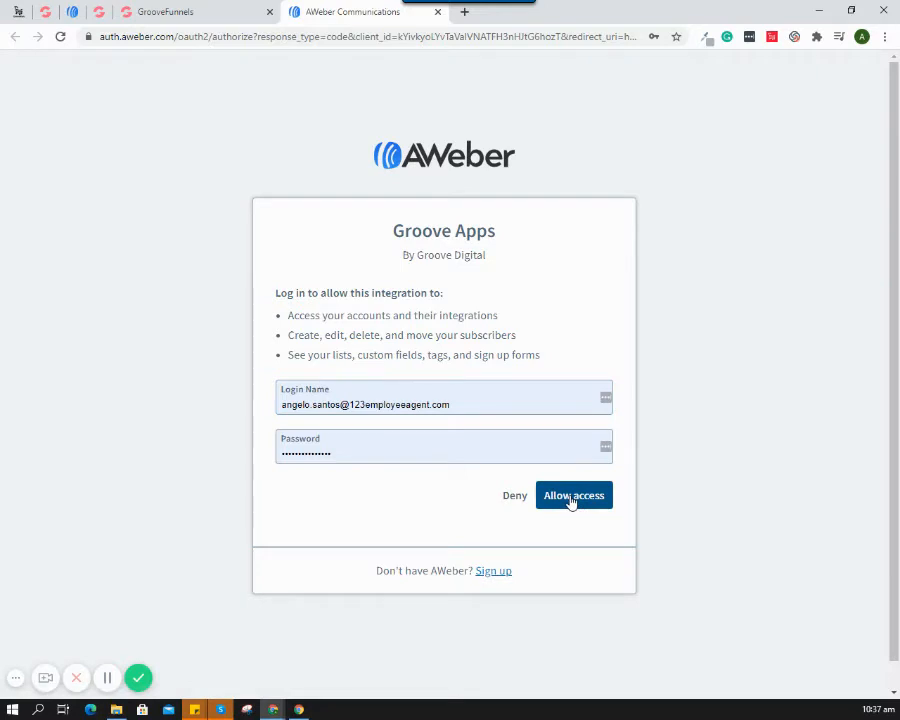
left_click(573, 495)
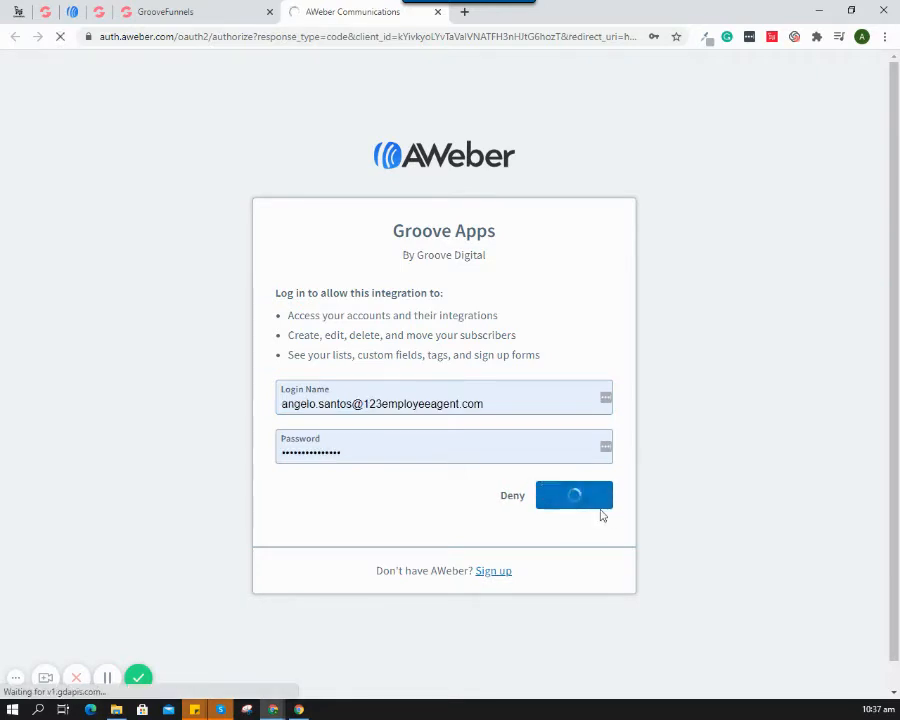
left_click(574, 495)
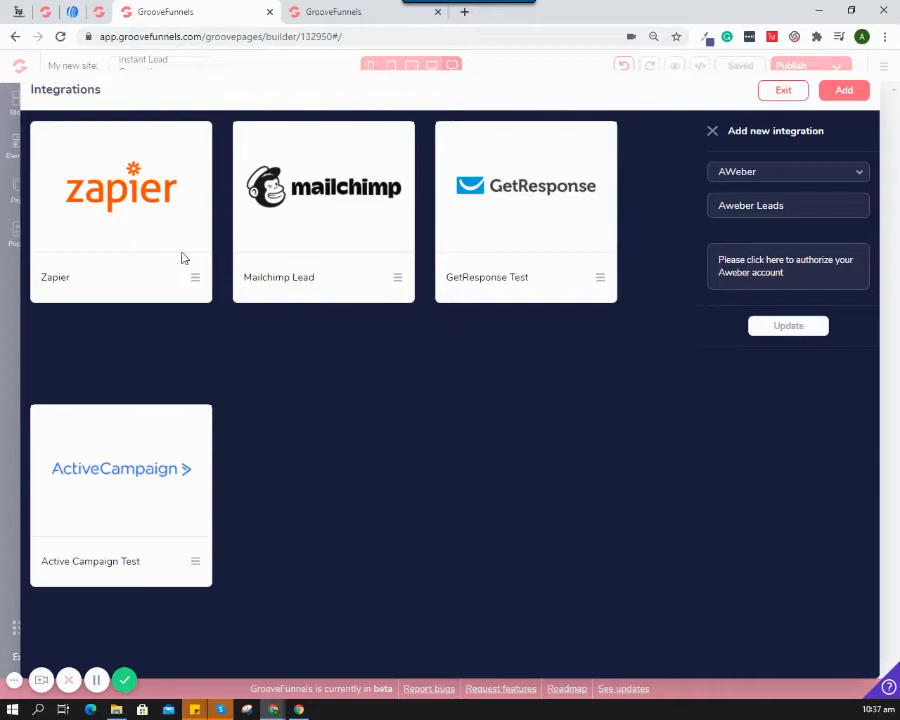
mouse_move(755, 278)
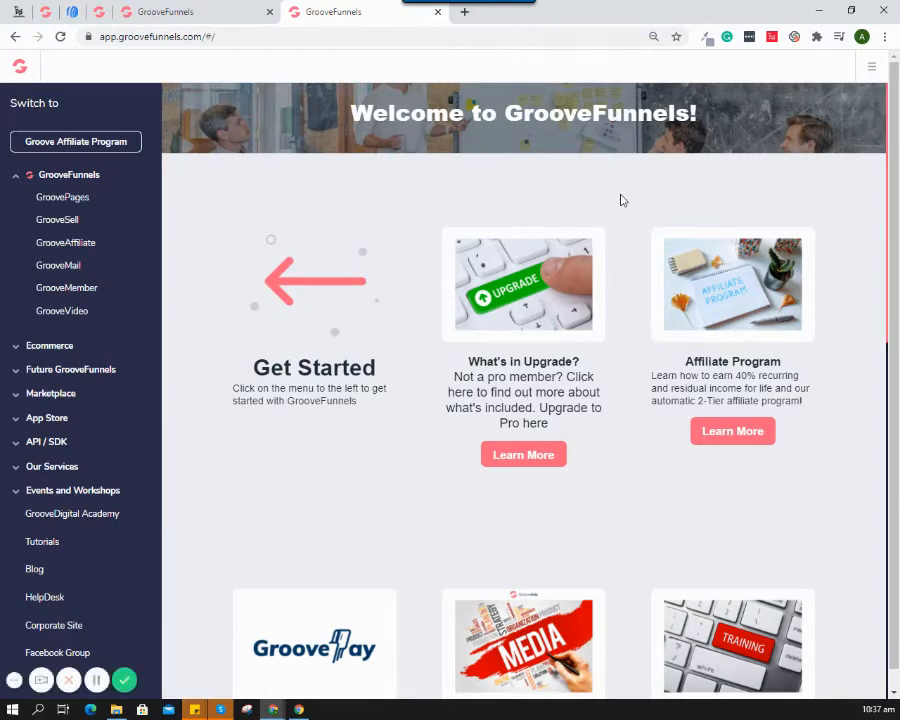
mouse_move(530, 275)
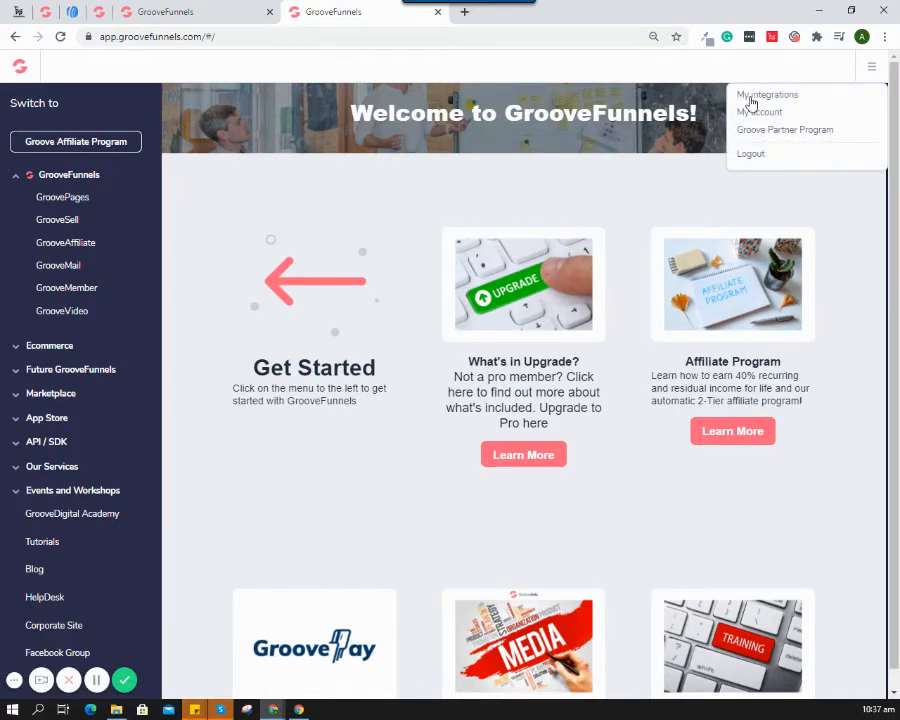
Add an AWeber integration described as 'Aweber Leads' and return to the builder's integrations.
left_click(767, 93)
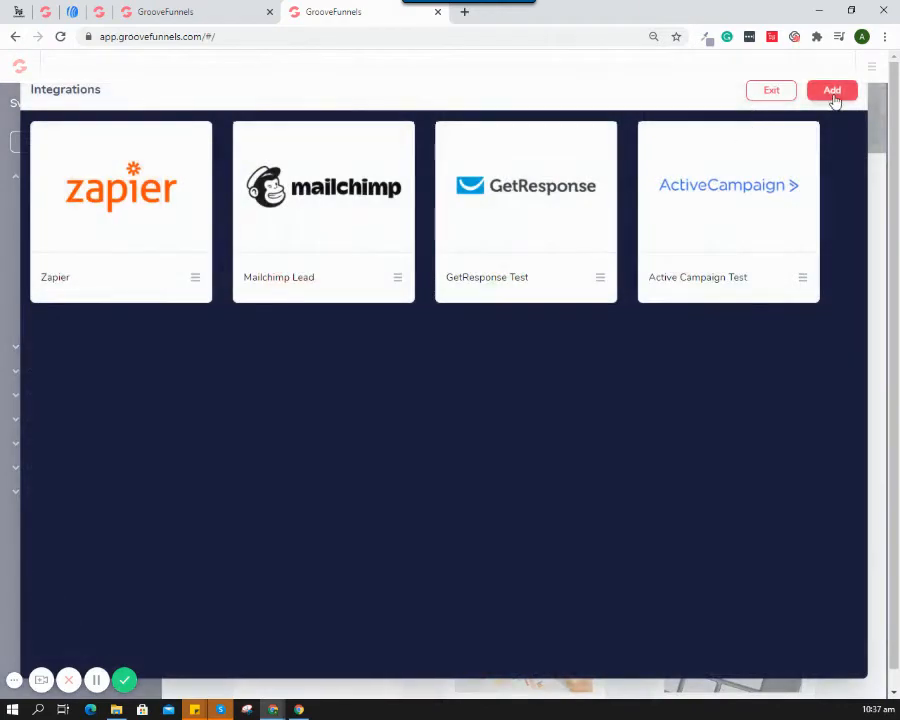
left_click(831, 90)
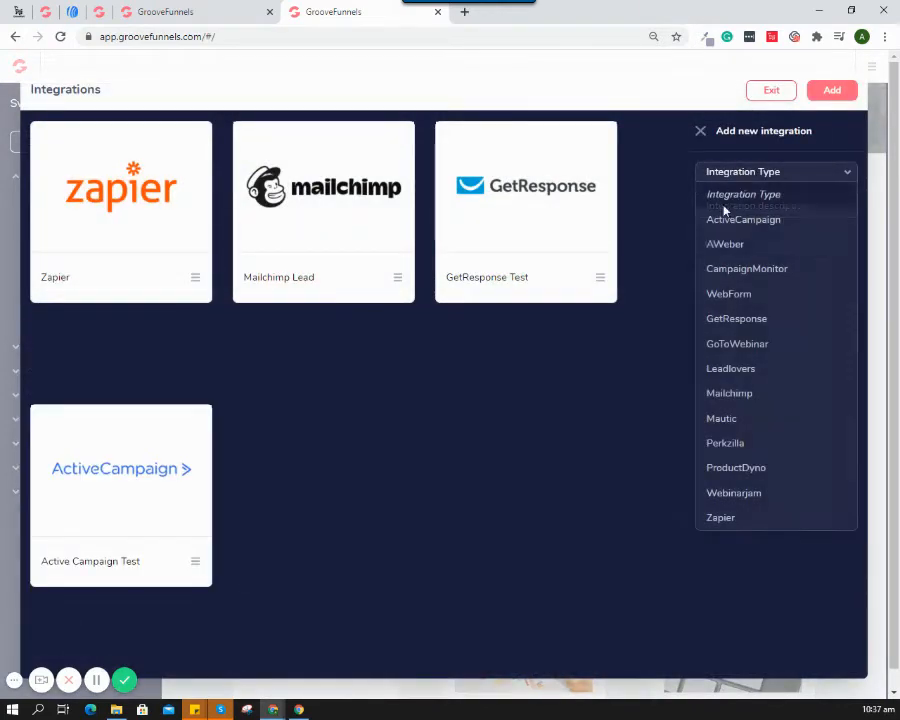
left_click(725, 243)
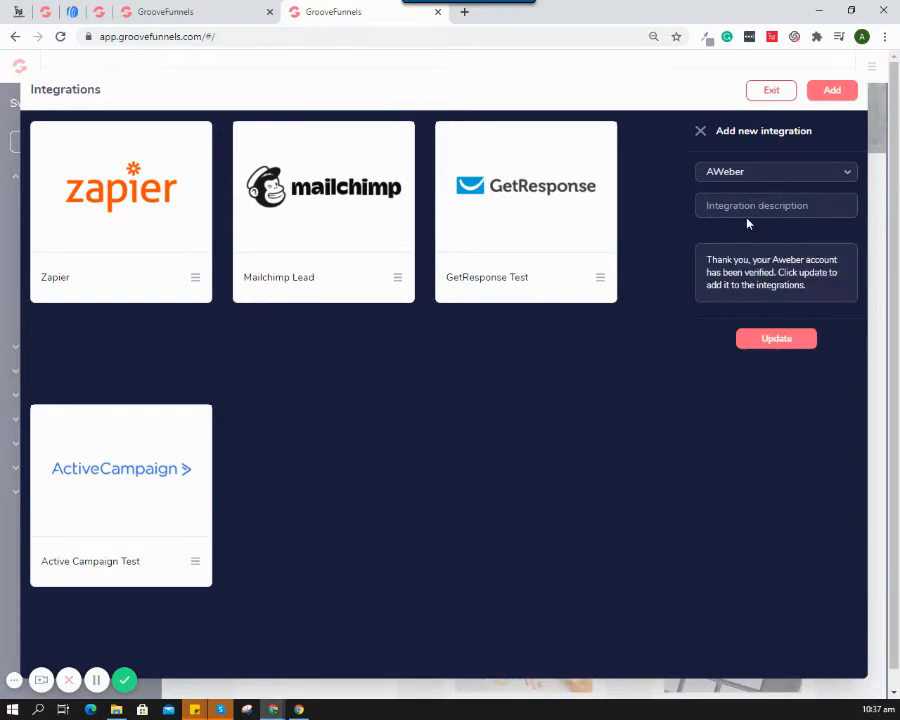
type("A")
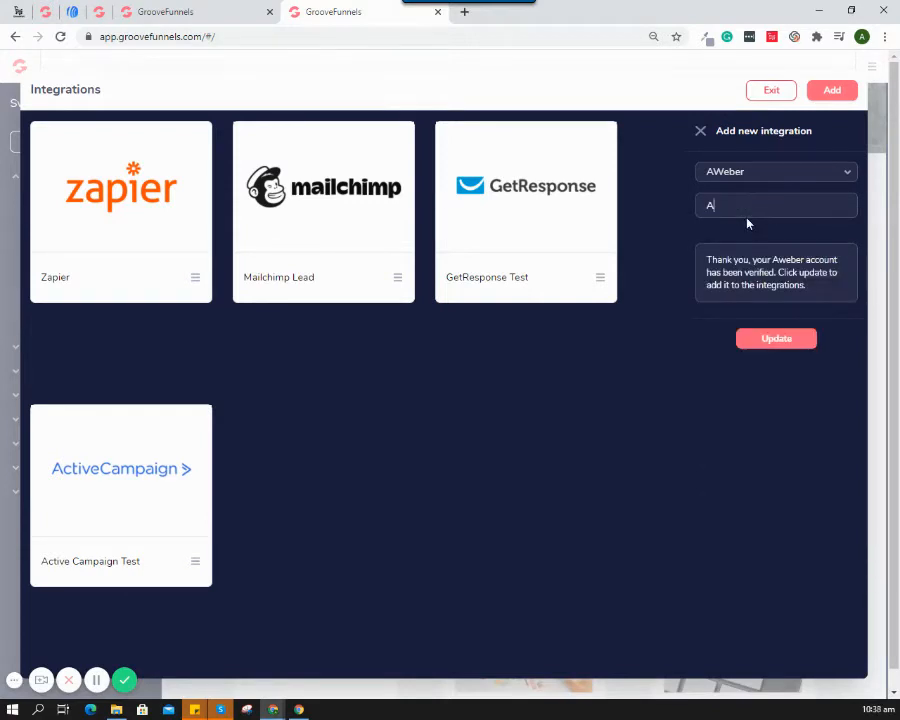
type("weber")
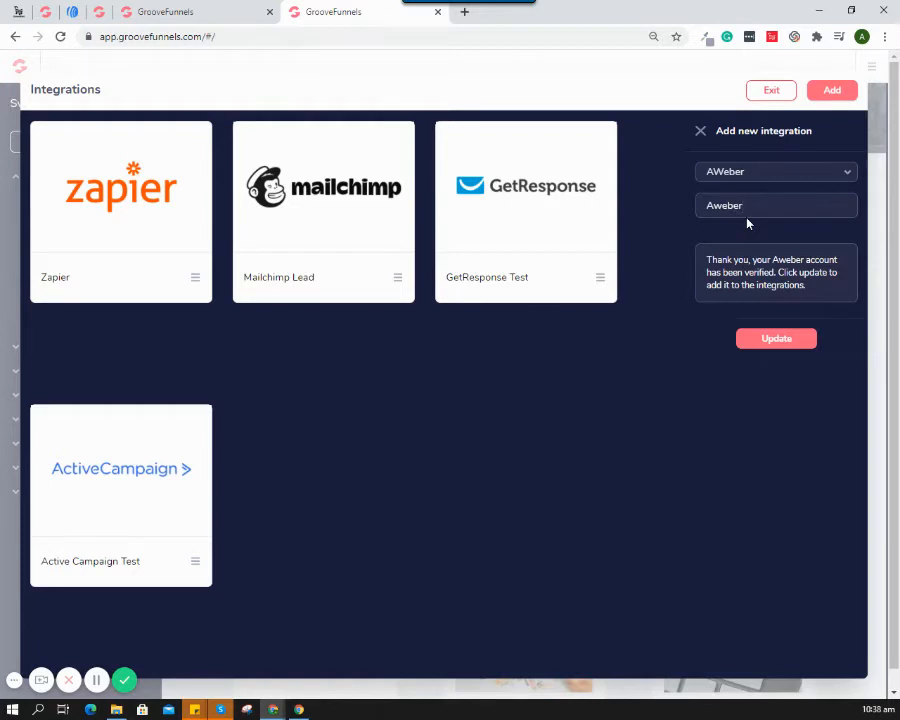
left_click(775, 205)
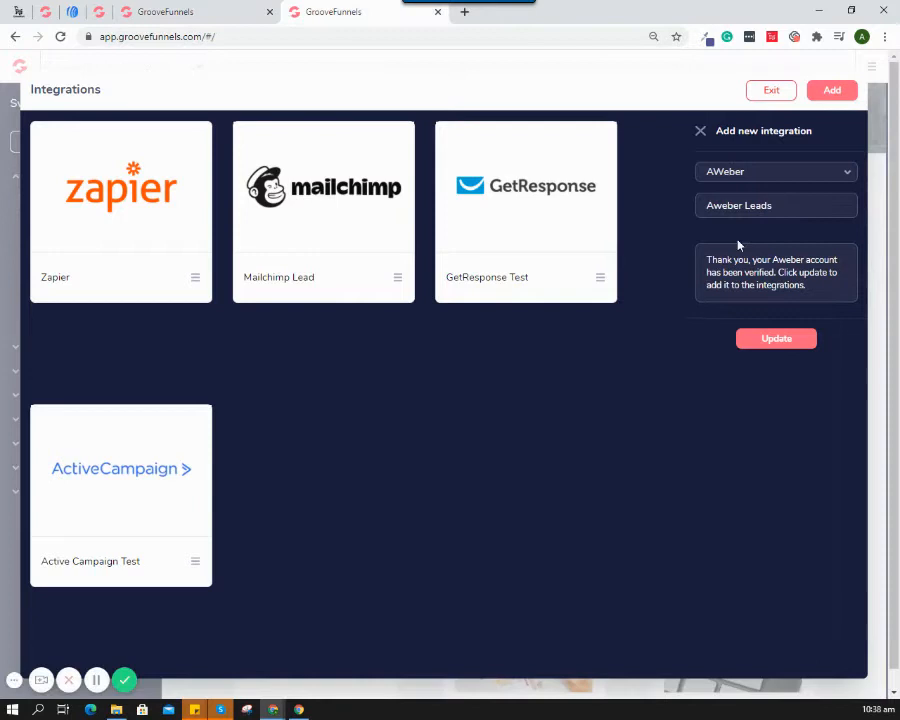
left_click(775, 338)
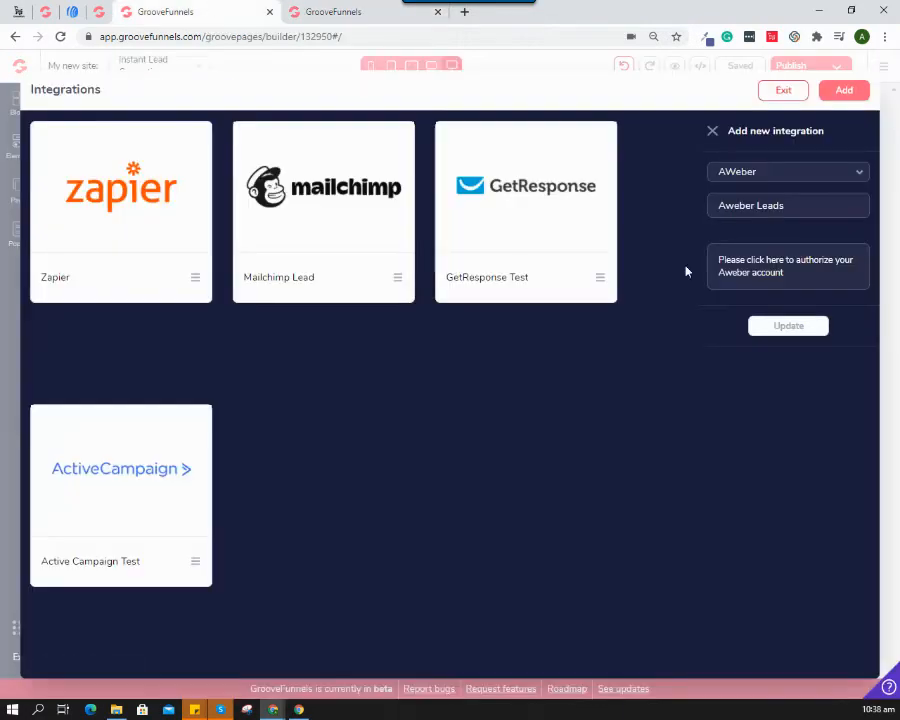
left_click(330, 12)
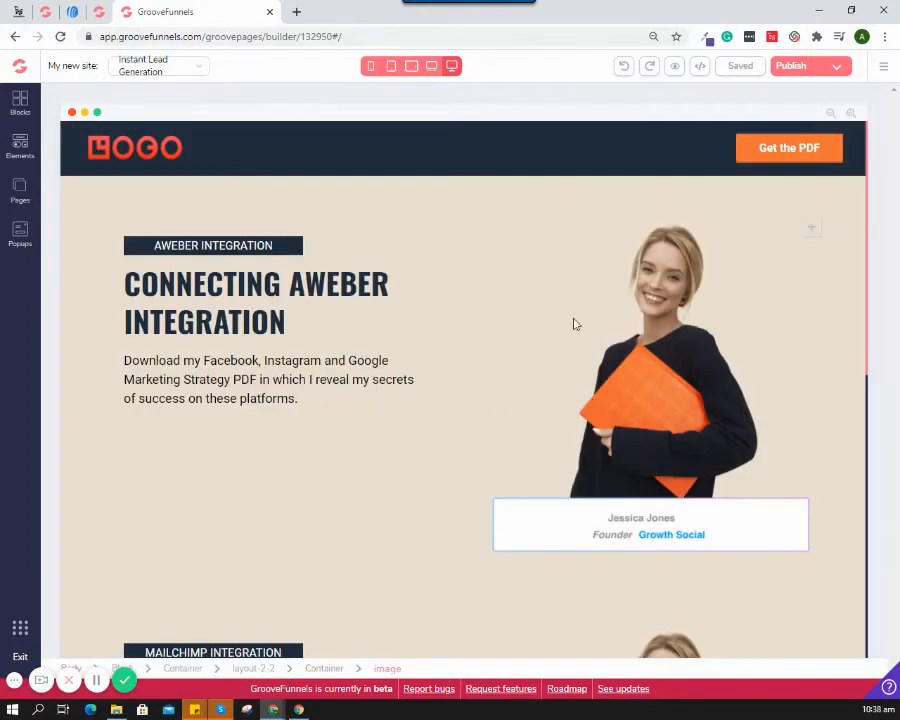
left_click(883, 66)
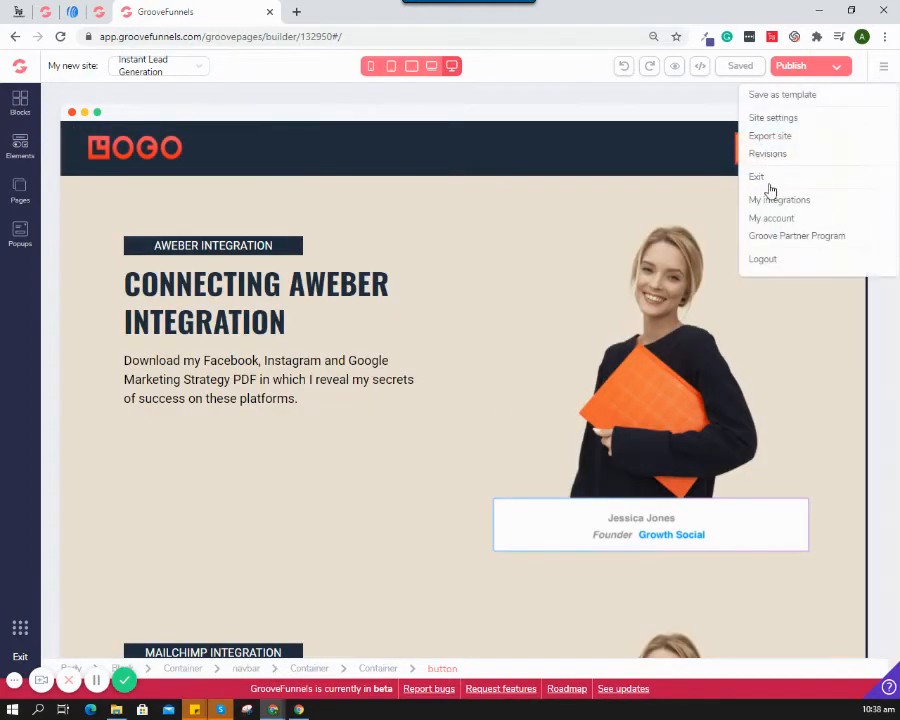
left_click(779, 199)
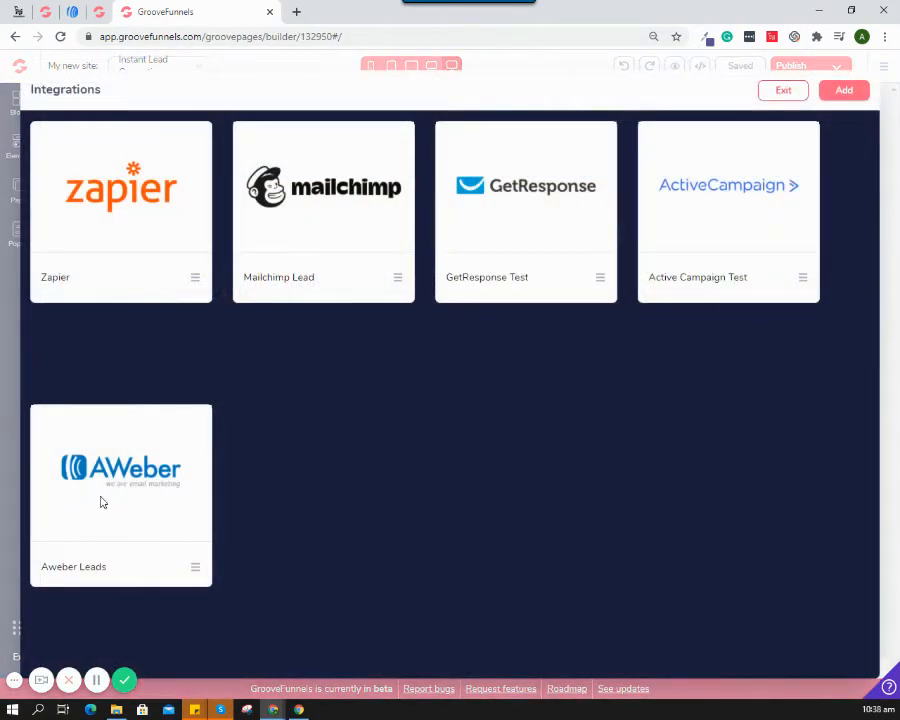
mouse_move(324, 439)
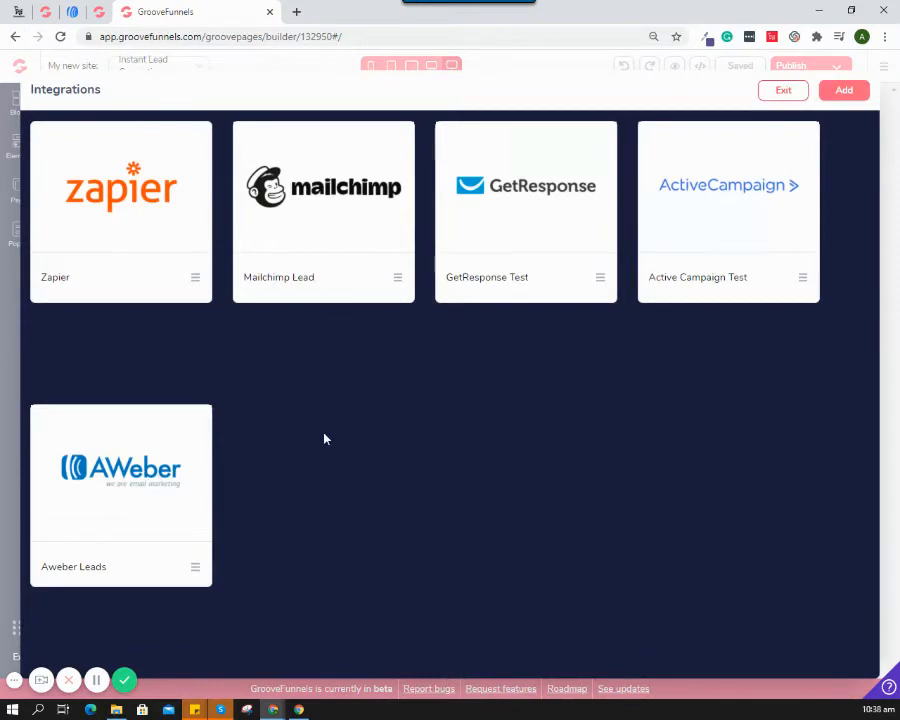
mouse_move(260, 428)
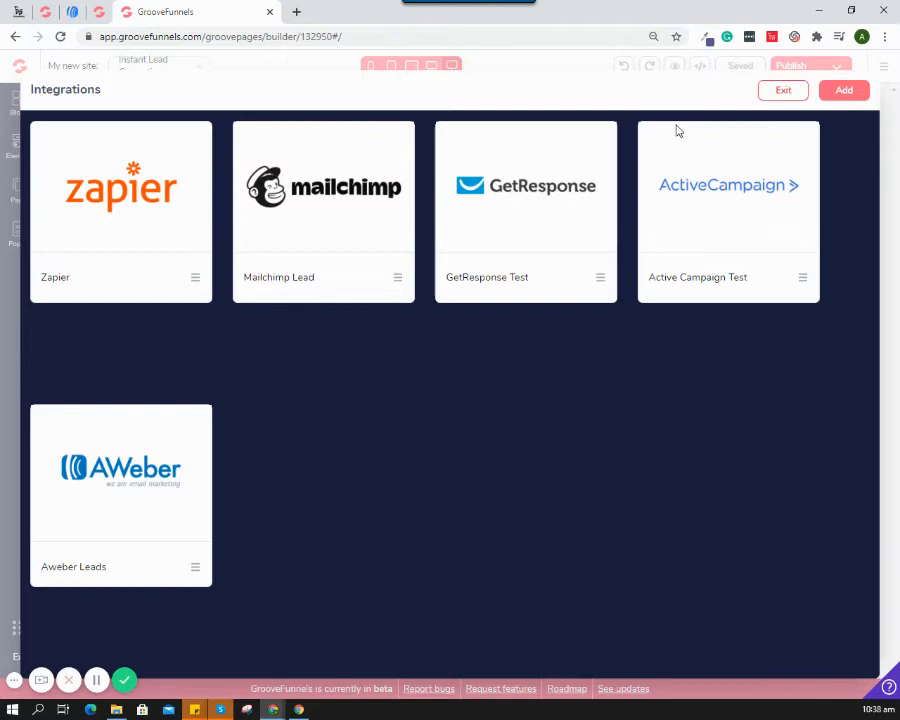
left_click(783, 90)
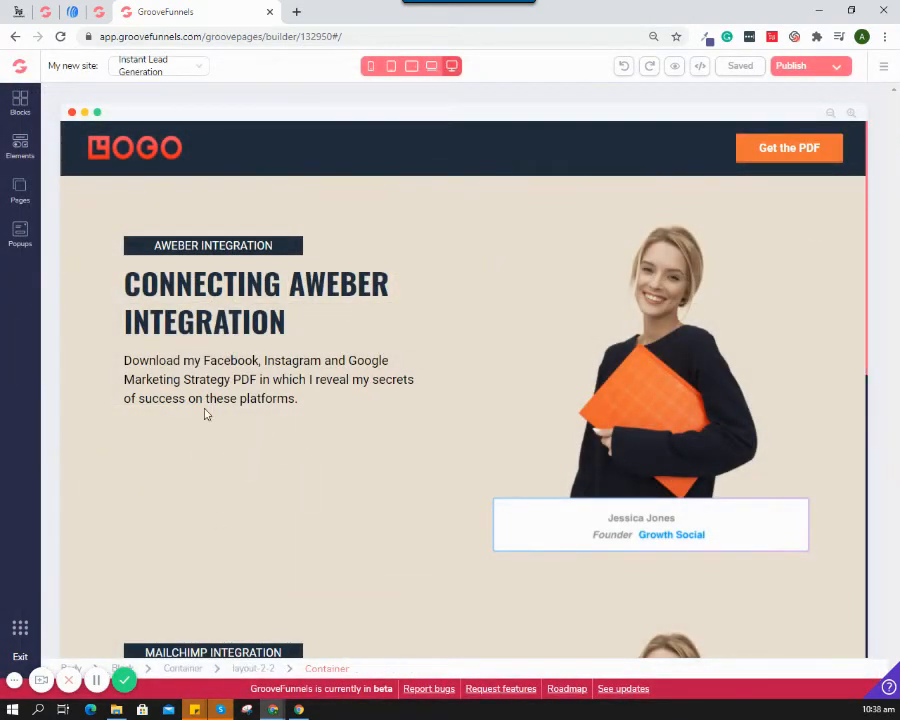
Drop an Empty Form with an Input Field and Submit Button below the intro paragraph.
left_click(20, 145)
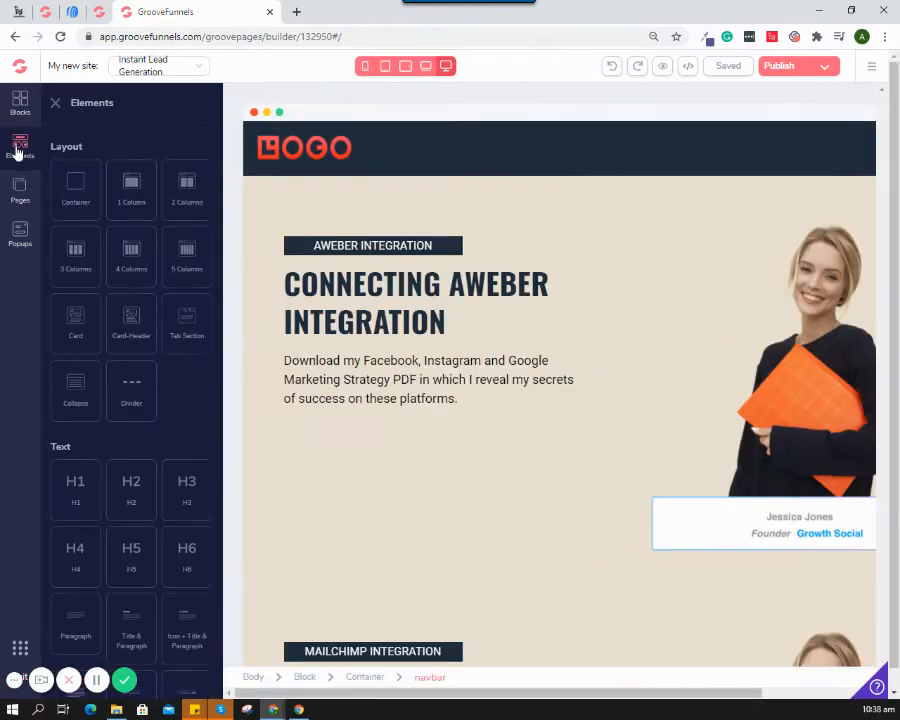
scroll("down", 3)
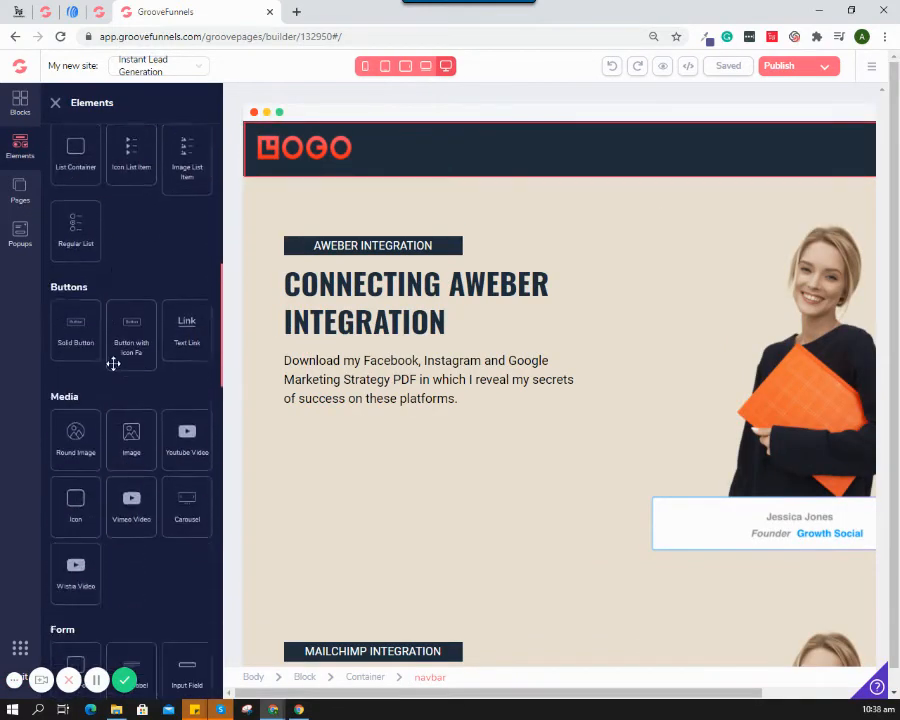
scroll("down", 3)
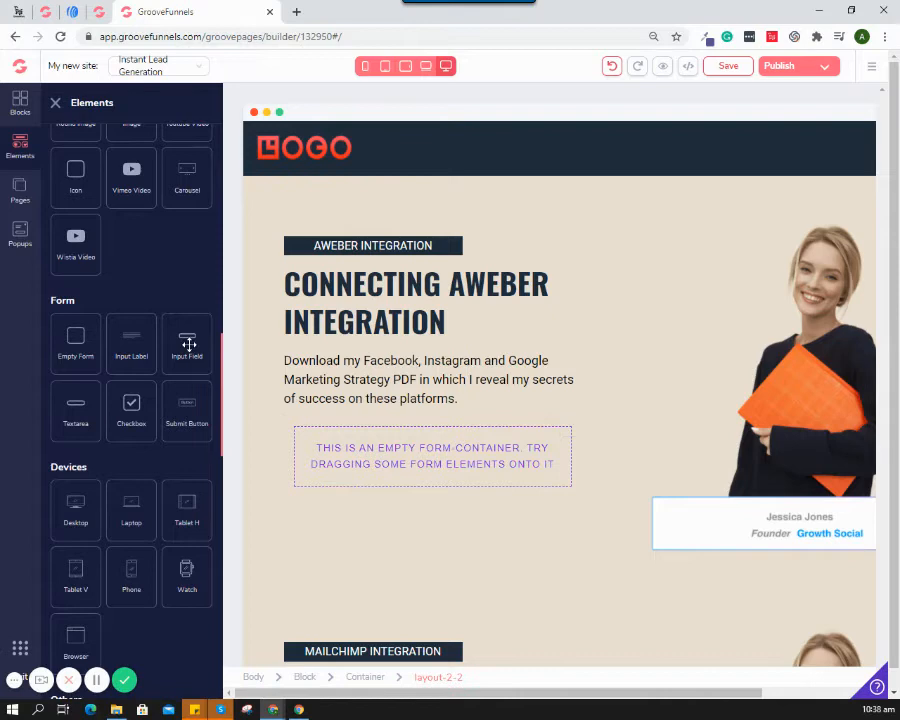
left_click_drag(187, 343, 362, 445)
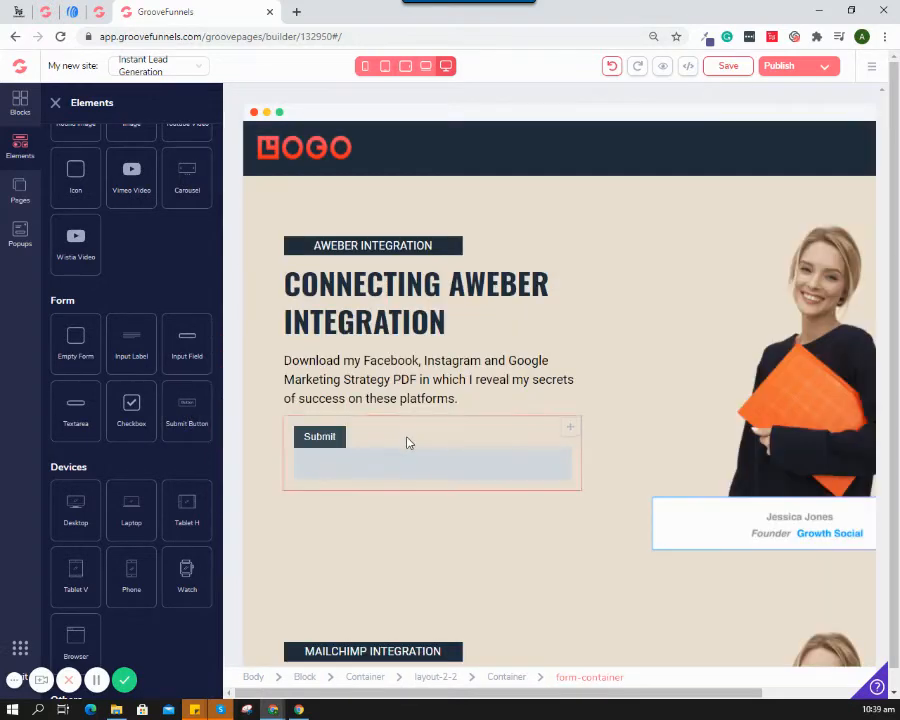
left_click(432, 463)
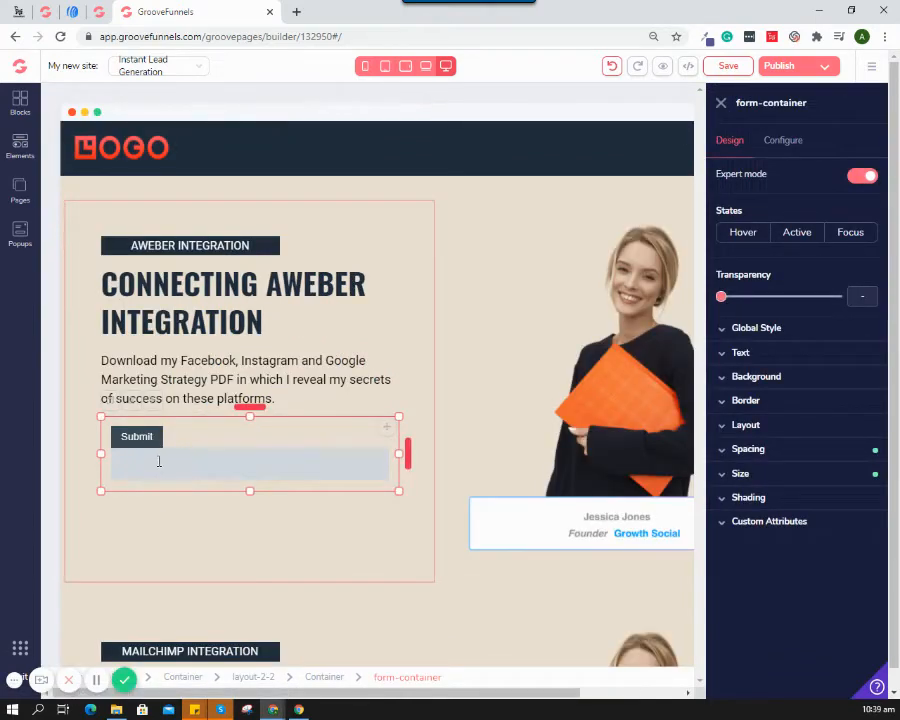
mouse_move(301, 465)
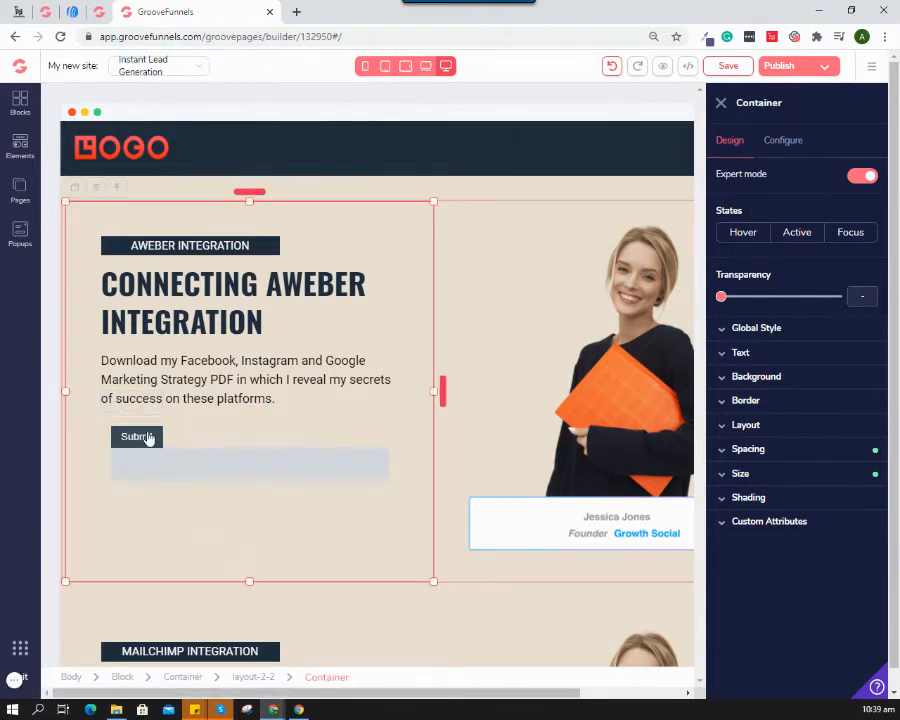
left_click(136, 437)
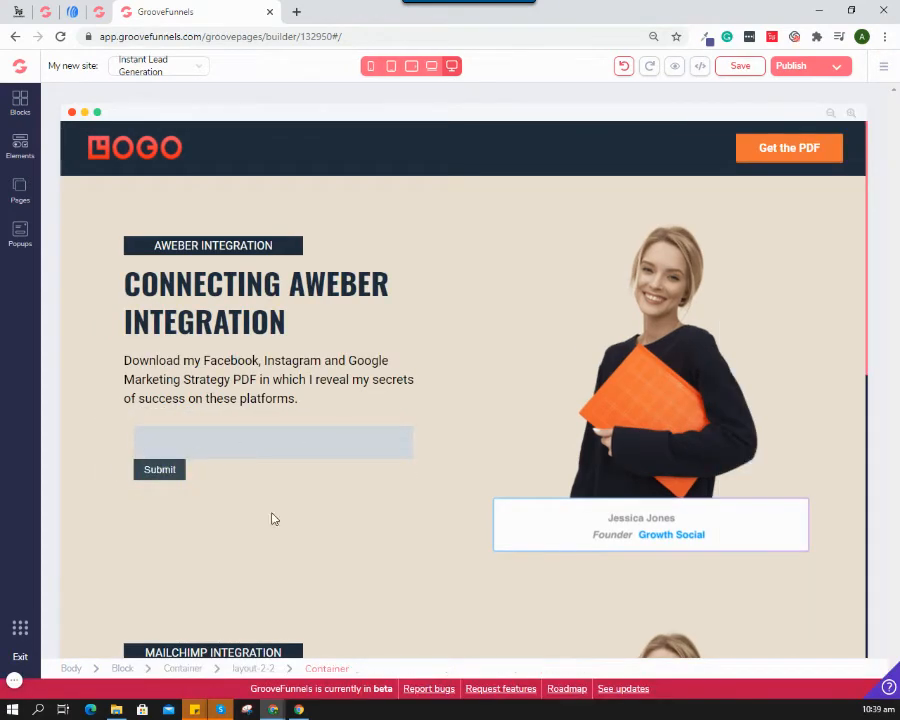
Give the second input field a 1rem margin to space it from the first.
left_click(273, 442)
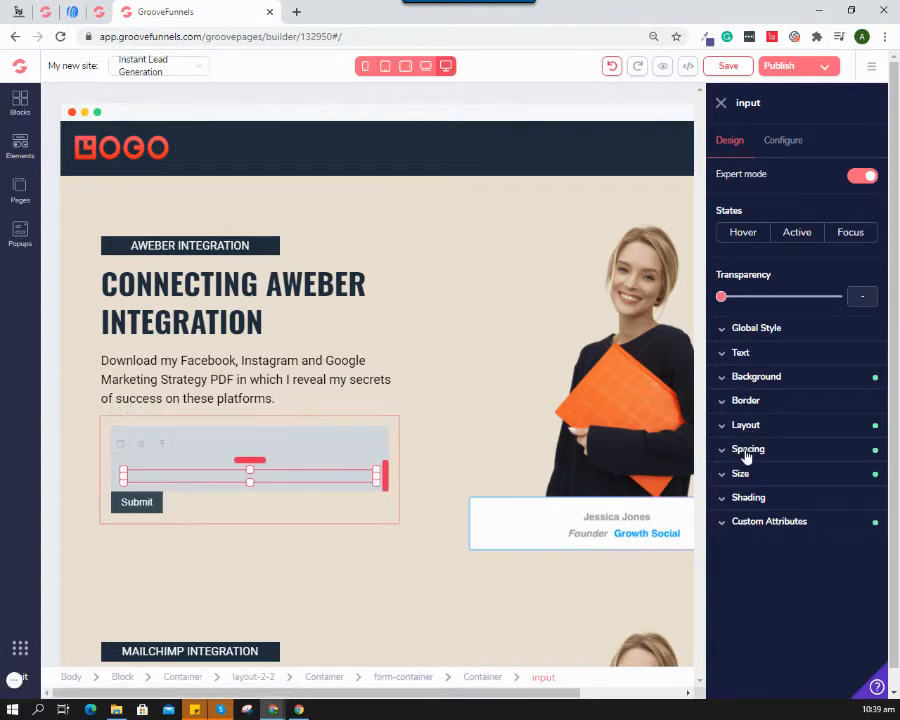
left_click(748, 449)
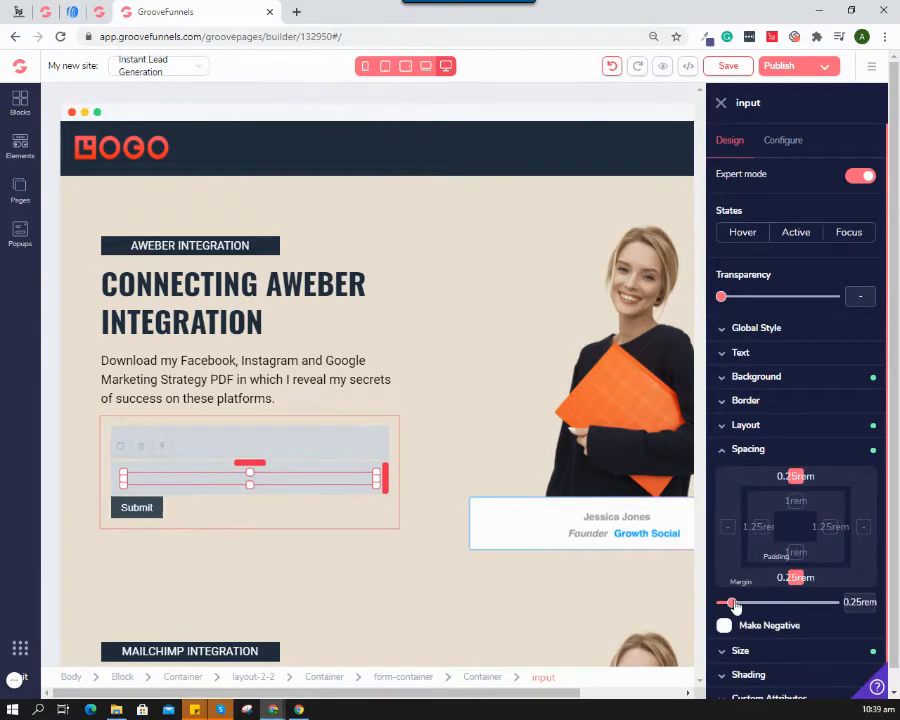
left_click_drag(730, 602, 748, 602)
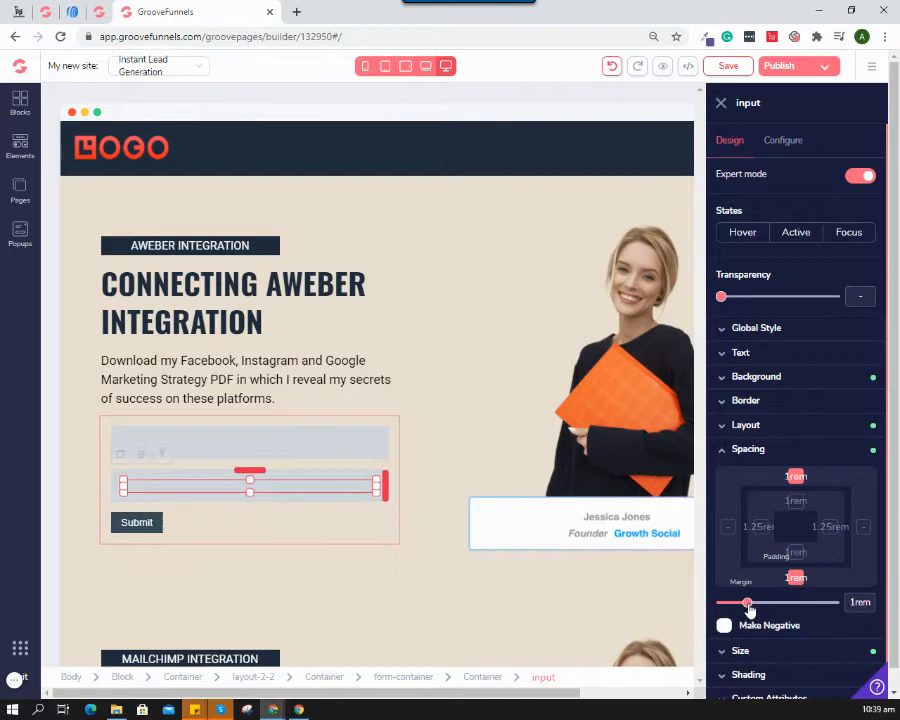
left_click(136, 522)
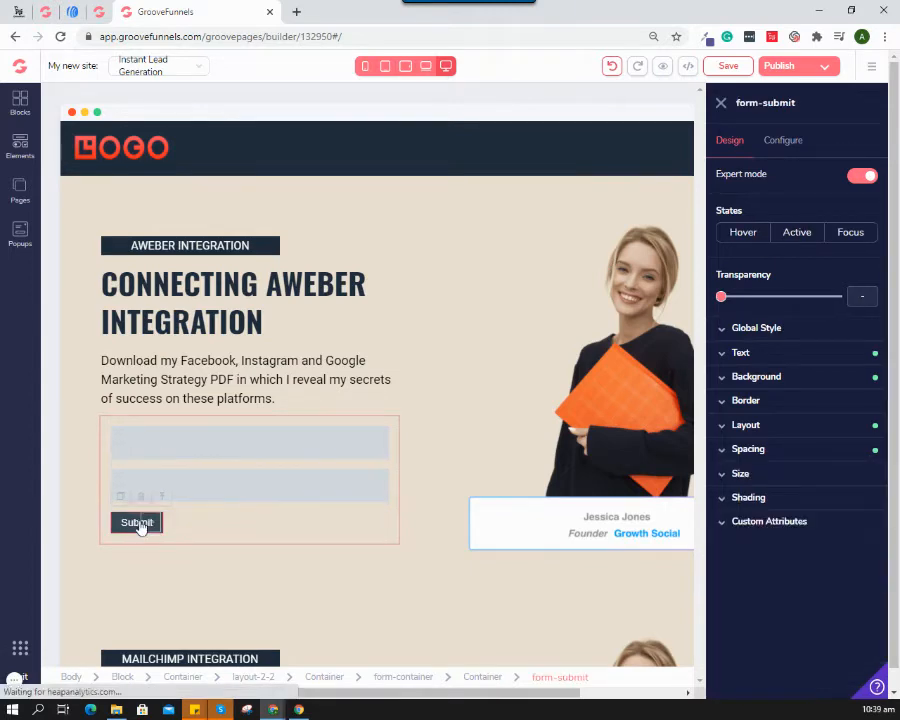
Give the Submit button 100% relative width, 0.75rem padding and bold 1.25rem text.
left_click(748, 449)
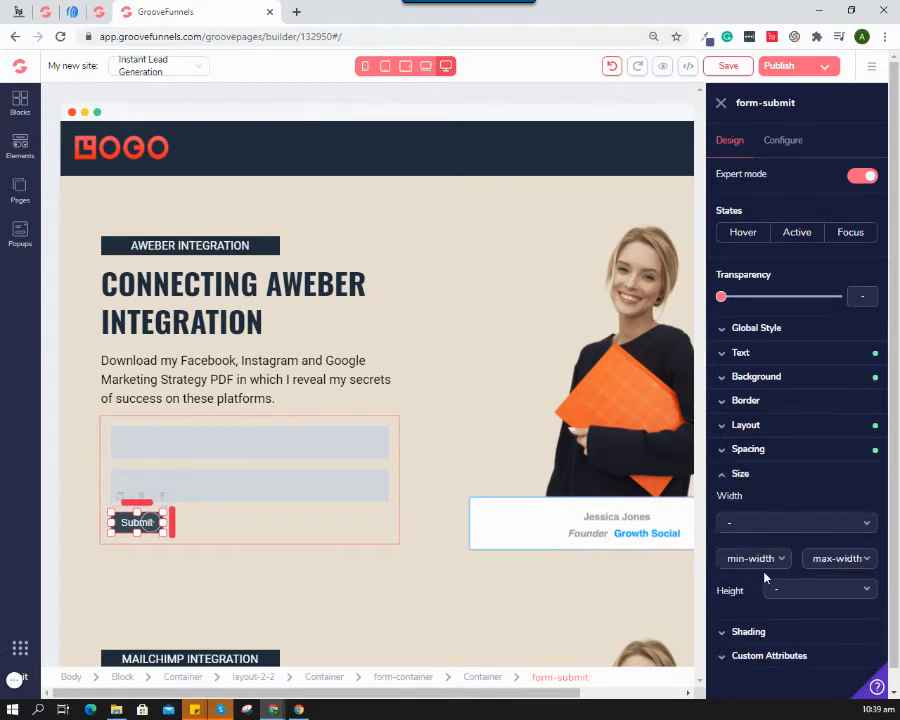
left_click(795, 522)
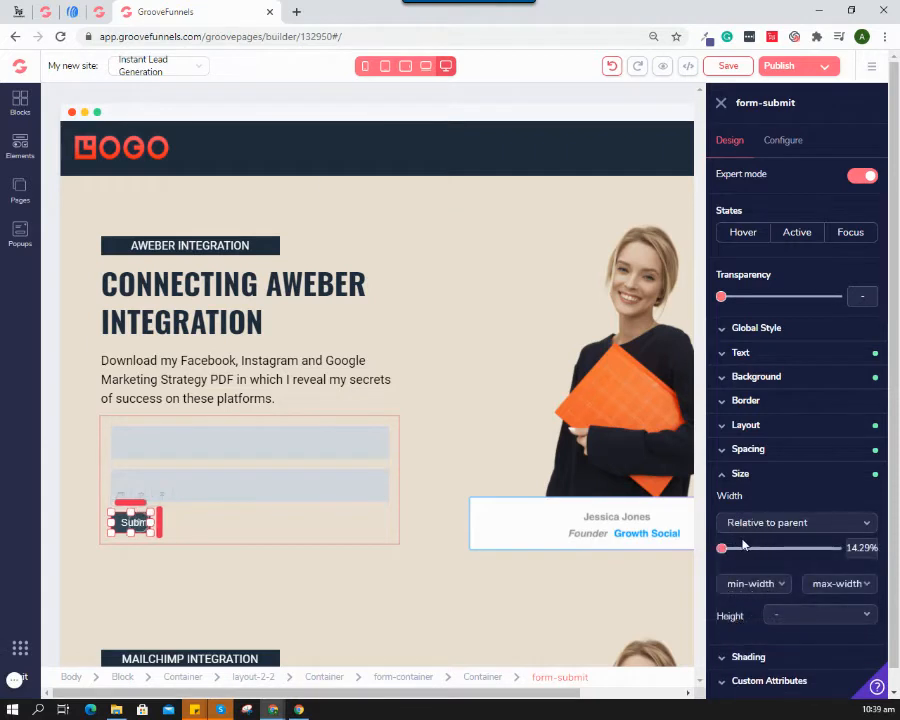
left_click_drag(722, 547, 830, 547)
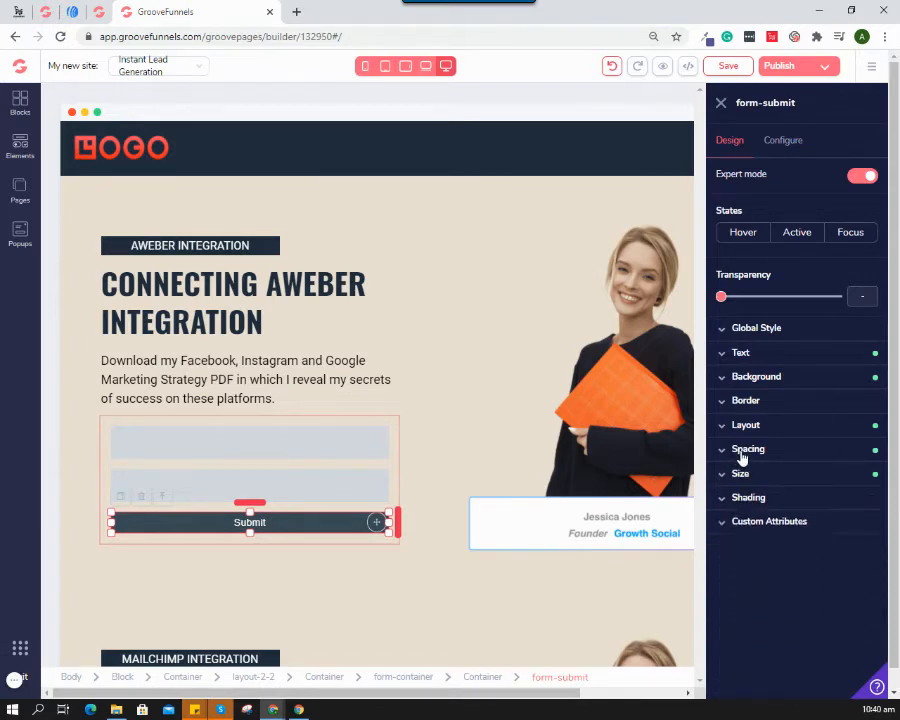
left_click(748, 449)
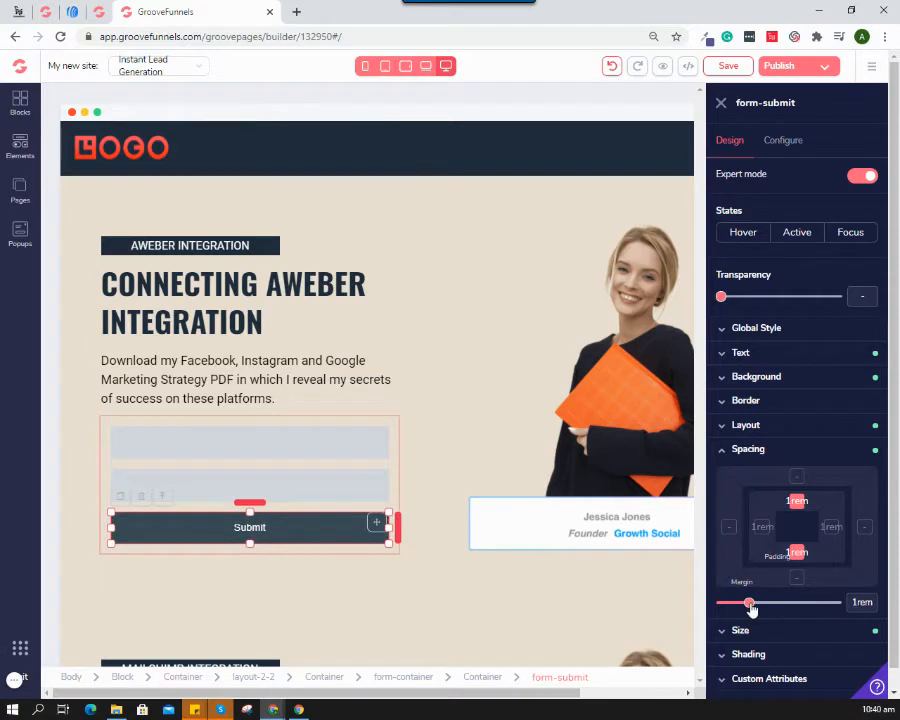
left_click_drag(750, 602, 743, 602)
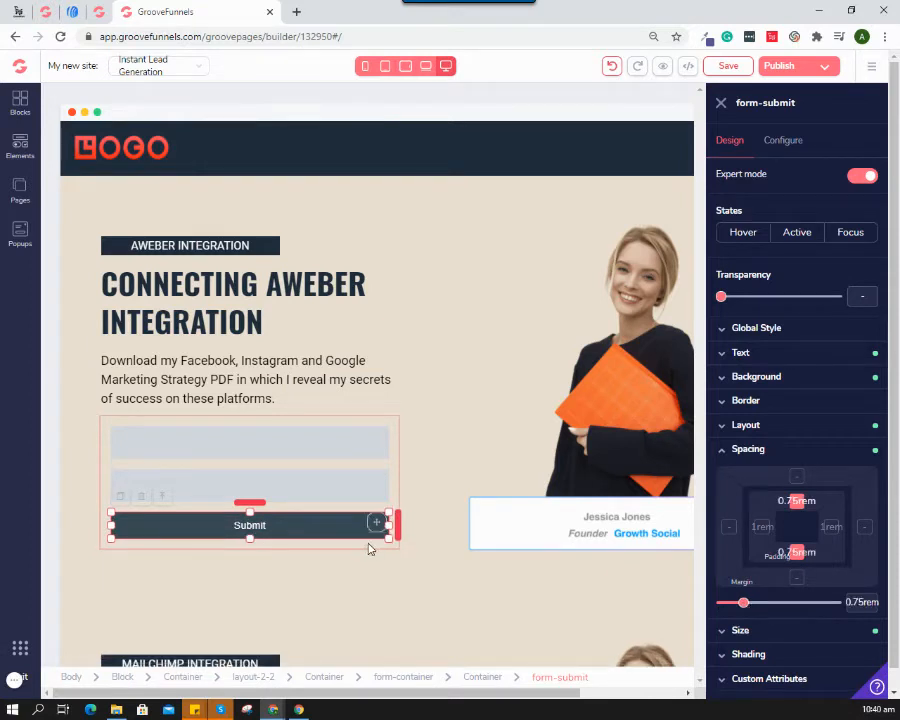
left_click(749, 449)
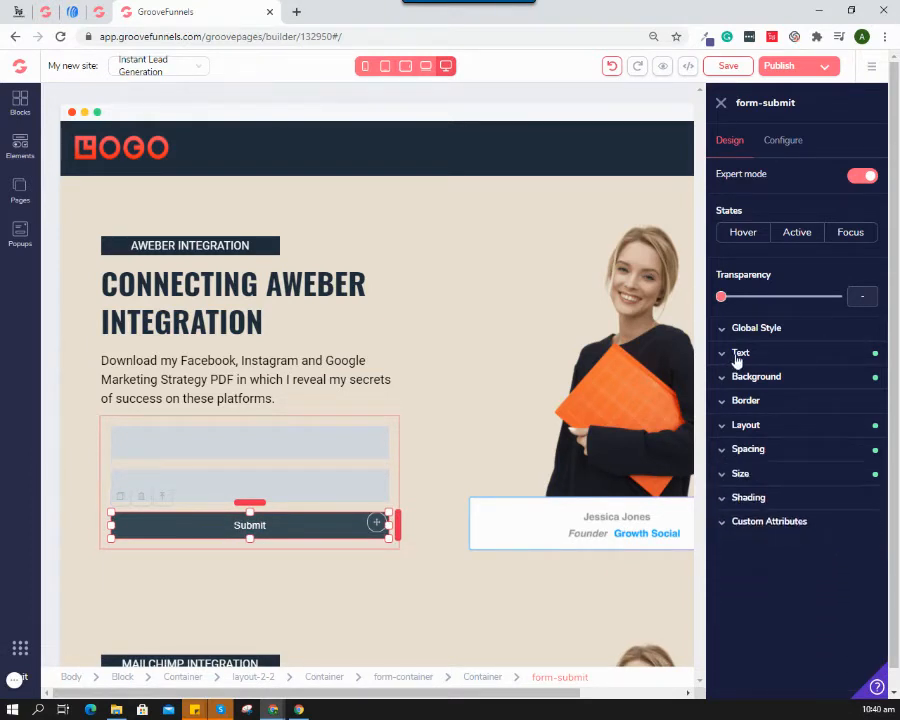
left_click(739, 352)
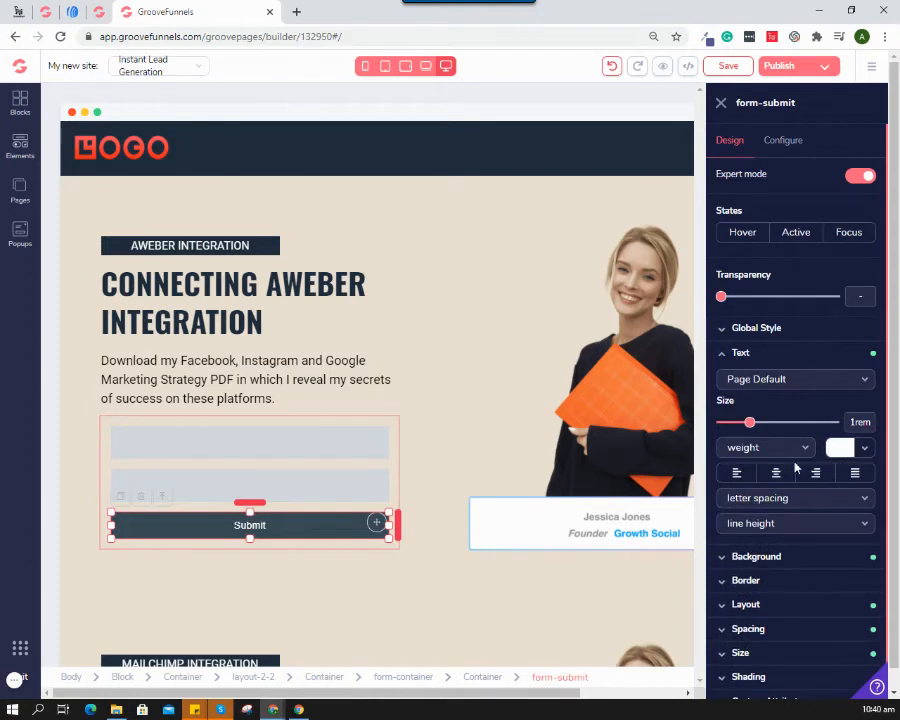
left_click_drag(750, 422, 768, 422)
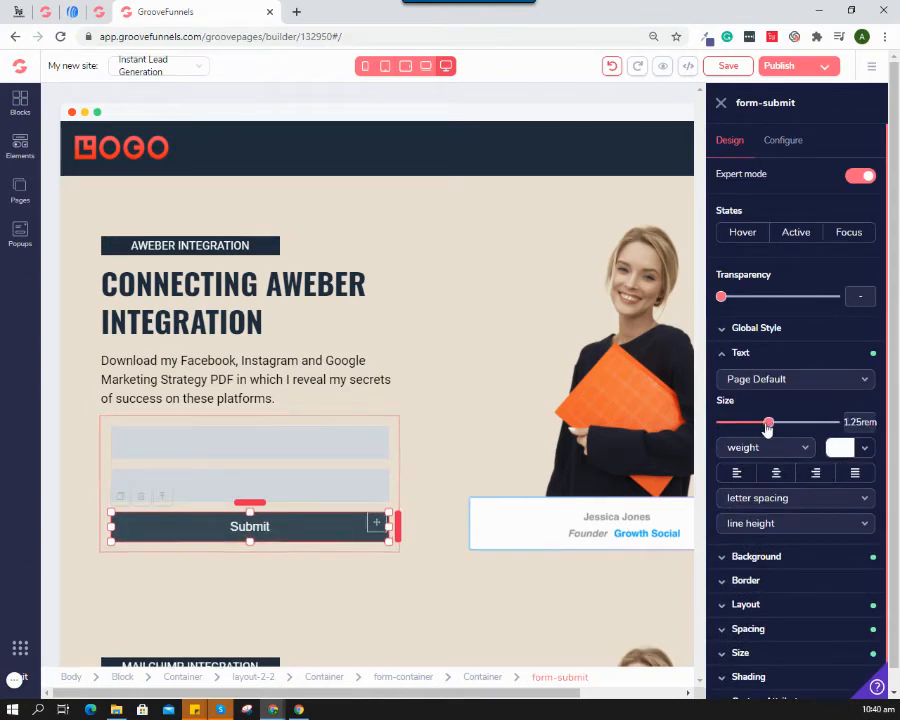
left_click(765, 447)
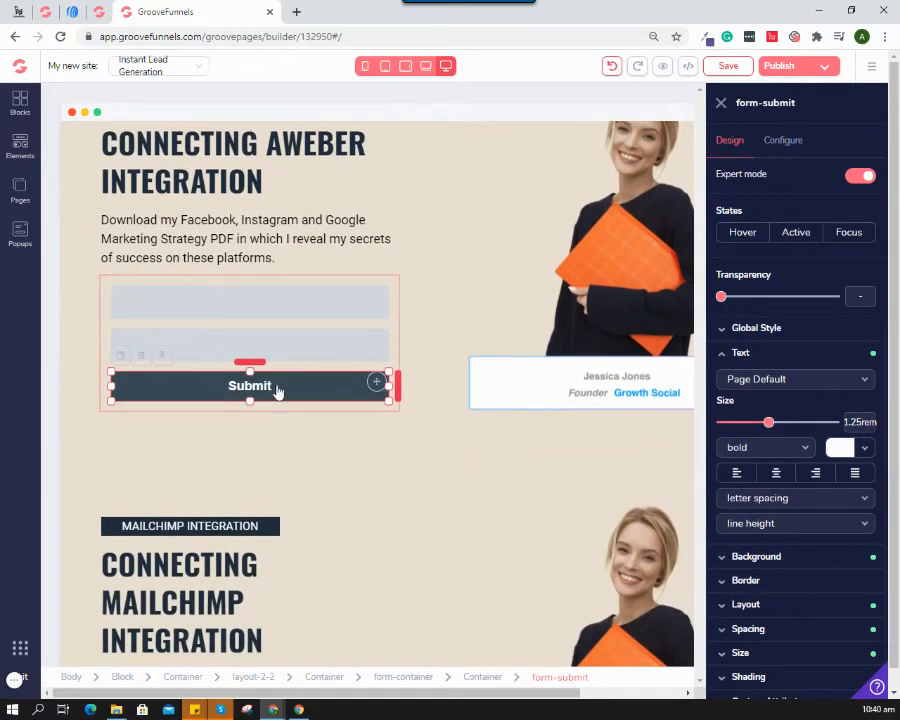
Set the form button's text to 'Sign Up' and apply the update.
left_click(783, 140)
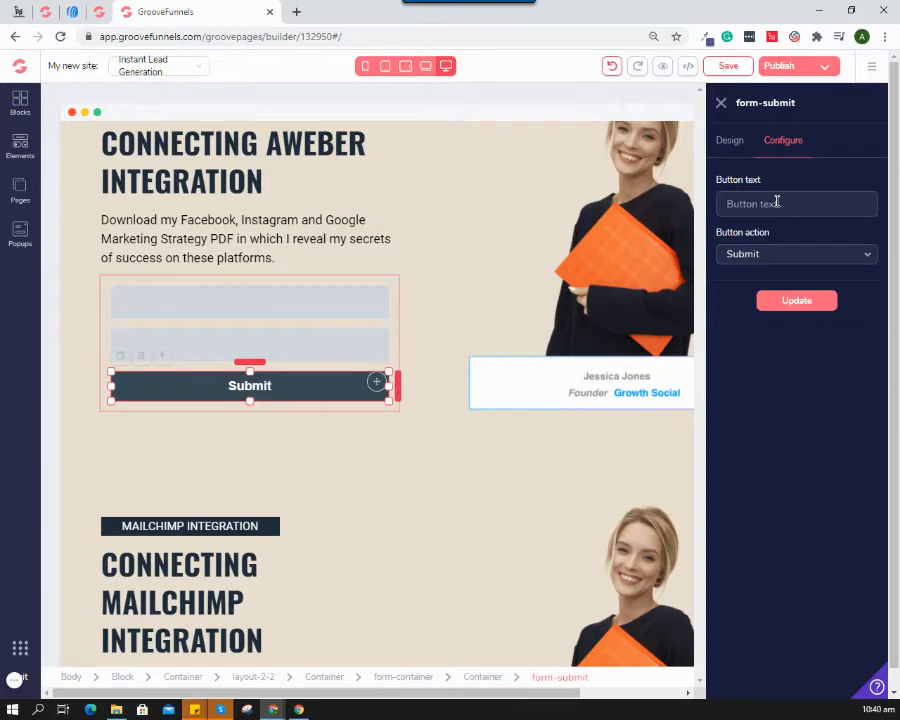
type("S")
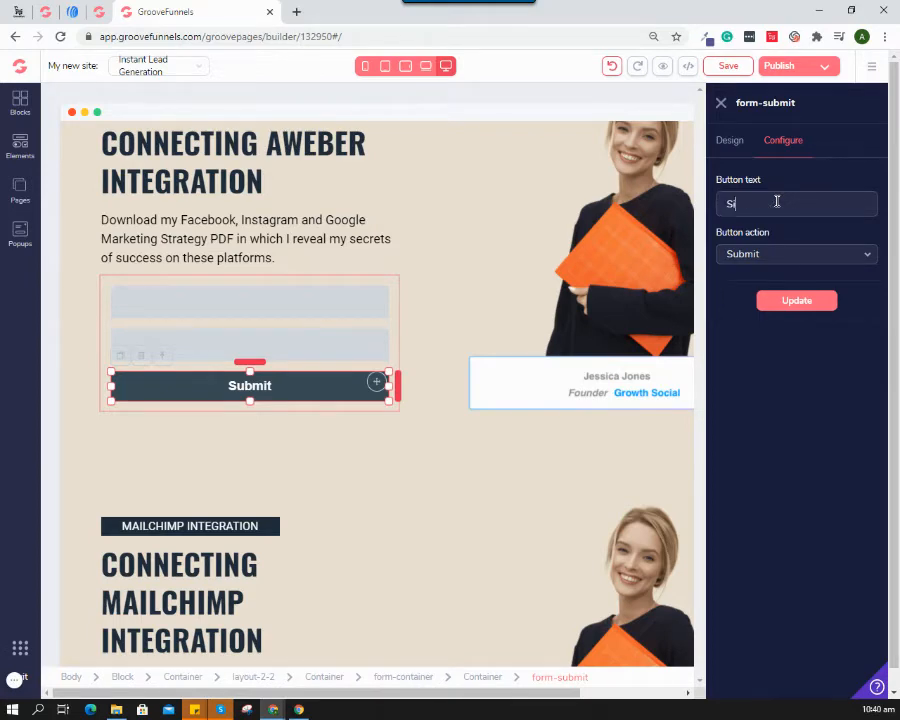
type("ign Up")
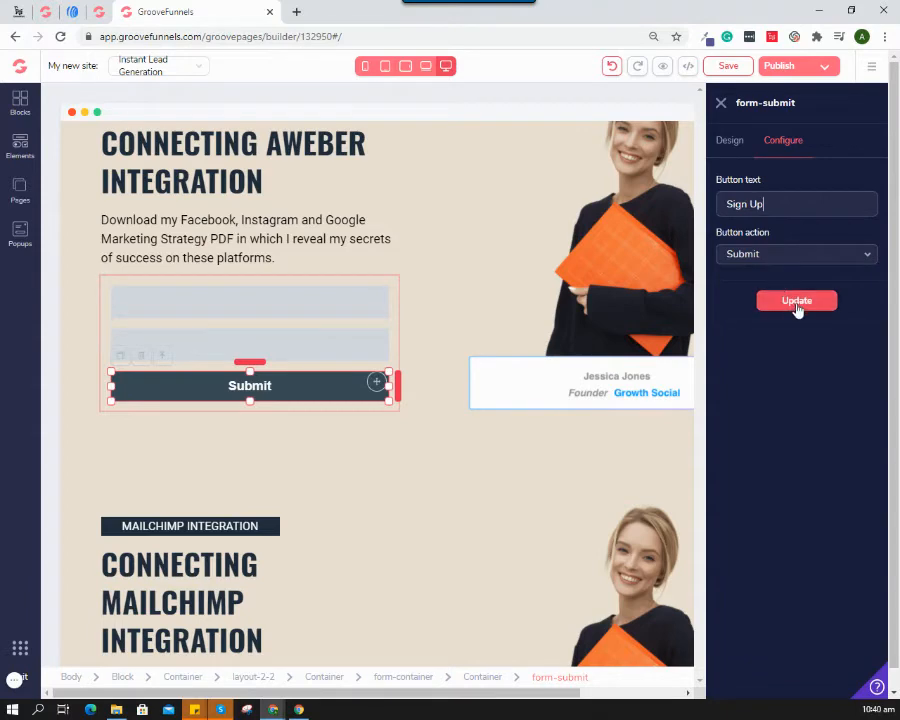
left_click(796, 300)
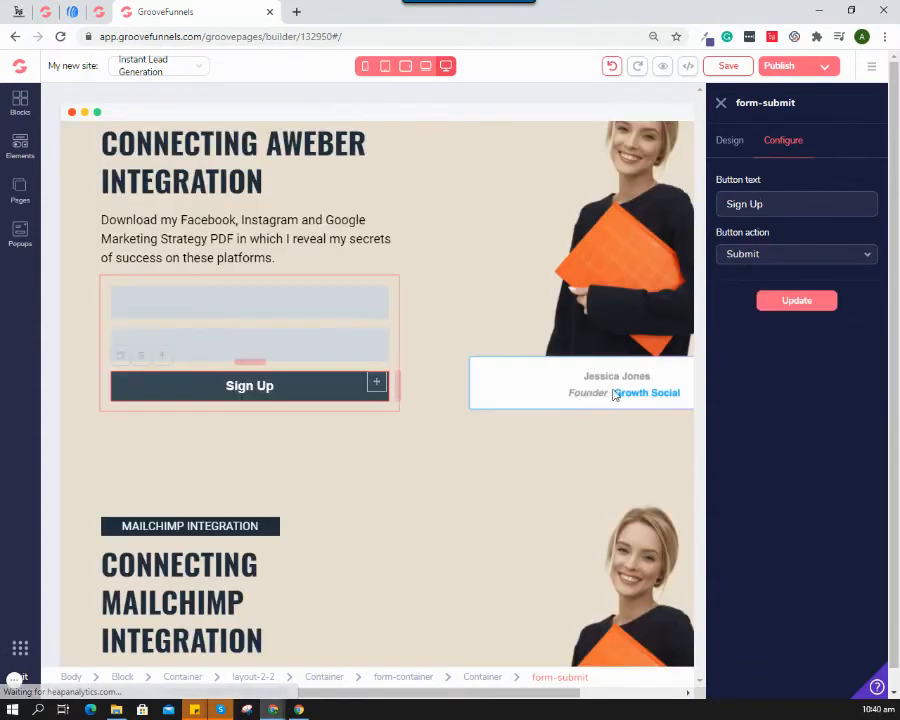
left_click(249, 385)
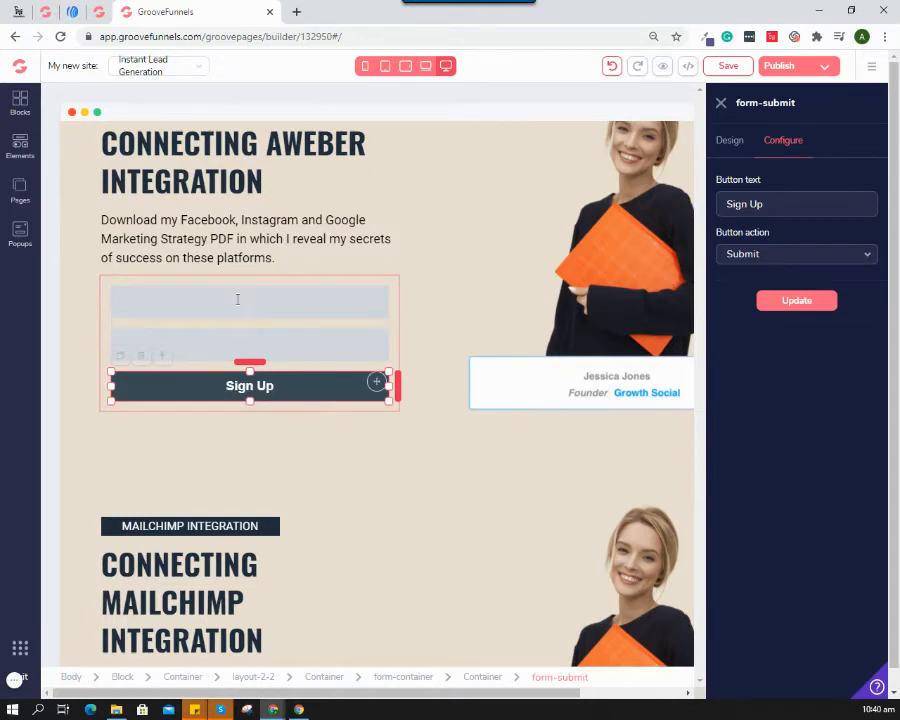
Give the first field ID and name 'name', placeholder 'Your Name', and required validation.
left_click(249, 300)
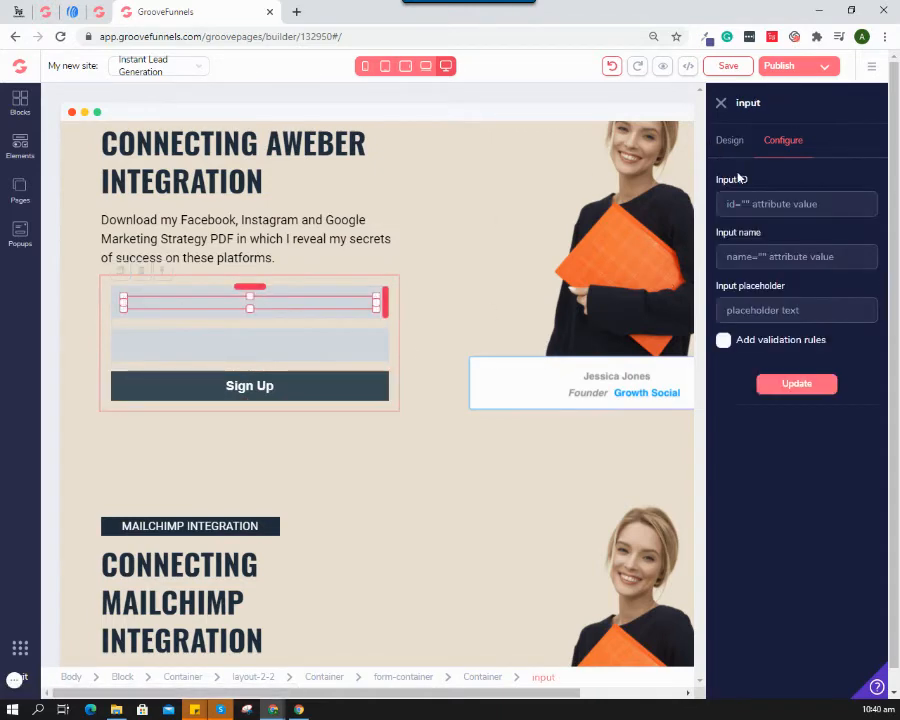
left_click(795, 204)
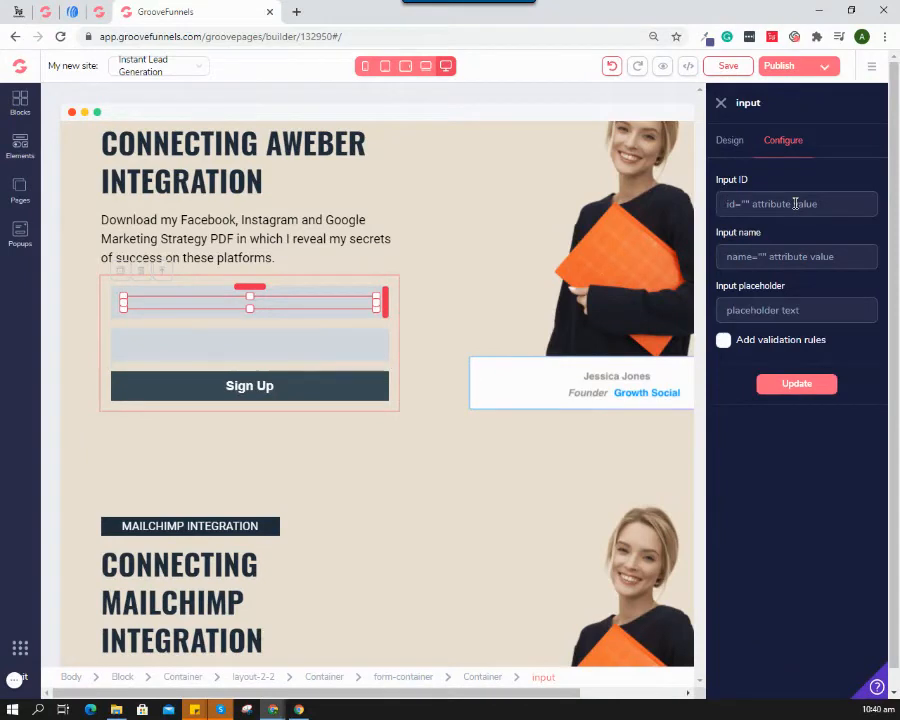
type("nme")
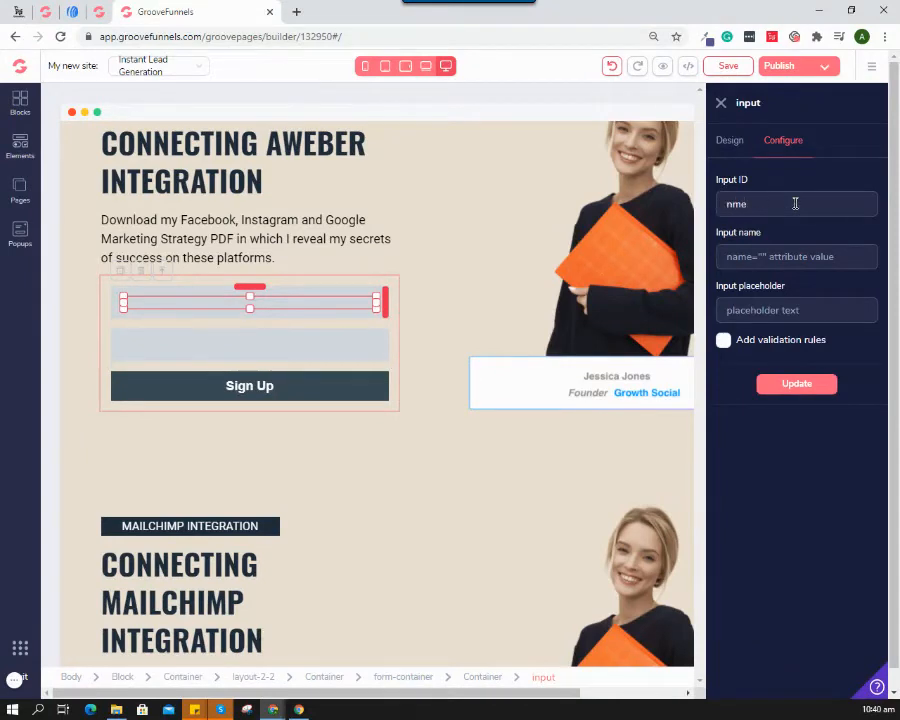
type("name")
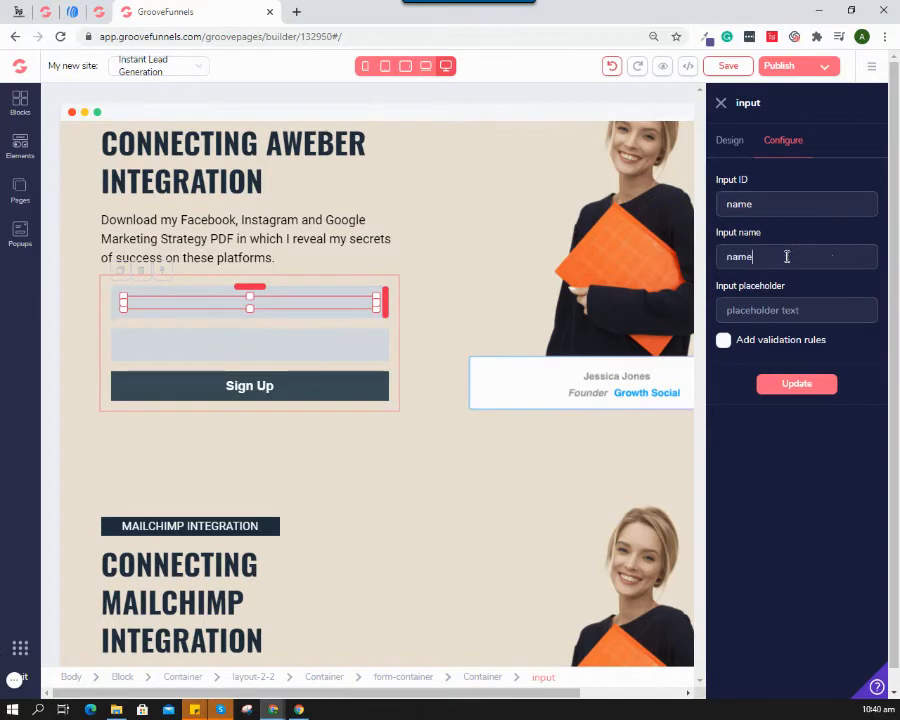
left_click(796, 310)
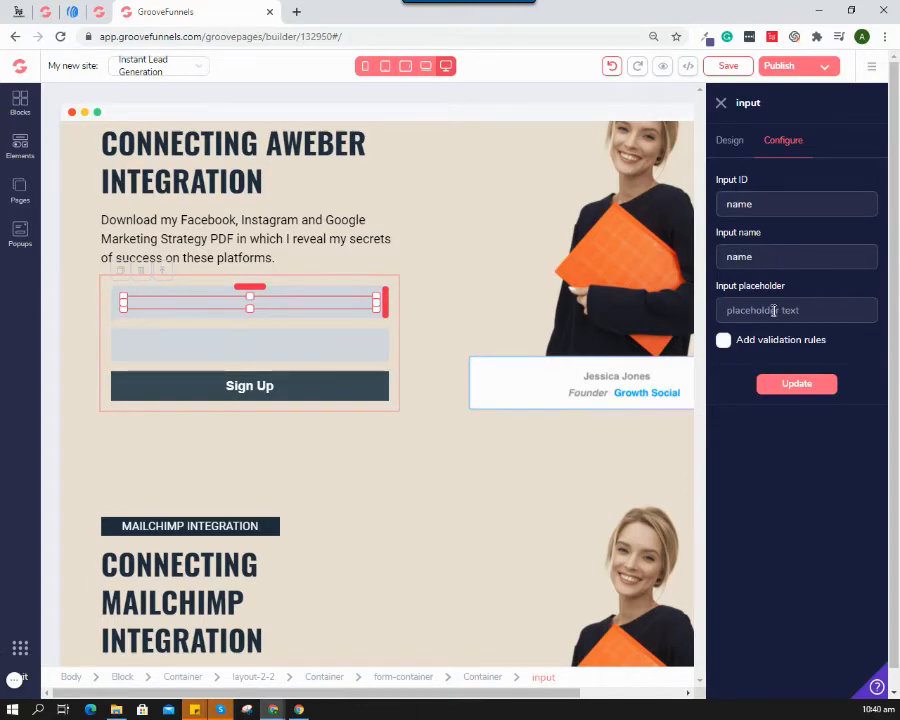
type("Your Name")
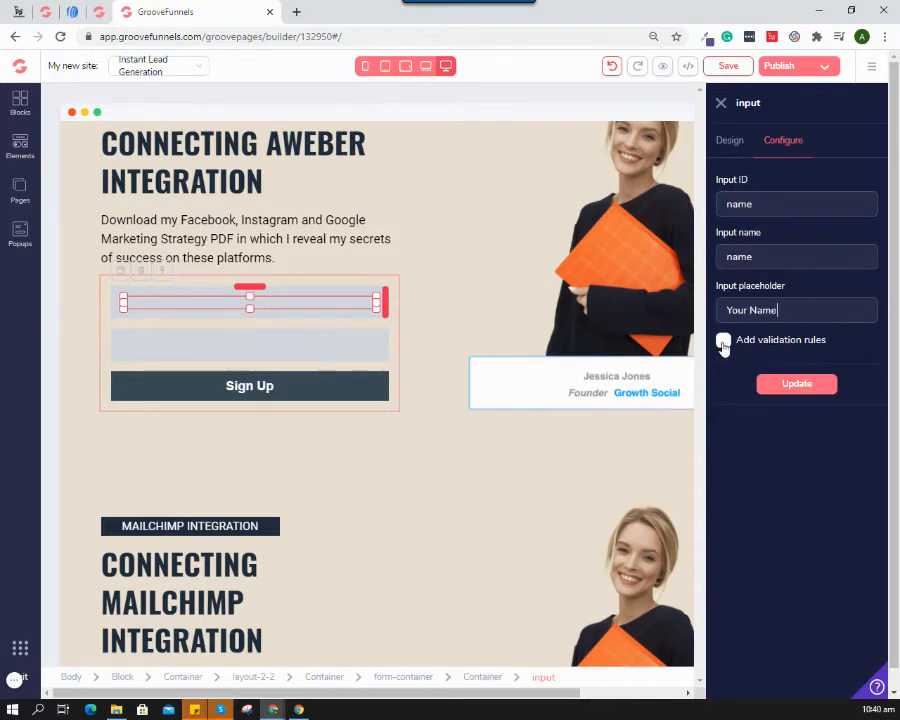
left_click(723, 340)
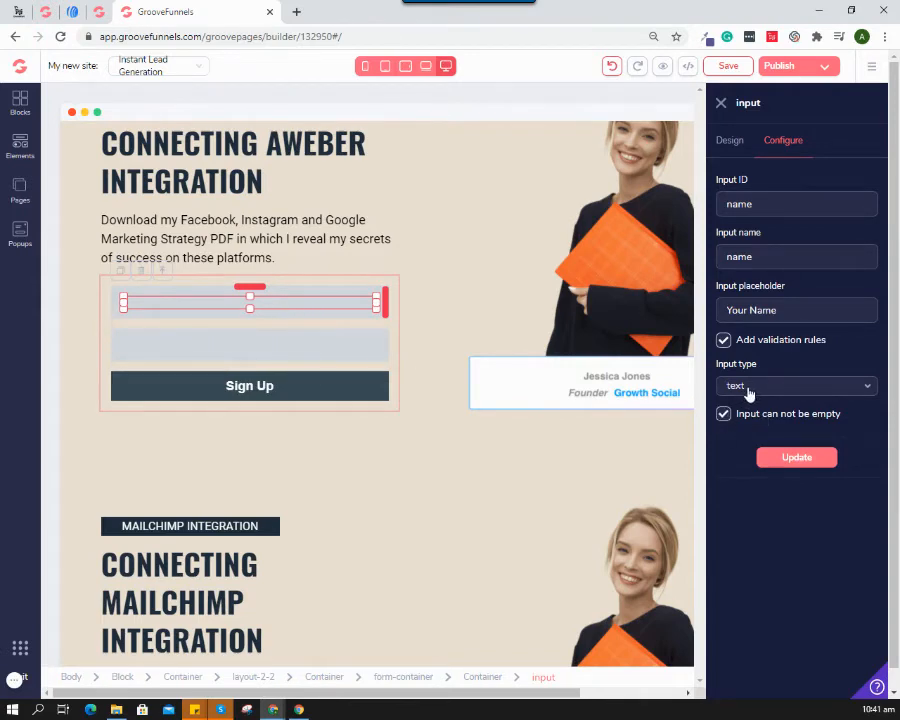
left_click(796, 457)
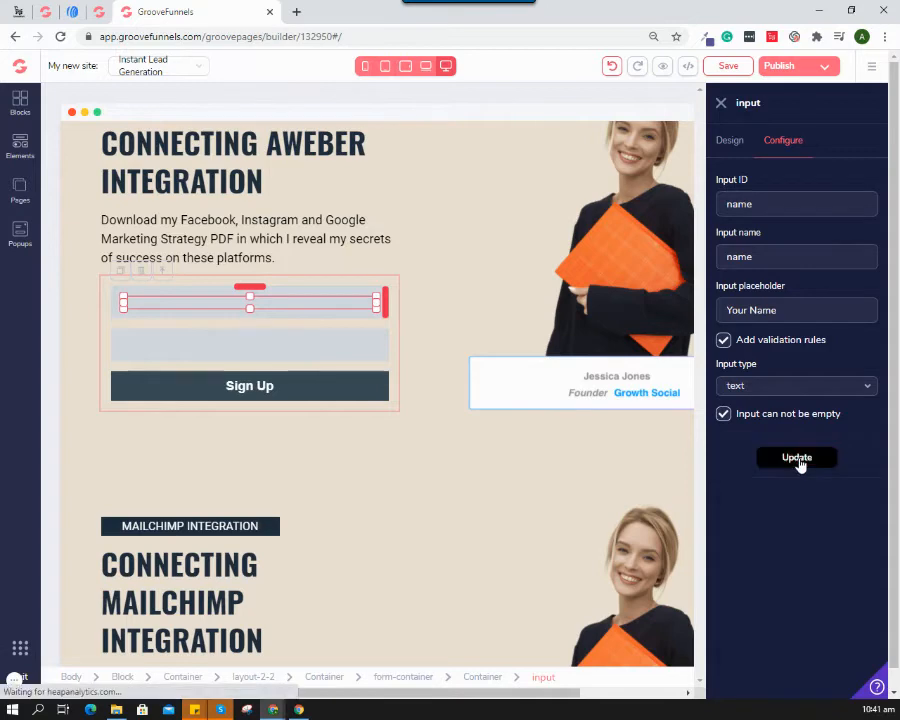
left_click(796, 457)
type("e")
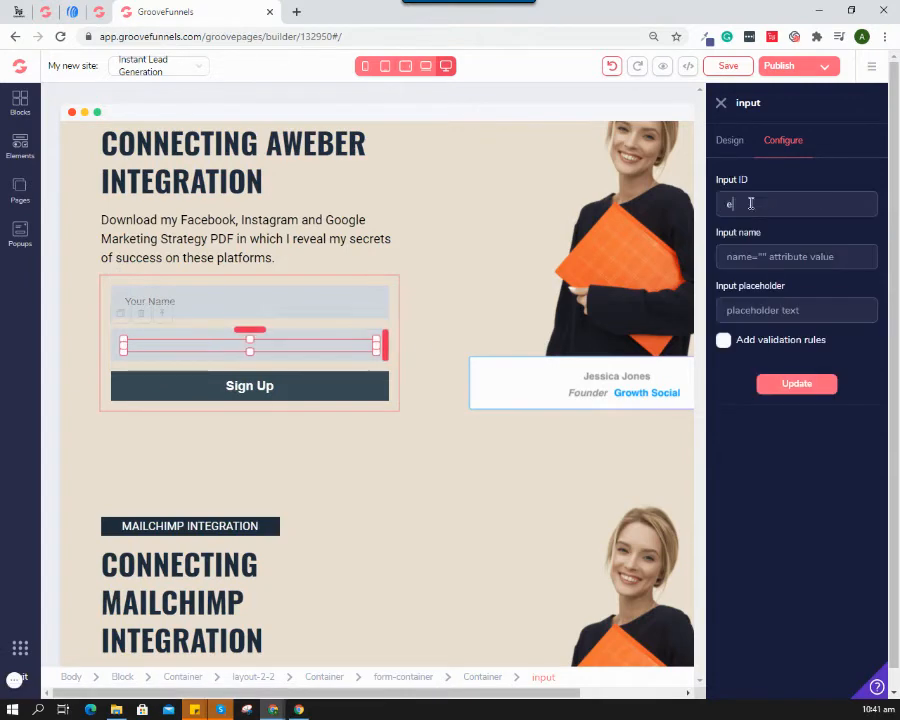
Enter 'email' as the second field's ID and name, with placeholder 'Your Best Email'.
type("mail")
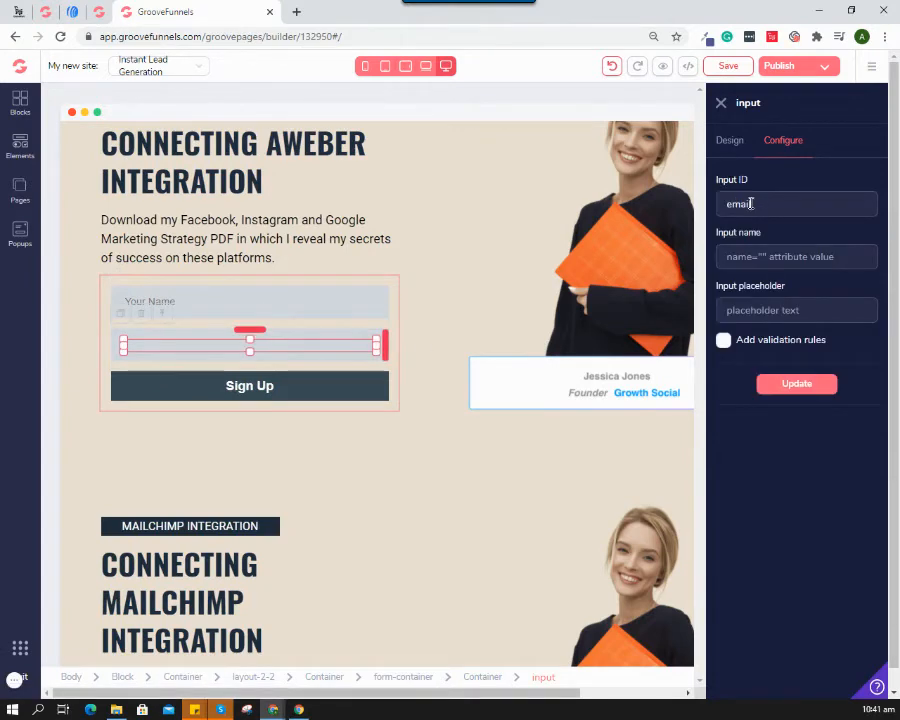
type("email")
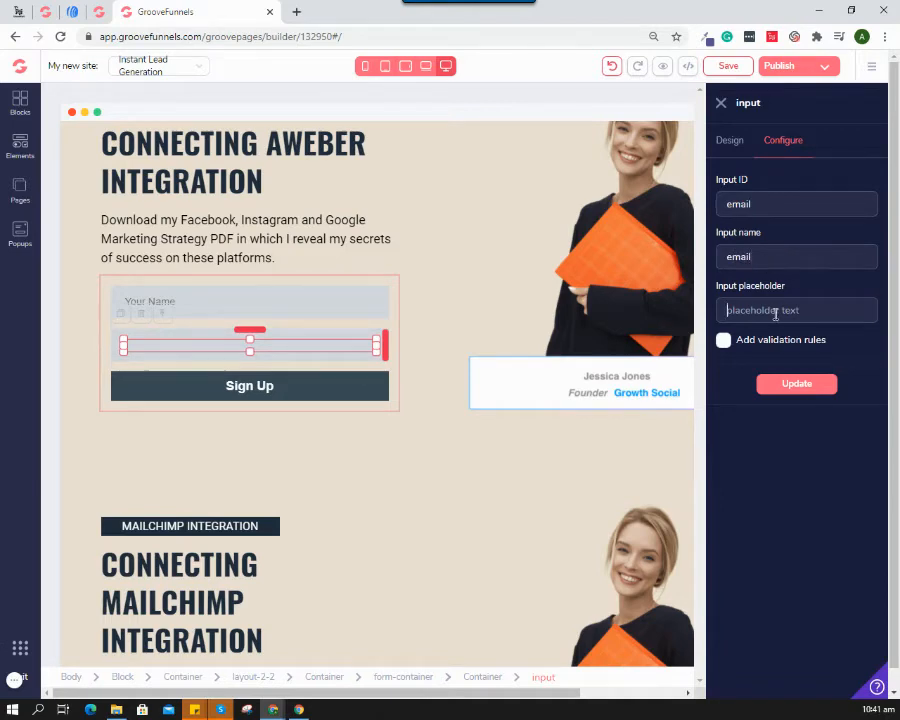
type("Your Best")
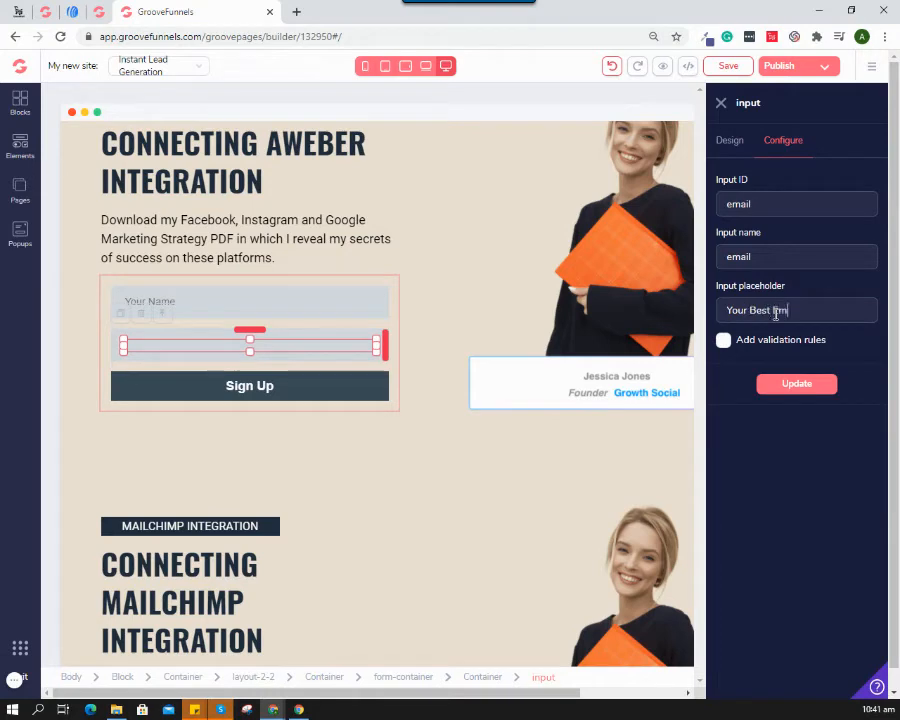
type("Email")
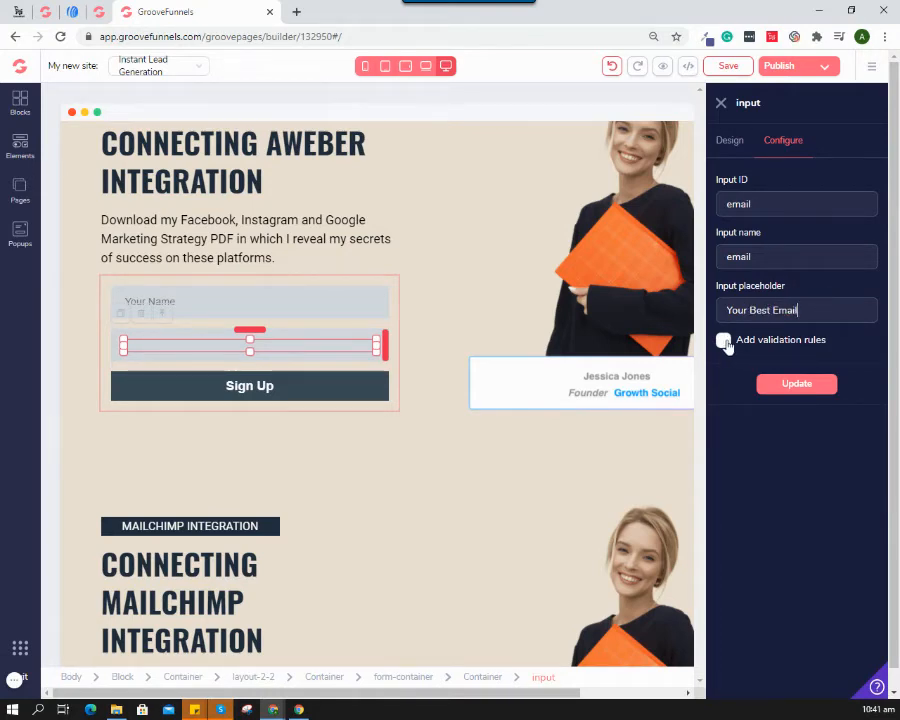
Add required, not-empty email-type validation to the email field and apply it.
left_click(723, 340)
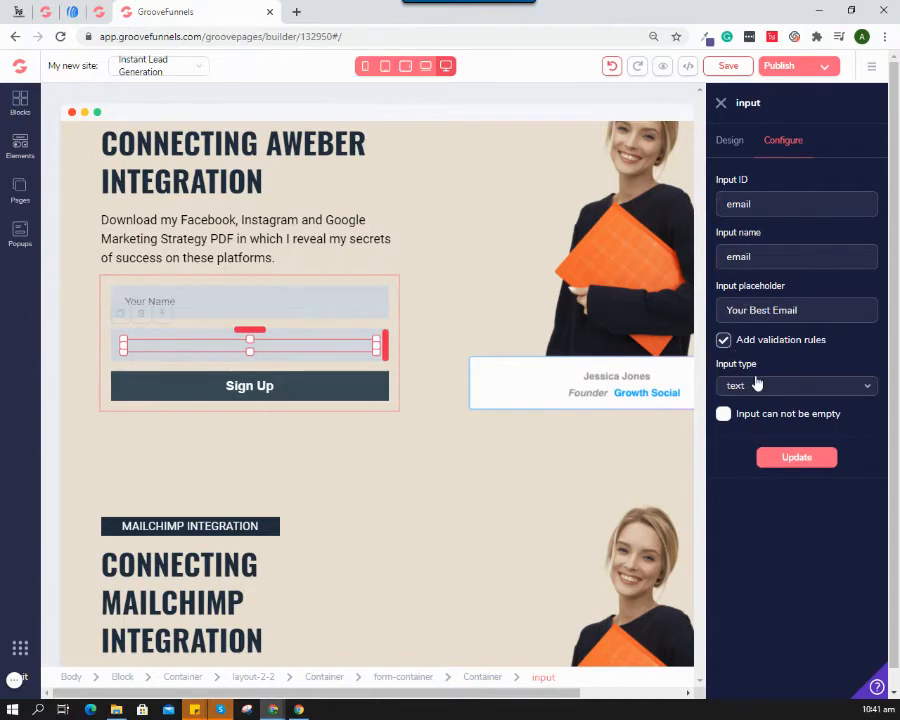
left_click(795, 385)
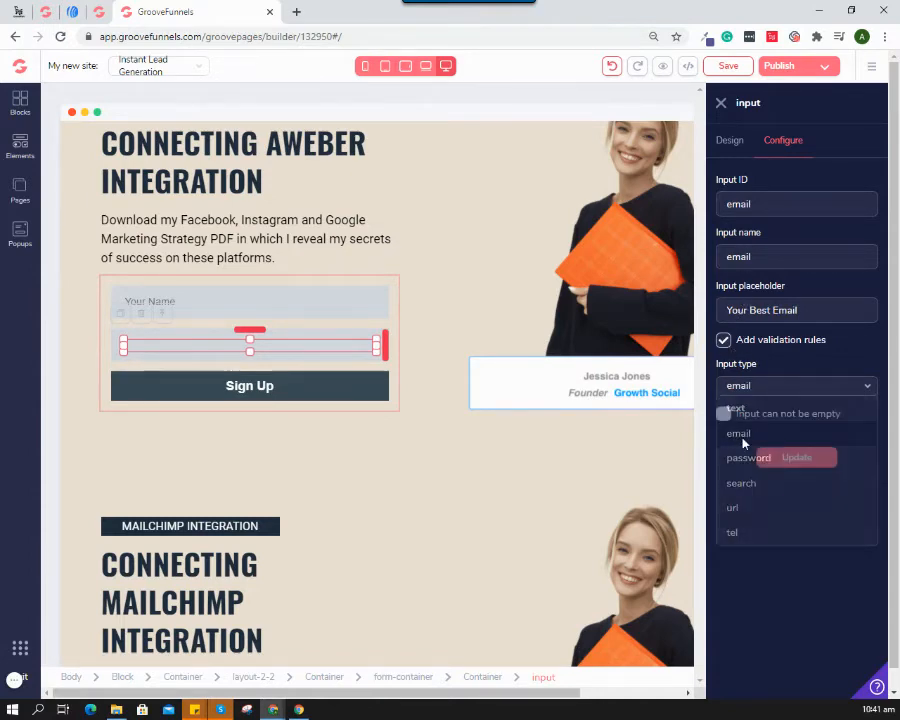
left_click(738, 433)
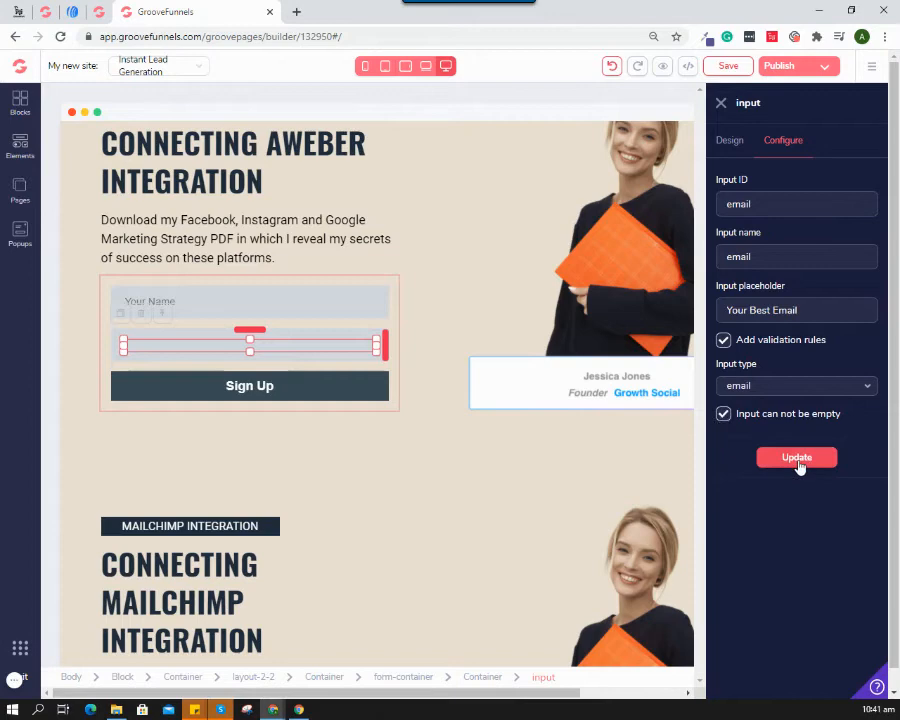
left_click(796, 457)
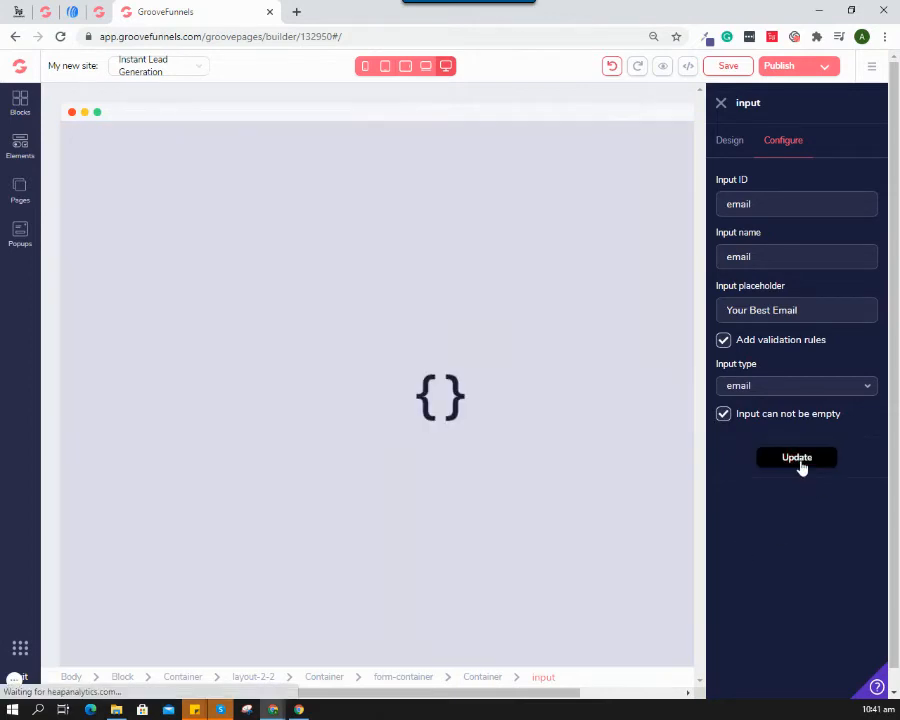
left_click(796, 457)
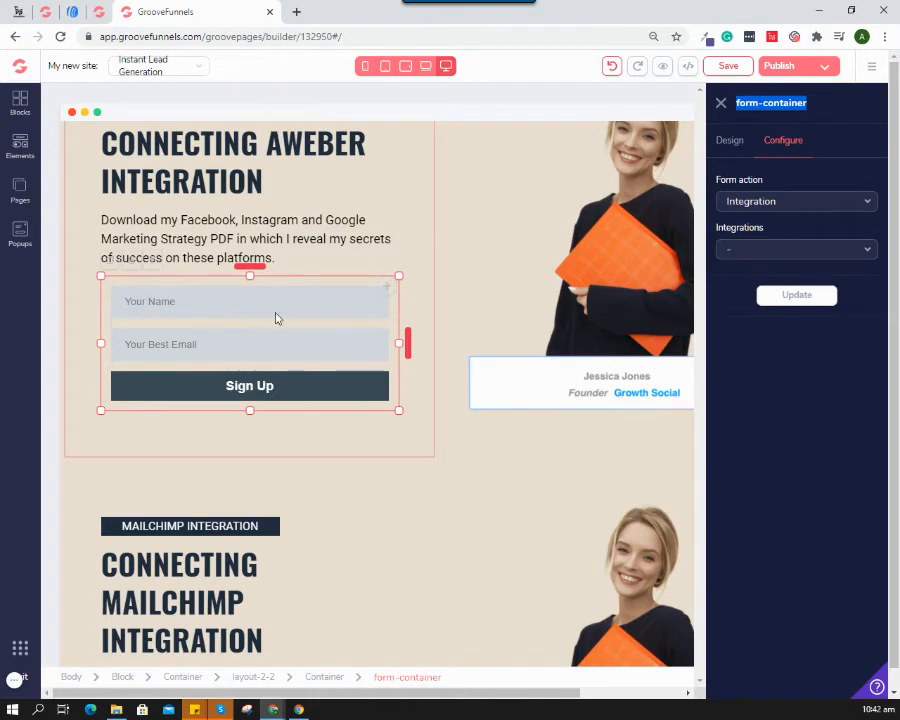
mouse_move(260, 344)
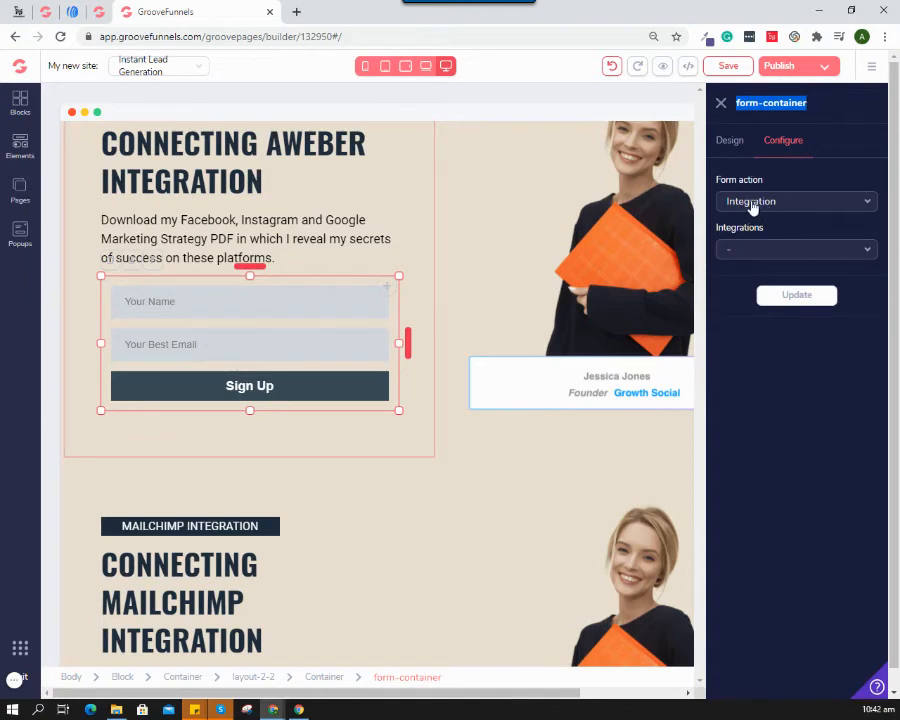
Connect the form to the Aweber Leads integration, sending signups to Angelo Santos' List.
left_click(796, 249)
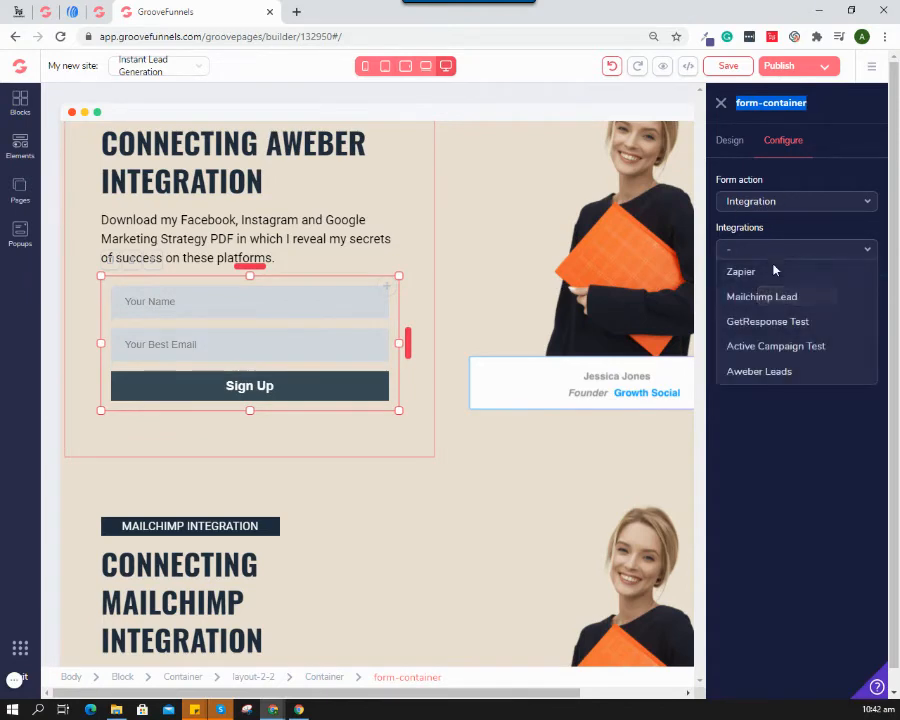
mouse_move(759, 377)
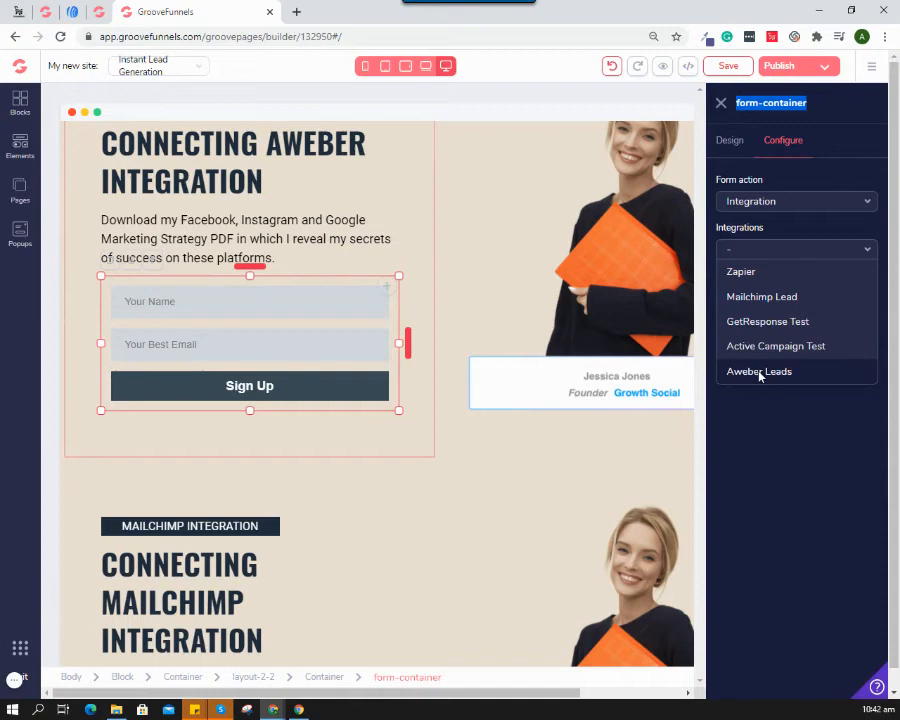
left_click(759, 371)
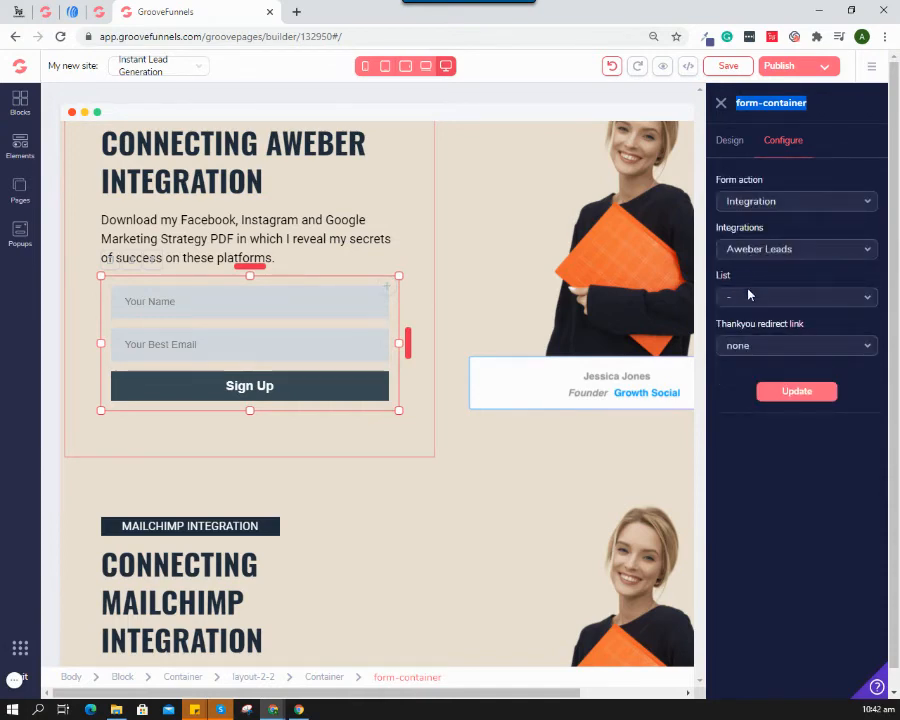
left_click(796, 297)
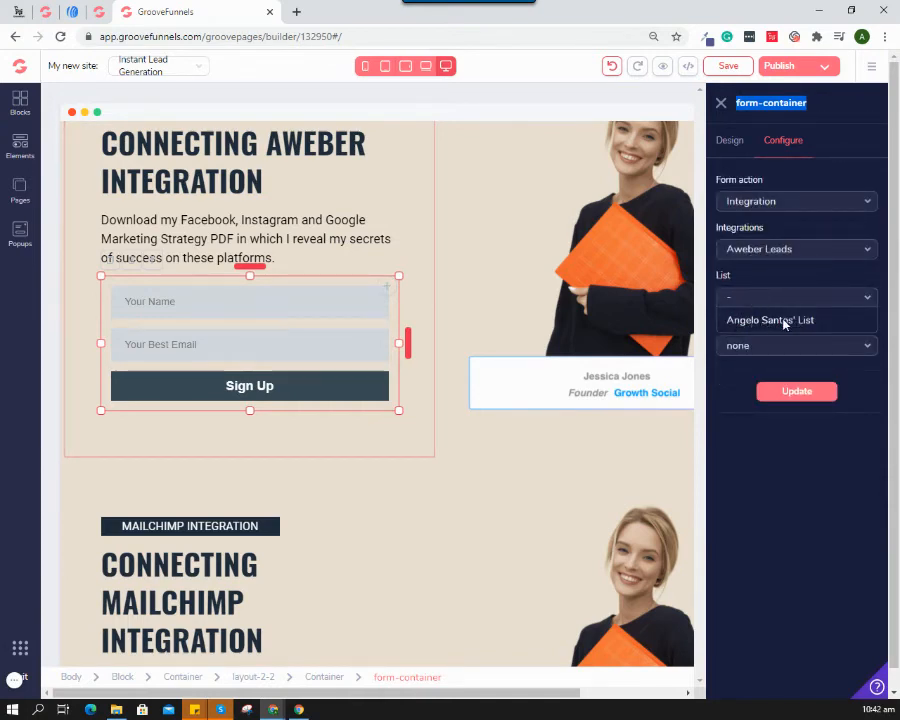
left_click(770, 320)
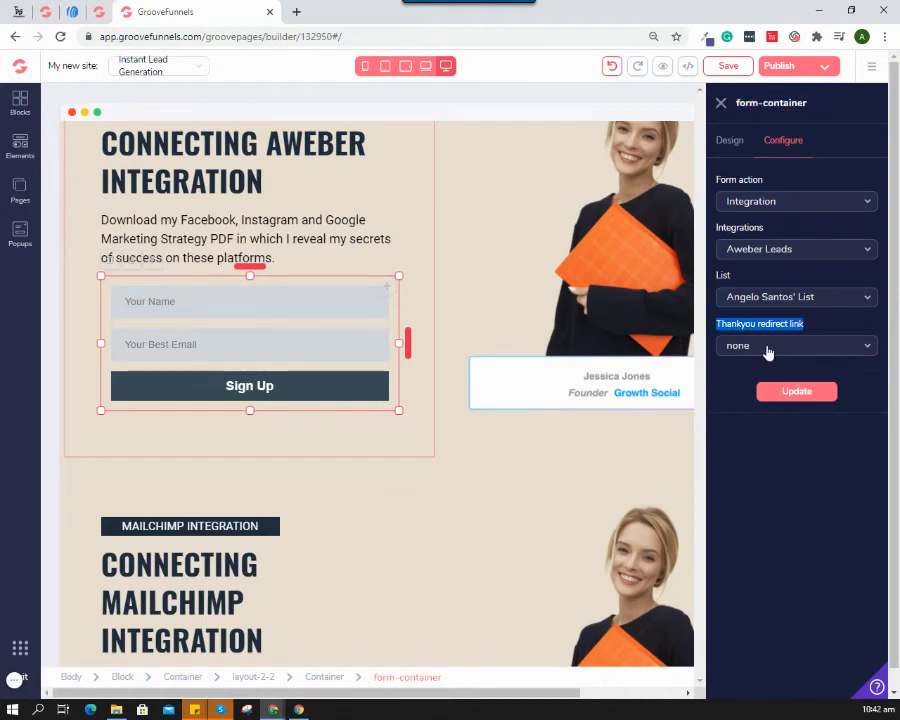
Set the form's Thankyou redirect to the Thank you page and update it.
left_click(796, 345)
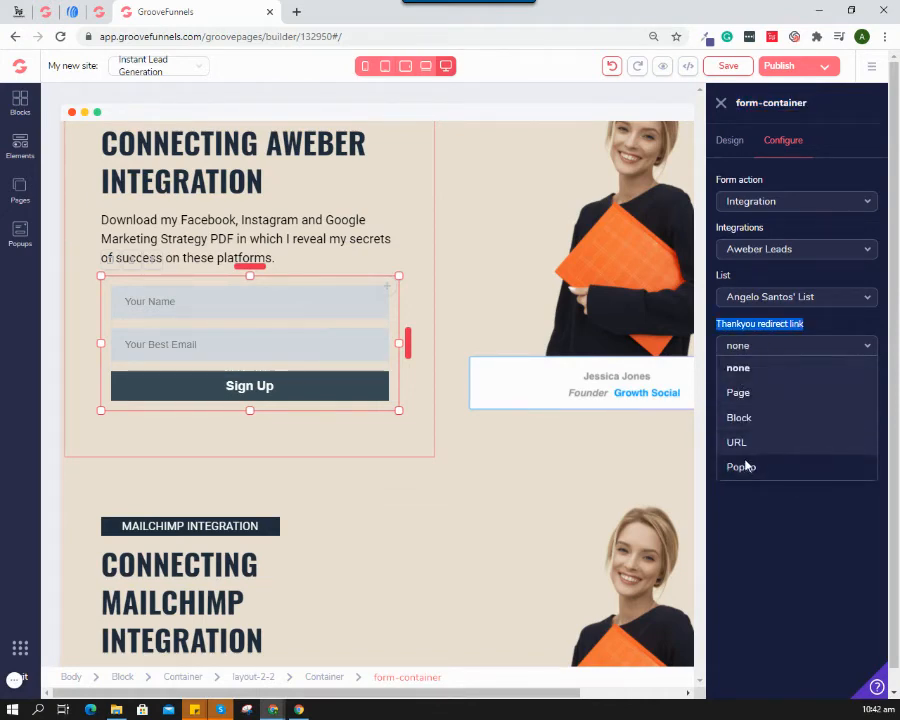
mouse_move(768, 428)
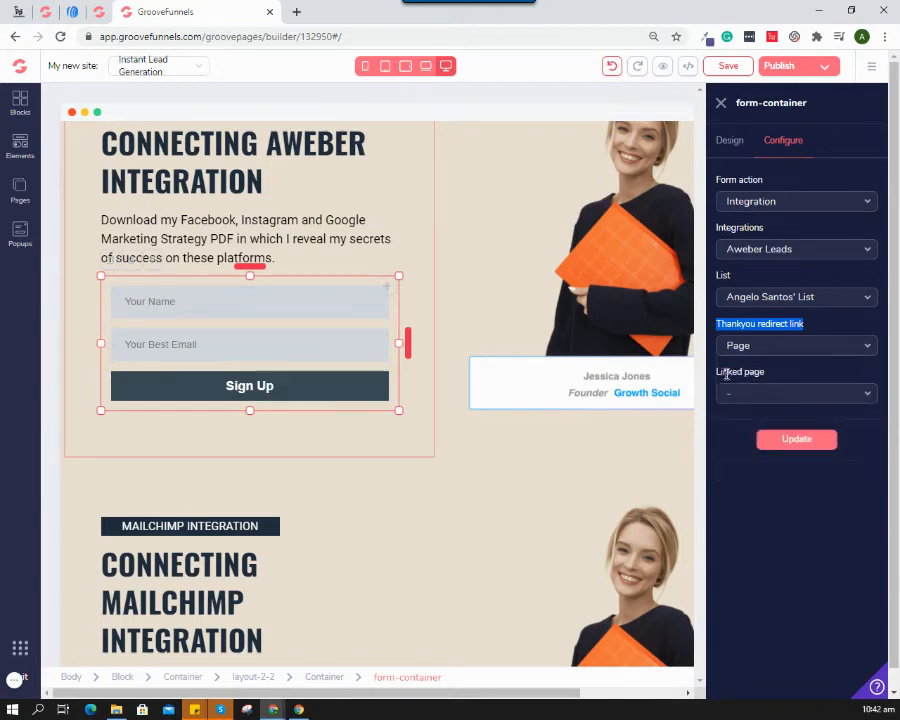
left_click(796, 393)
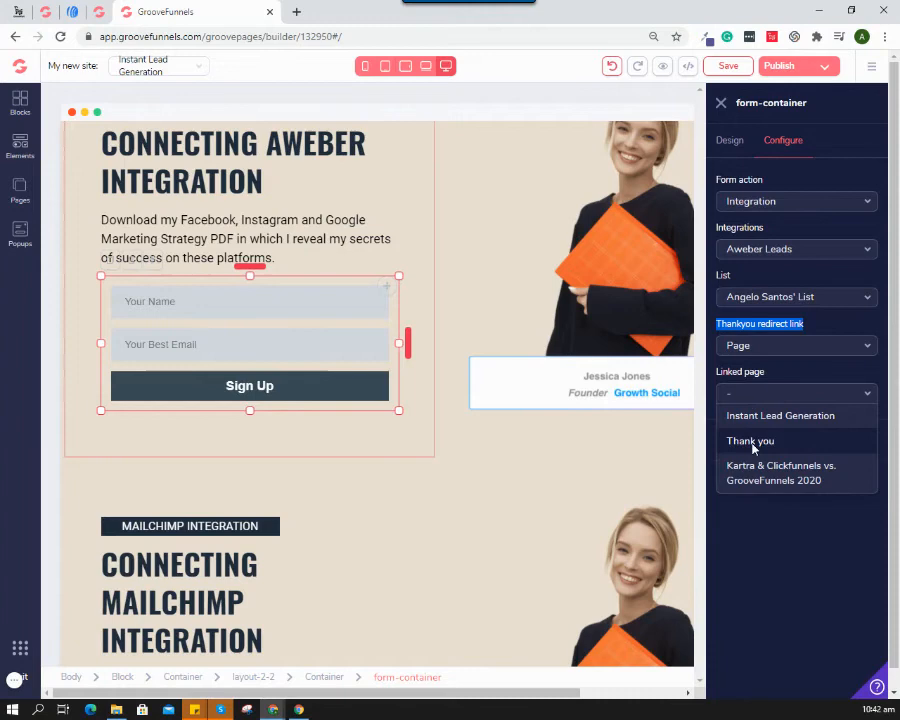
left_click(750, 441)
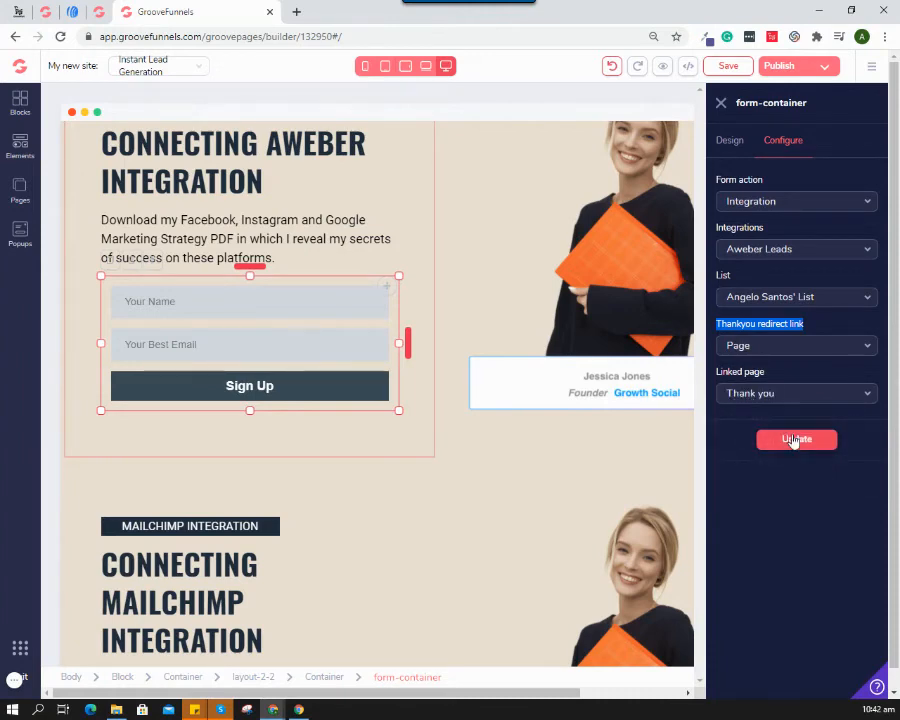
left_click(796, 439)
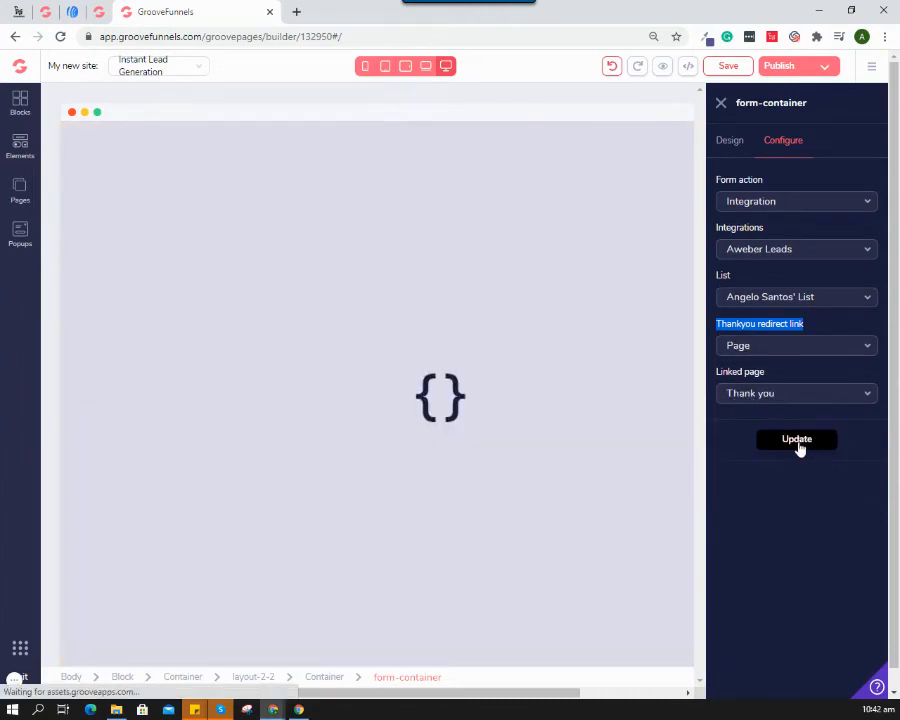
left_click(796, 439)
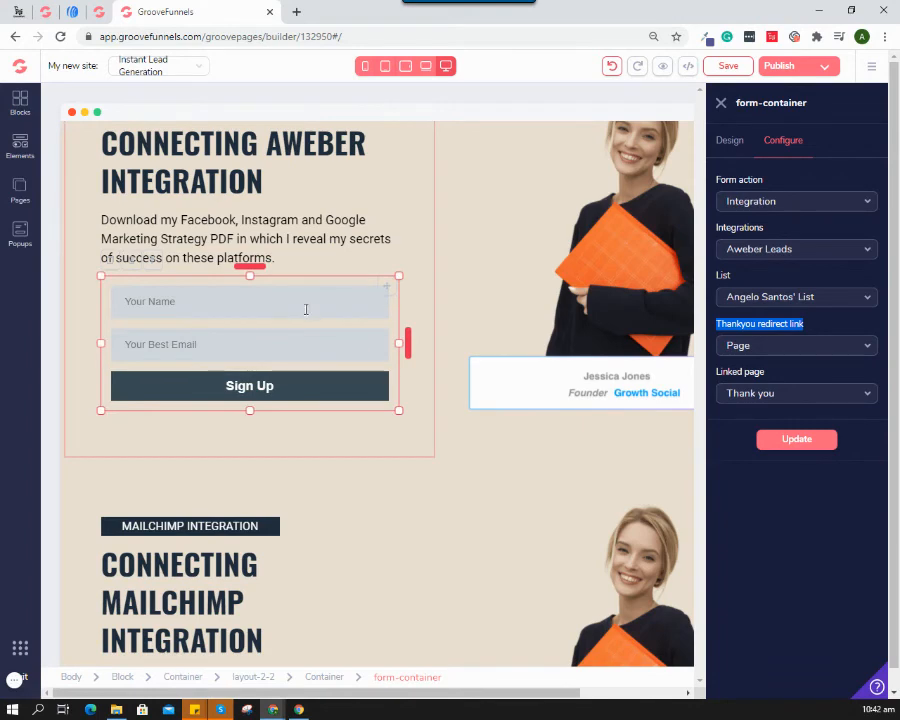
mouse_move(721, 106)
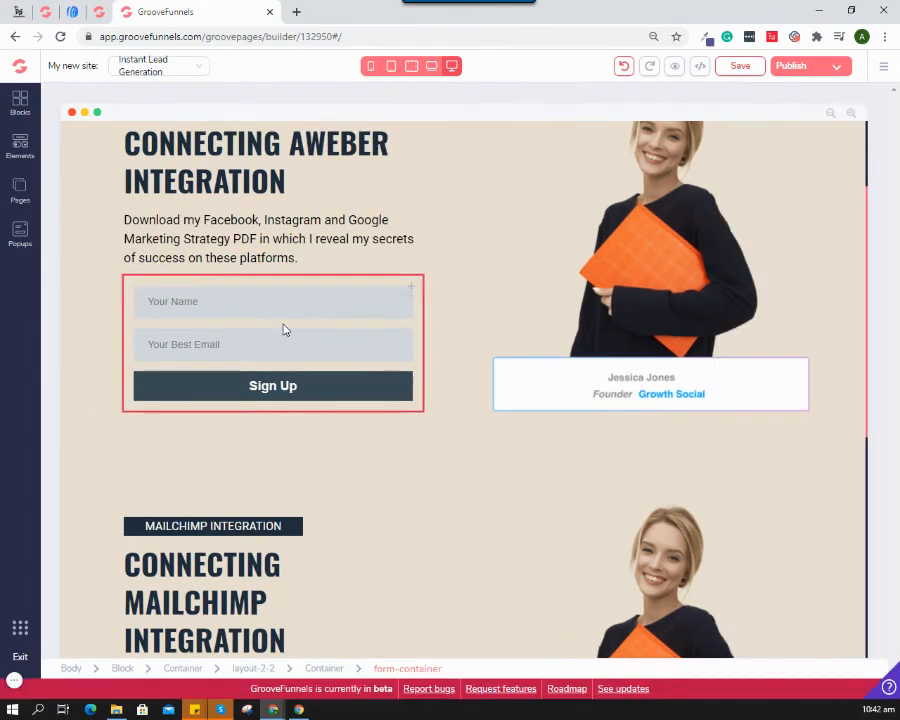
Save the page, then publish it from Template Settings to the Leadtest site.
left_click(285, 330)
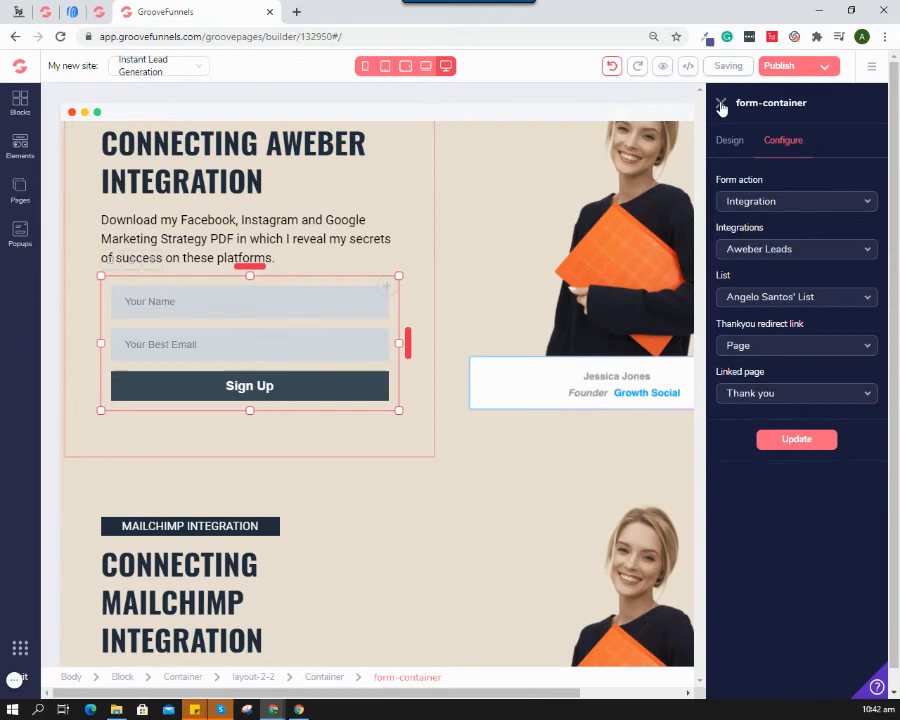
left_click(796, 439)
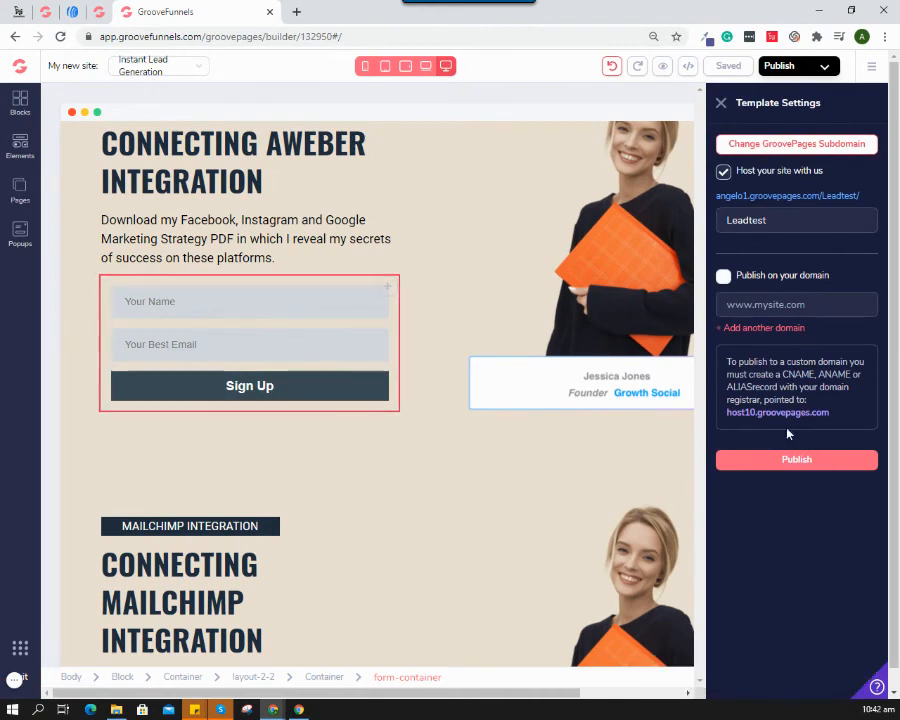
left_click(796, 459)
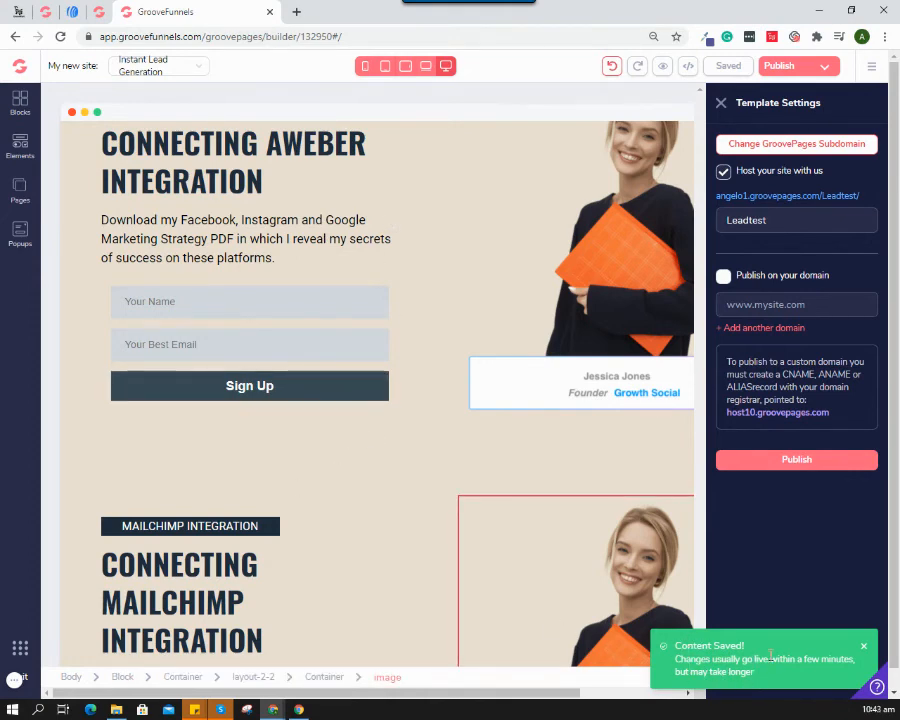
mouse_move(768, 197)
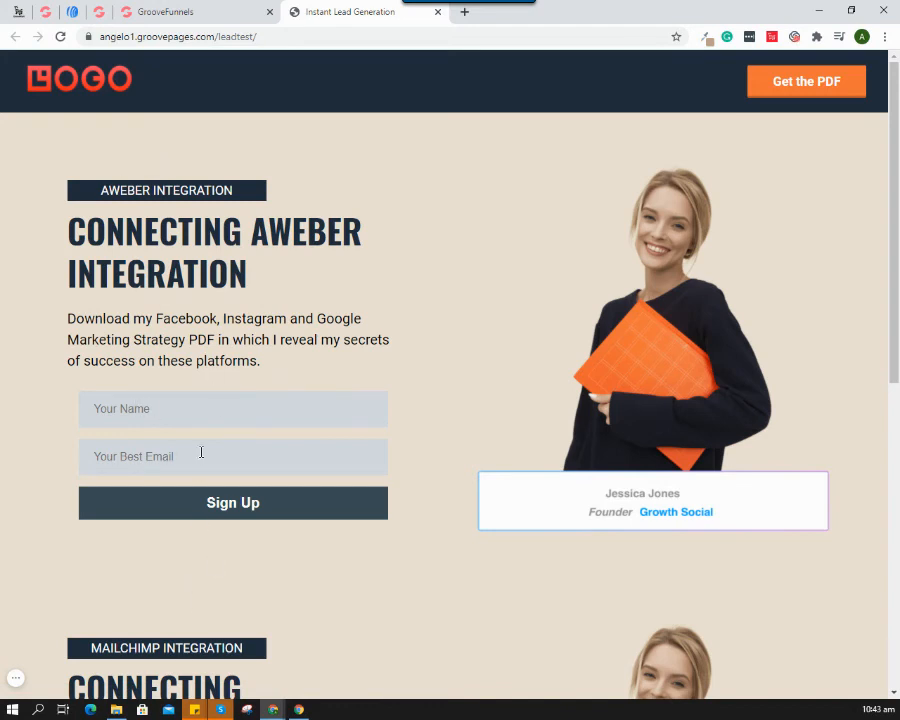
mouse_move(105, 190)
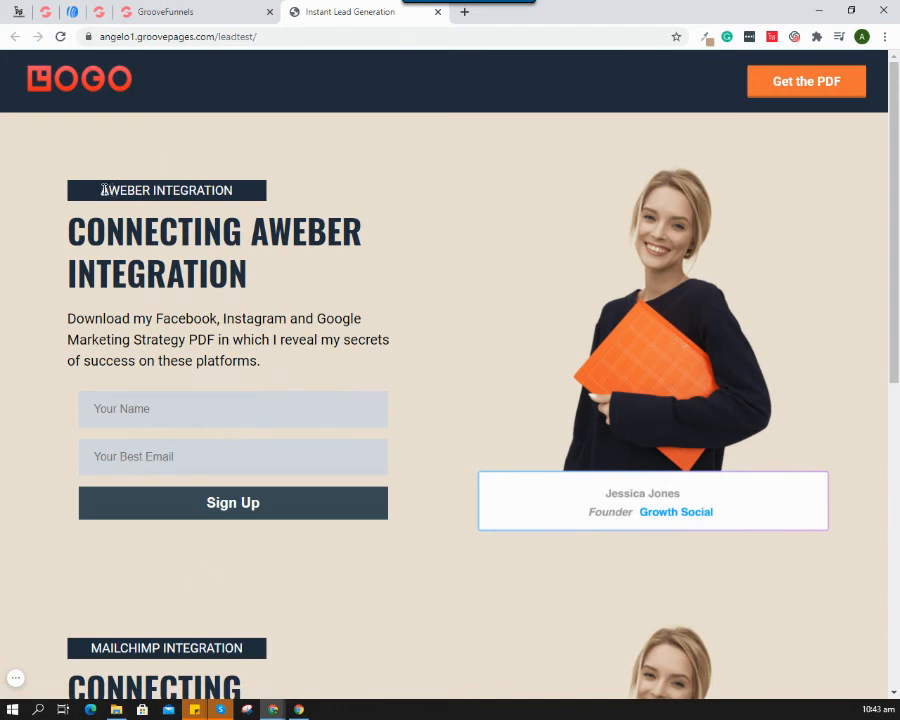
mouse_move(72, 14)
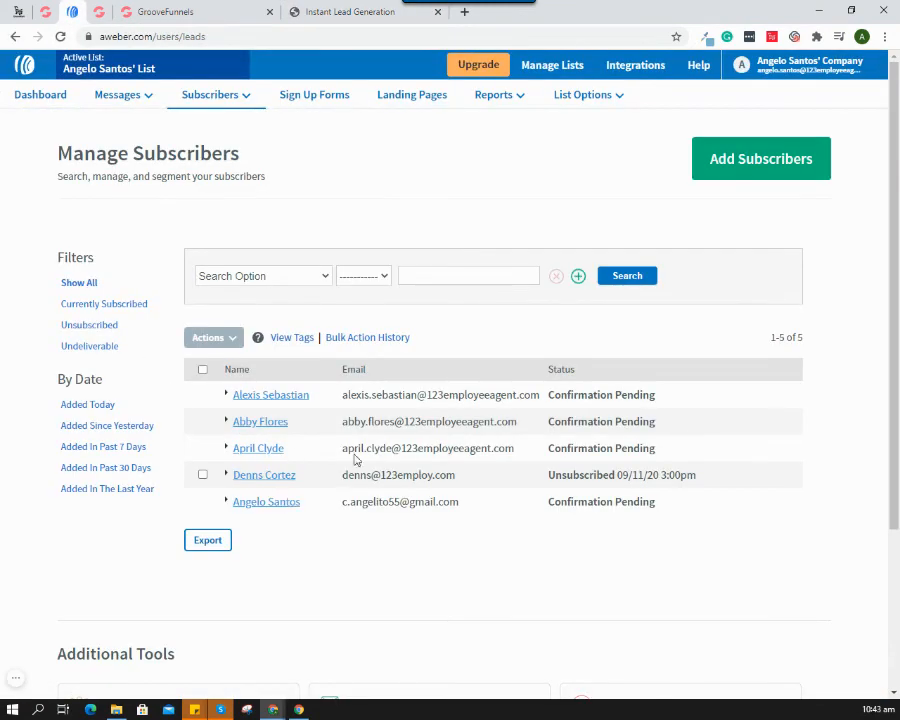
mouse_move(393, 518)
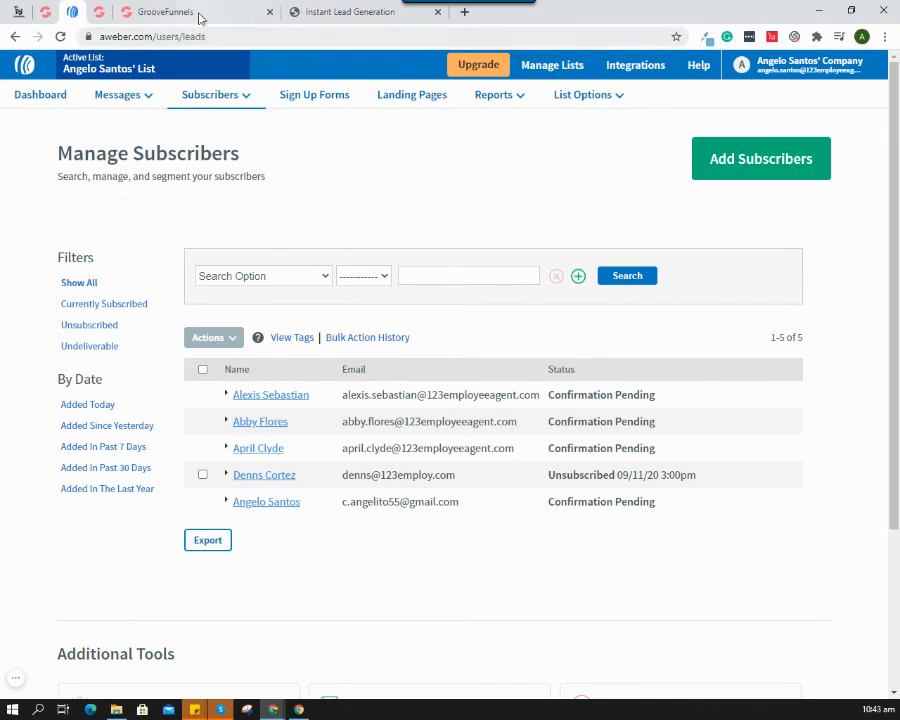
mouse_move(355, 12)
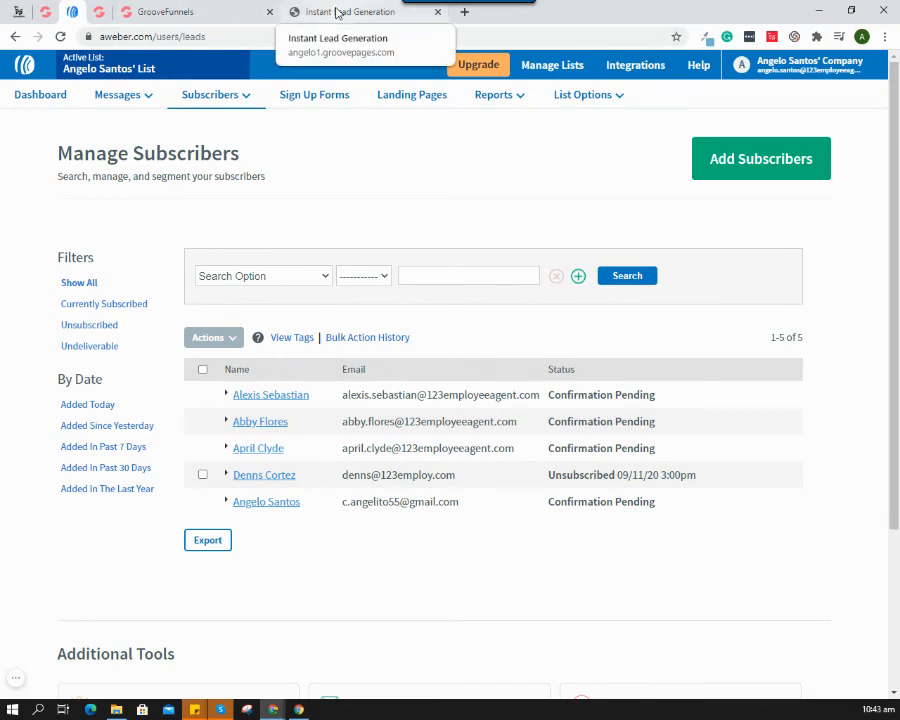
On the live Leadtest page, submit name 'Irah' and an email through Sign Up.
left_click(355, 12)
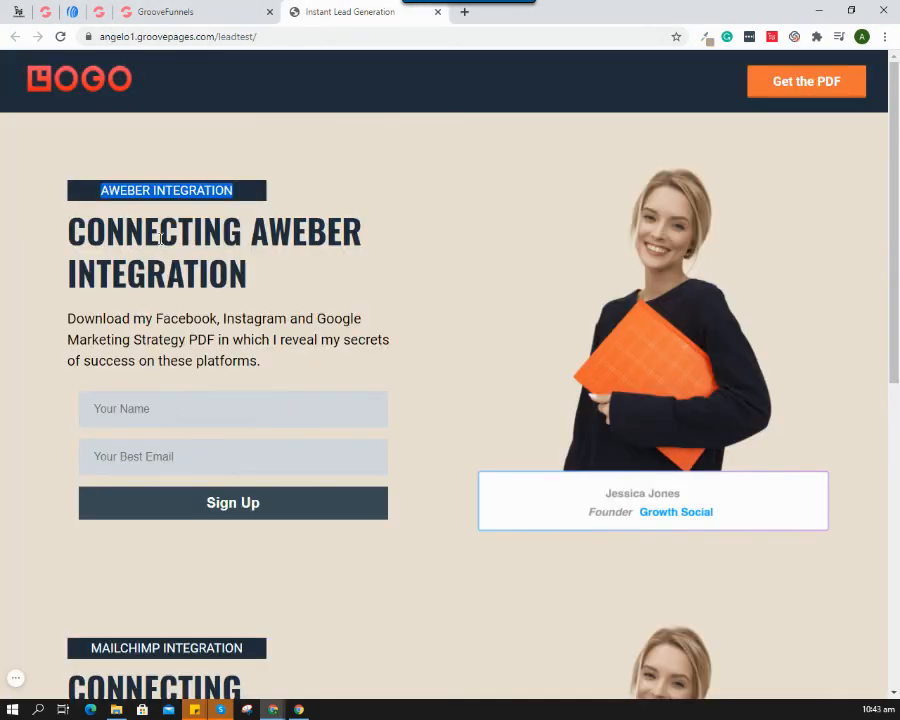
left_click(232, 502)
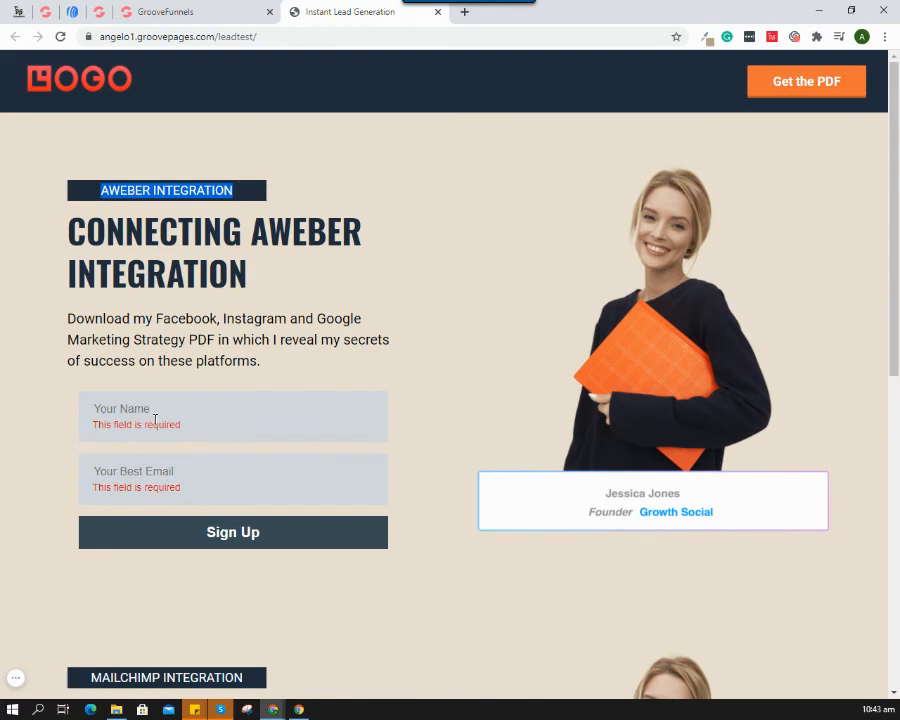
left_click(233, 416)
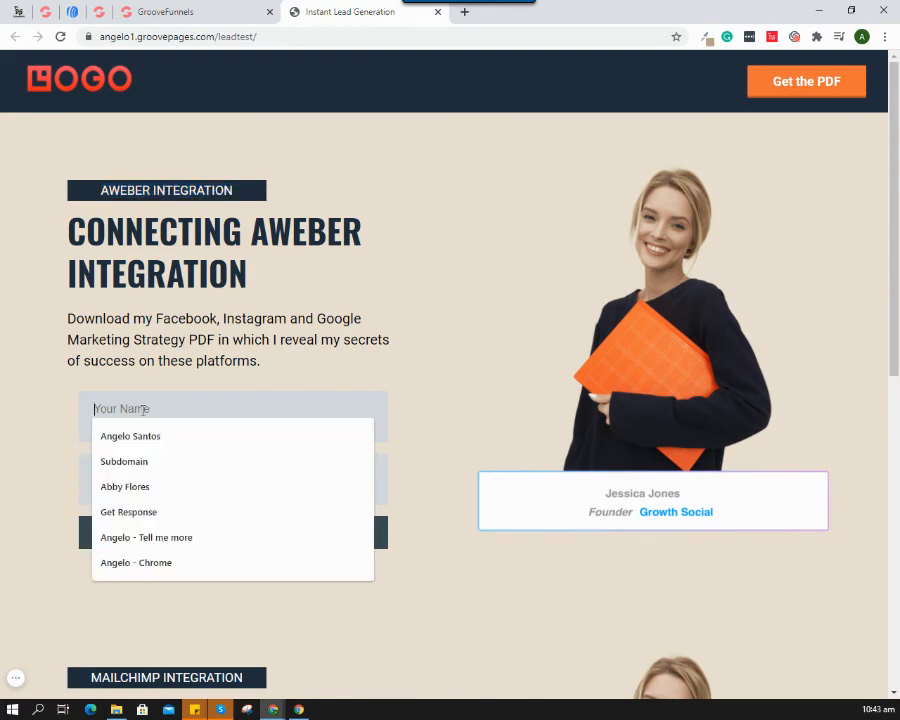
type("Irah")
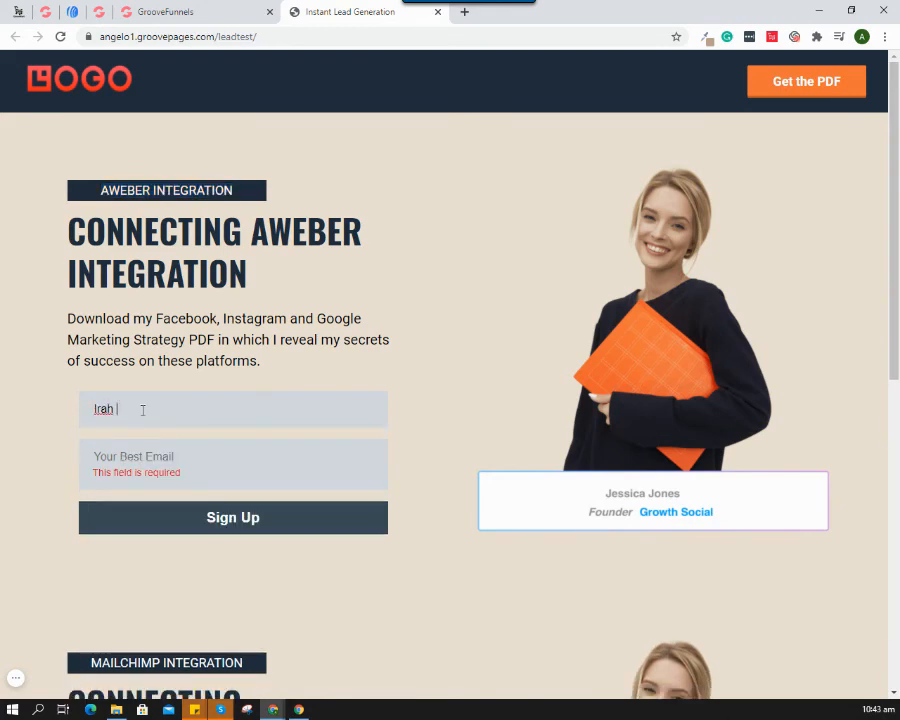
left_click(233, 456)
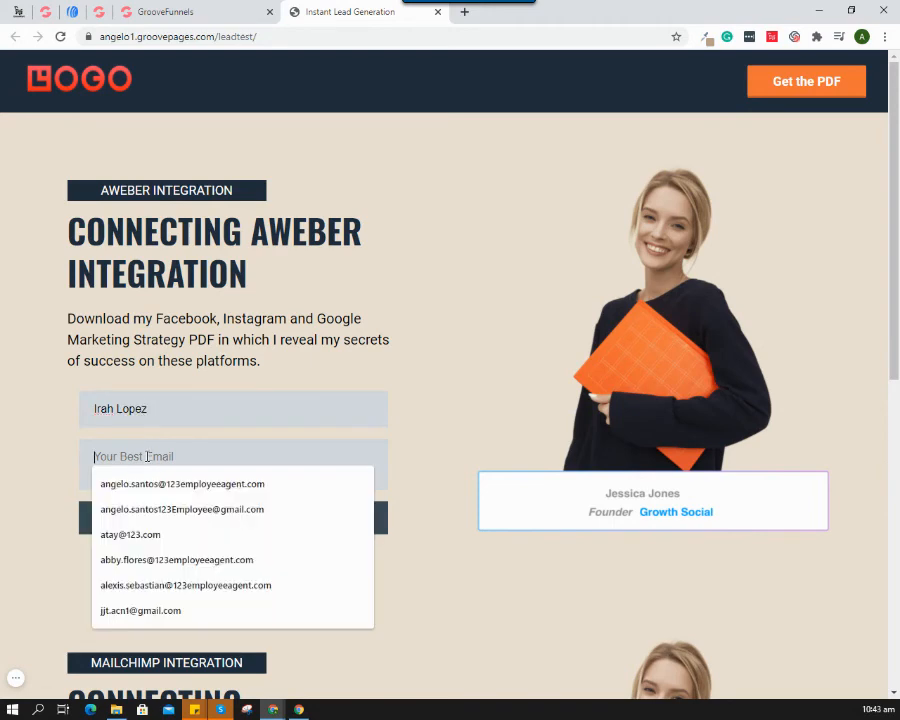
type("irah")
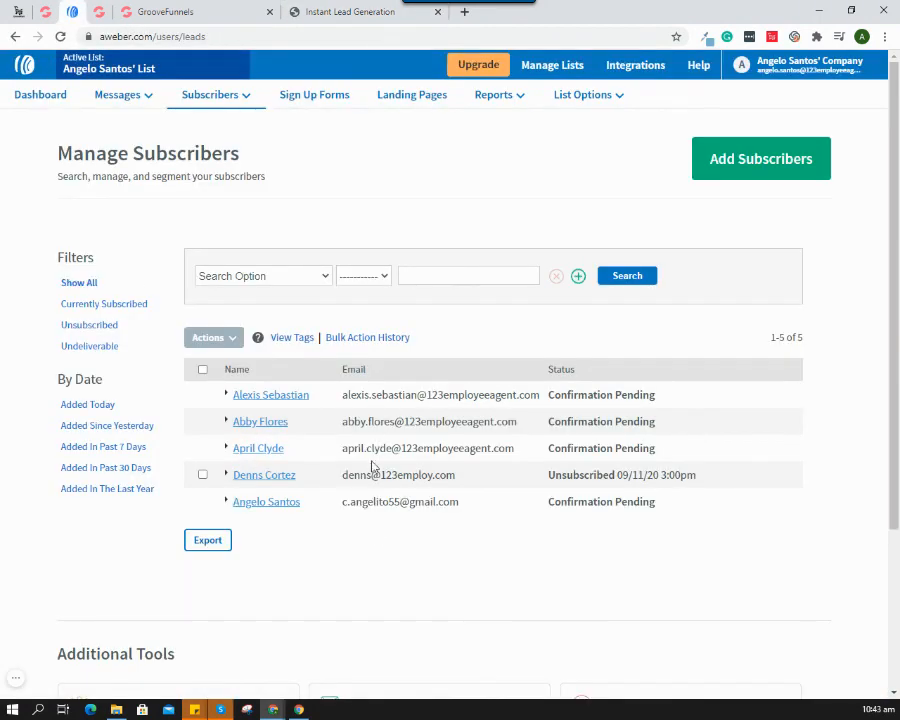
left_click(365, 12)
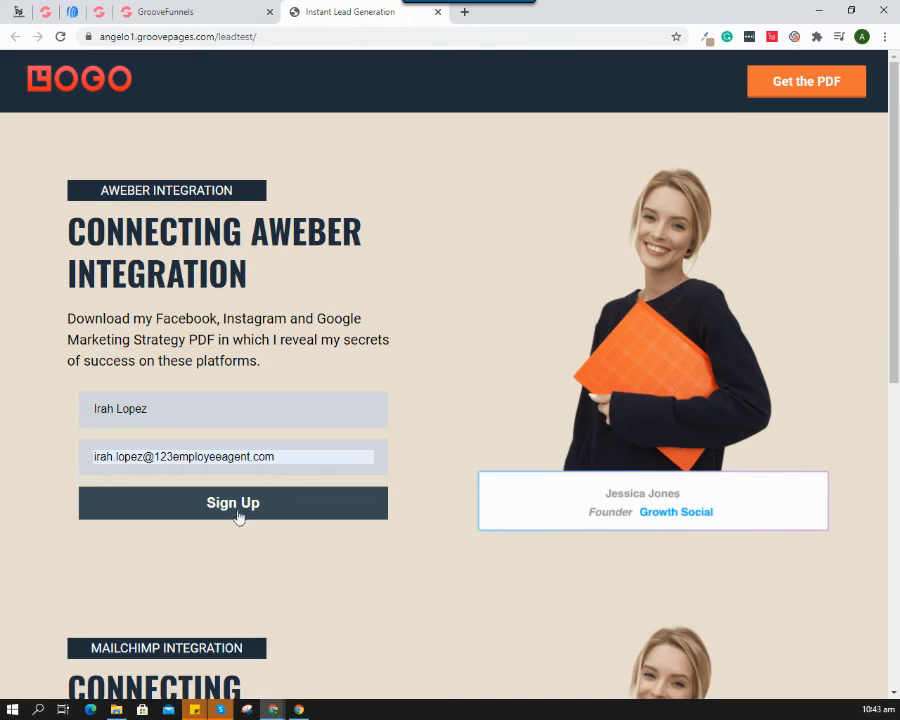
left_click(233, 503)
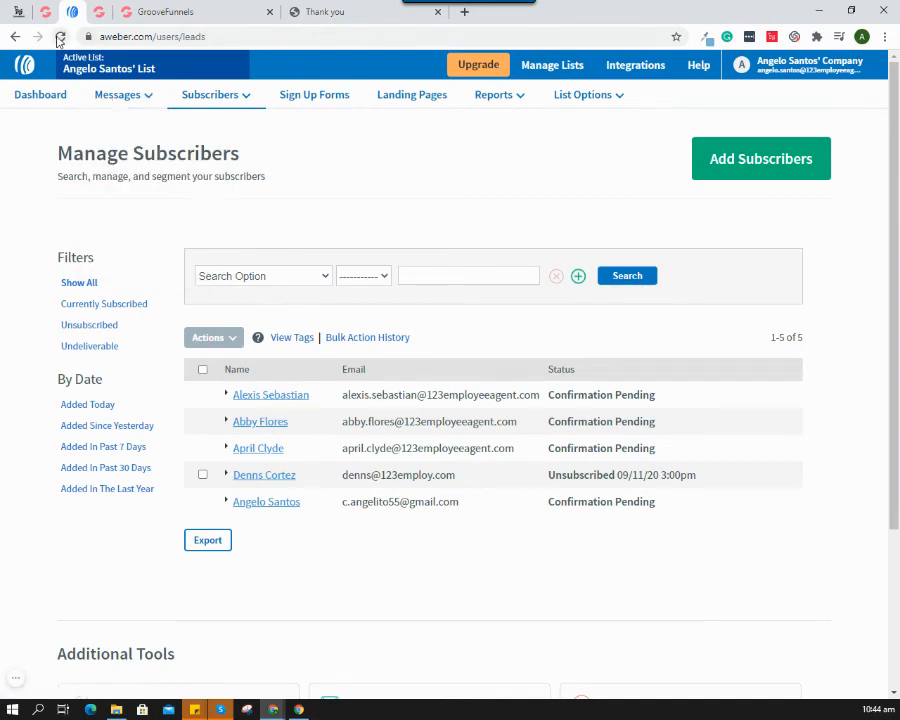
left_click(120, 94)
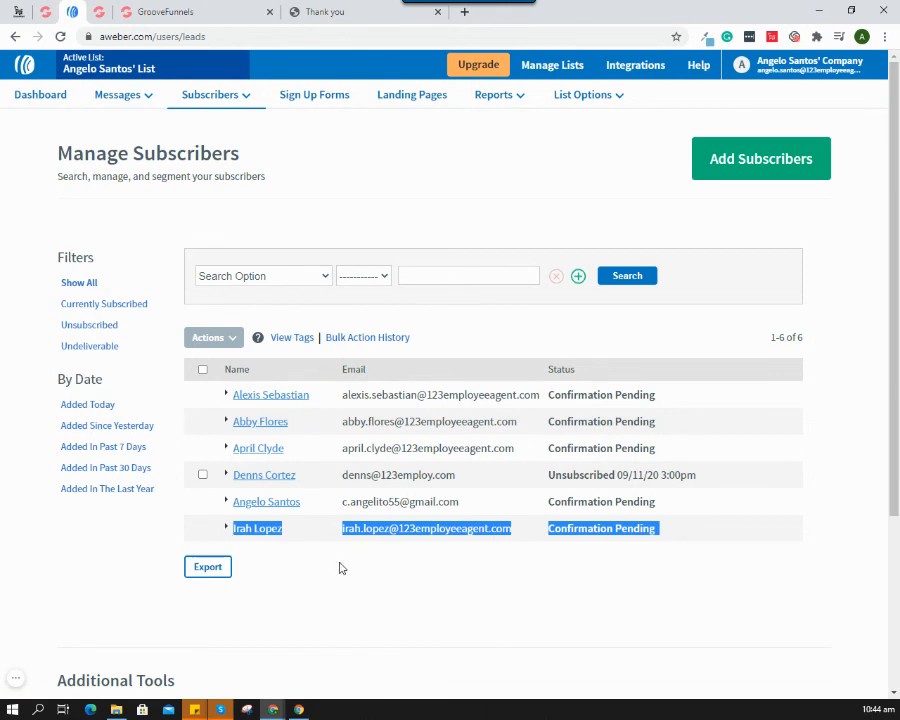
mouse_move(362, 432)
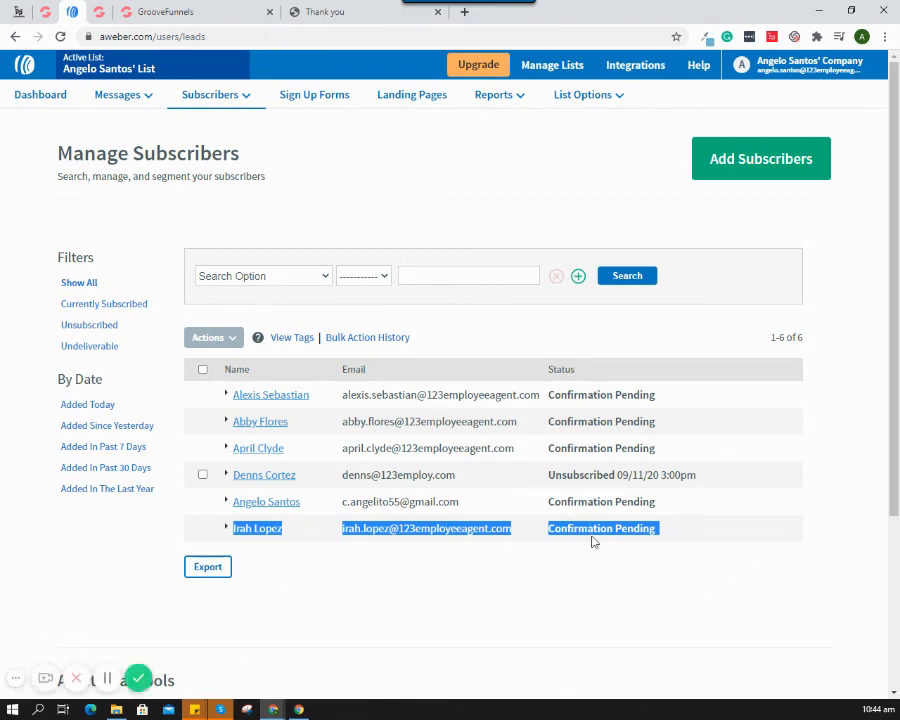
mouse_move(408, 602)
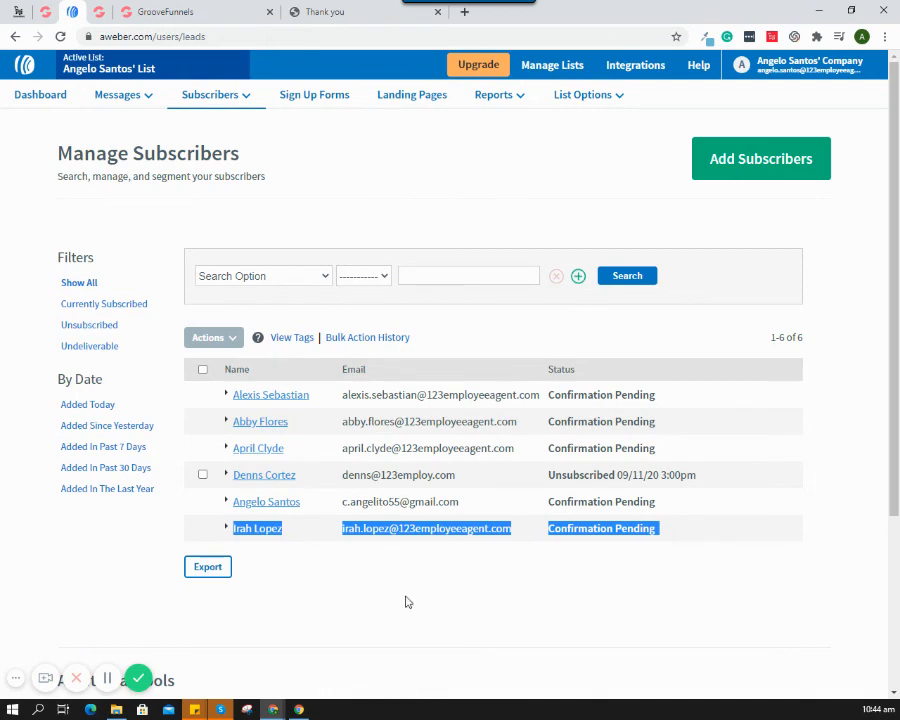